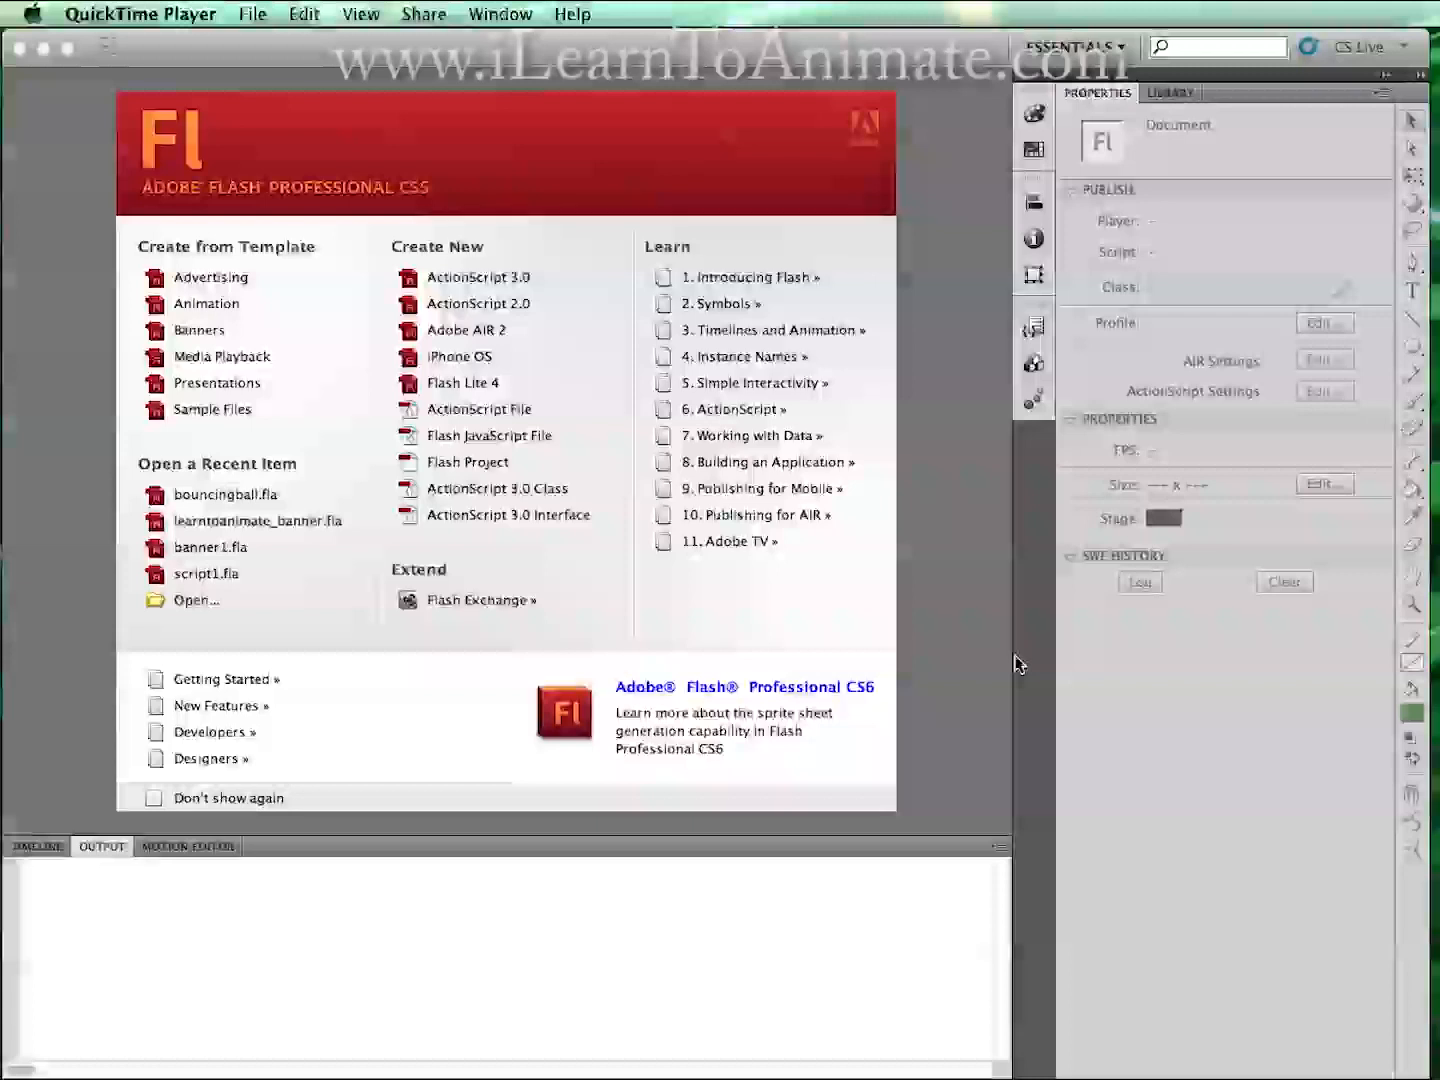
{"action": "mouse_move", "coordinate": [730, 520]}
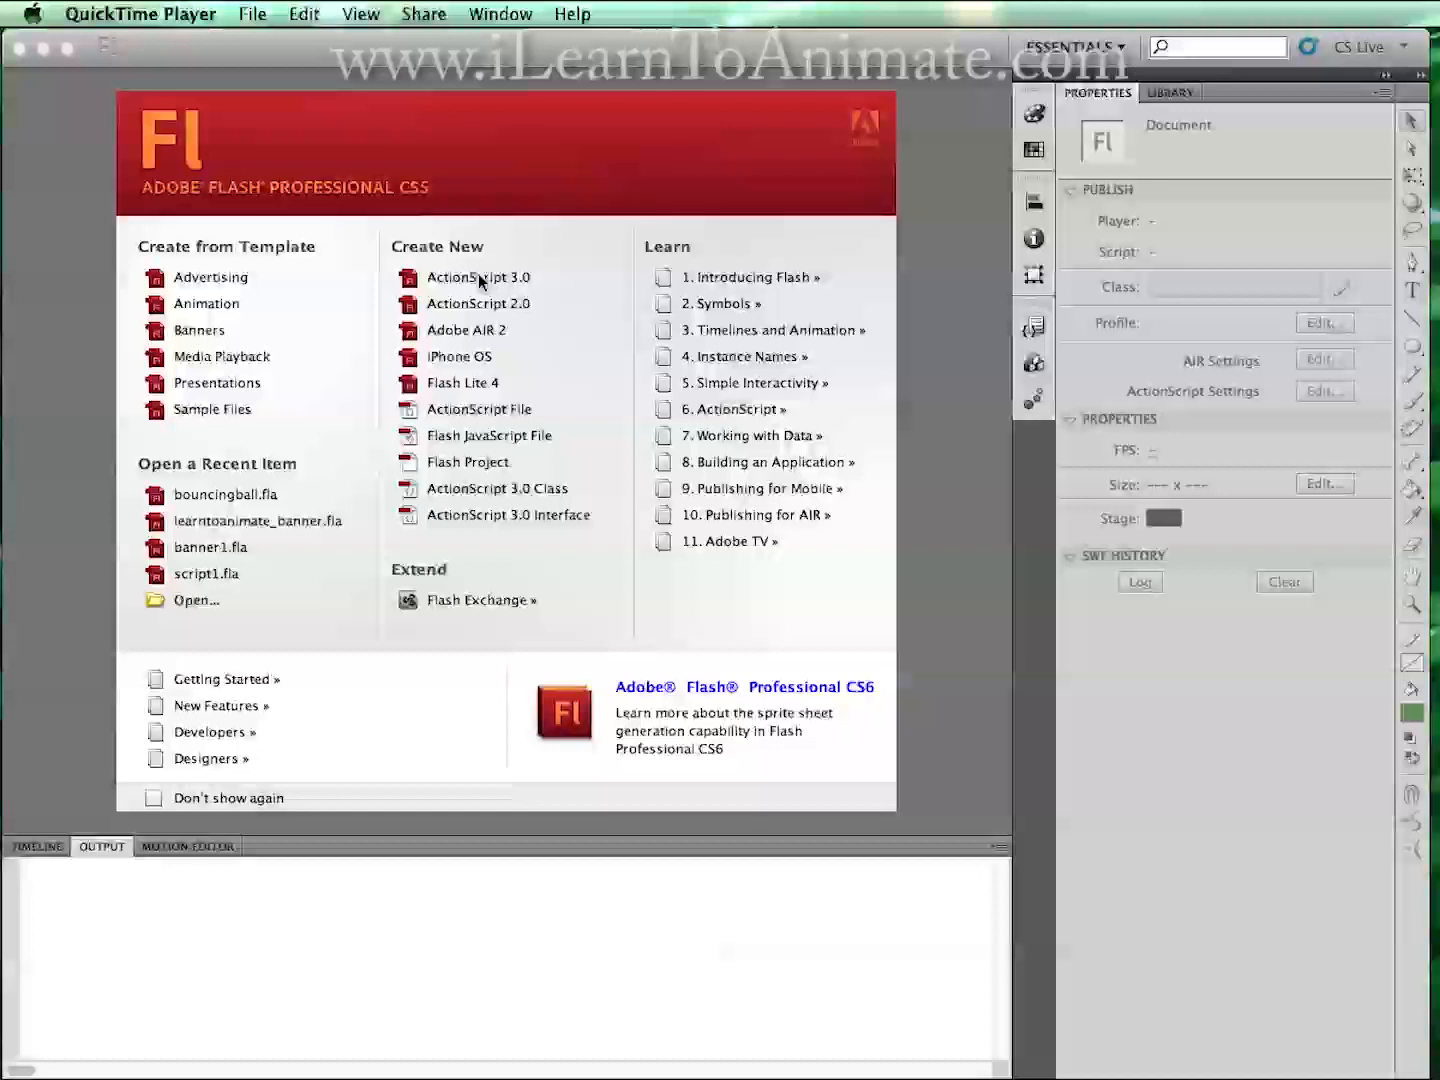
{"action": "mouse_move", "coordinate": [370, 540]}
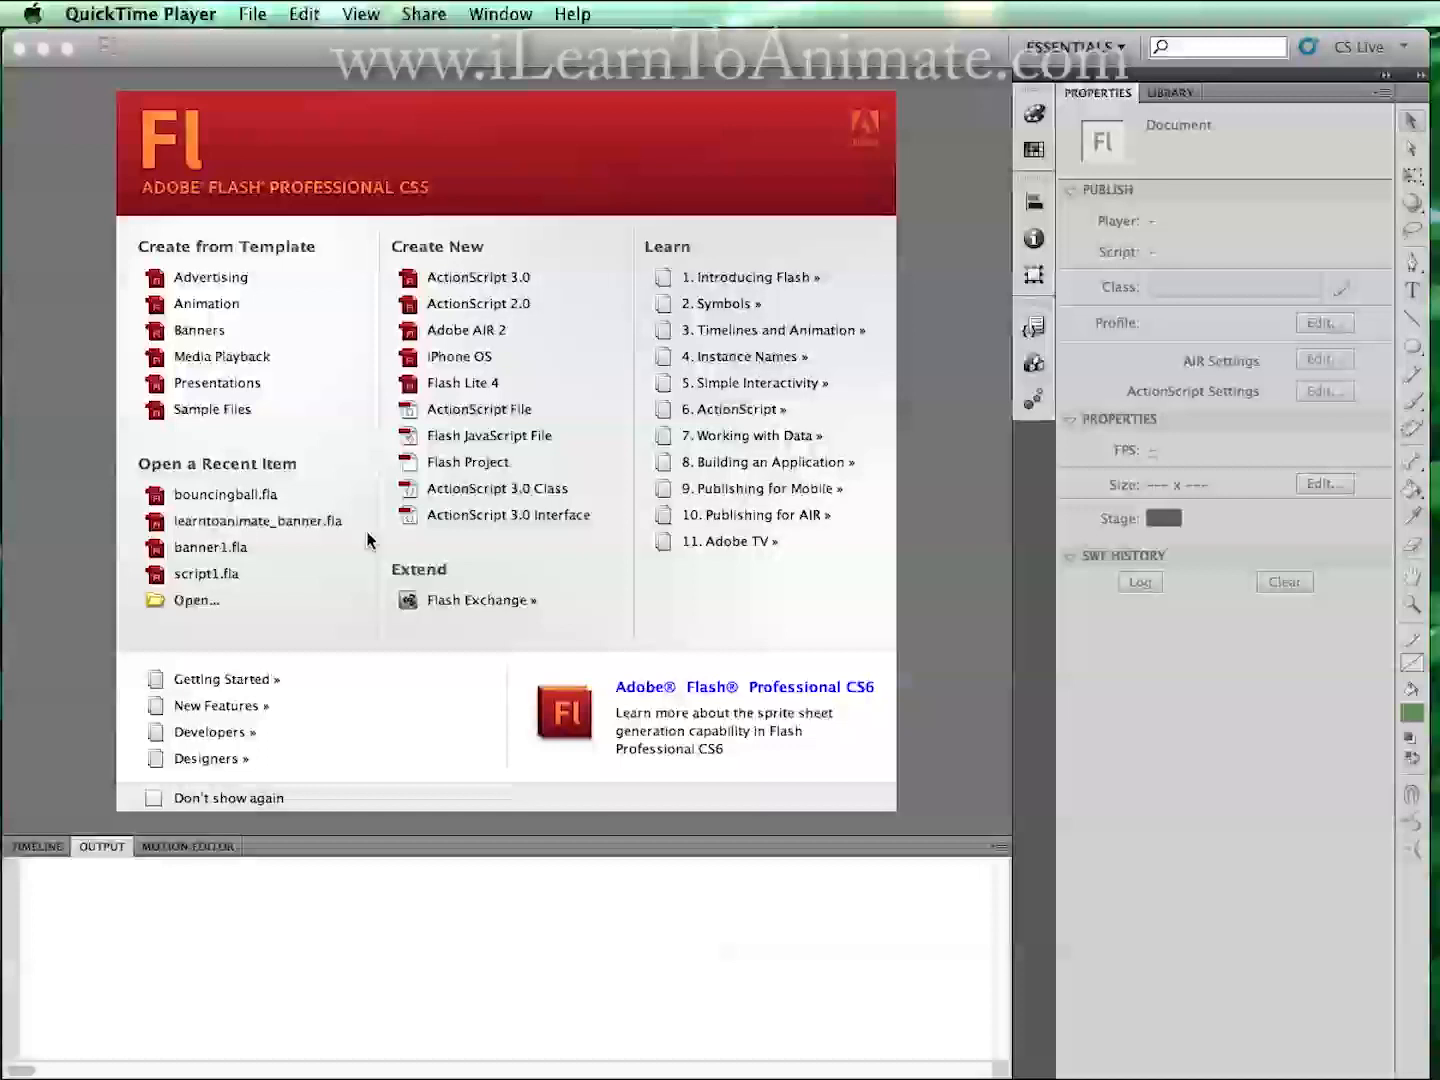
{"action": "mouse_move", "coordinate": [480, 358]}
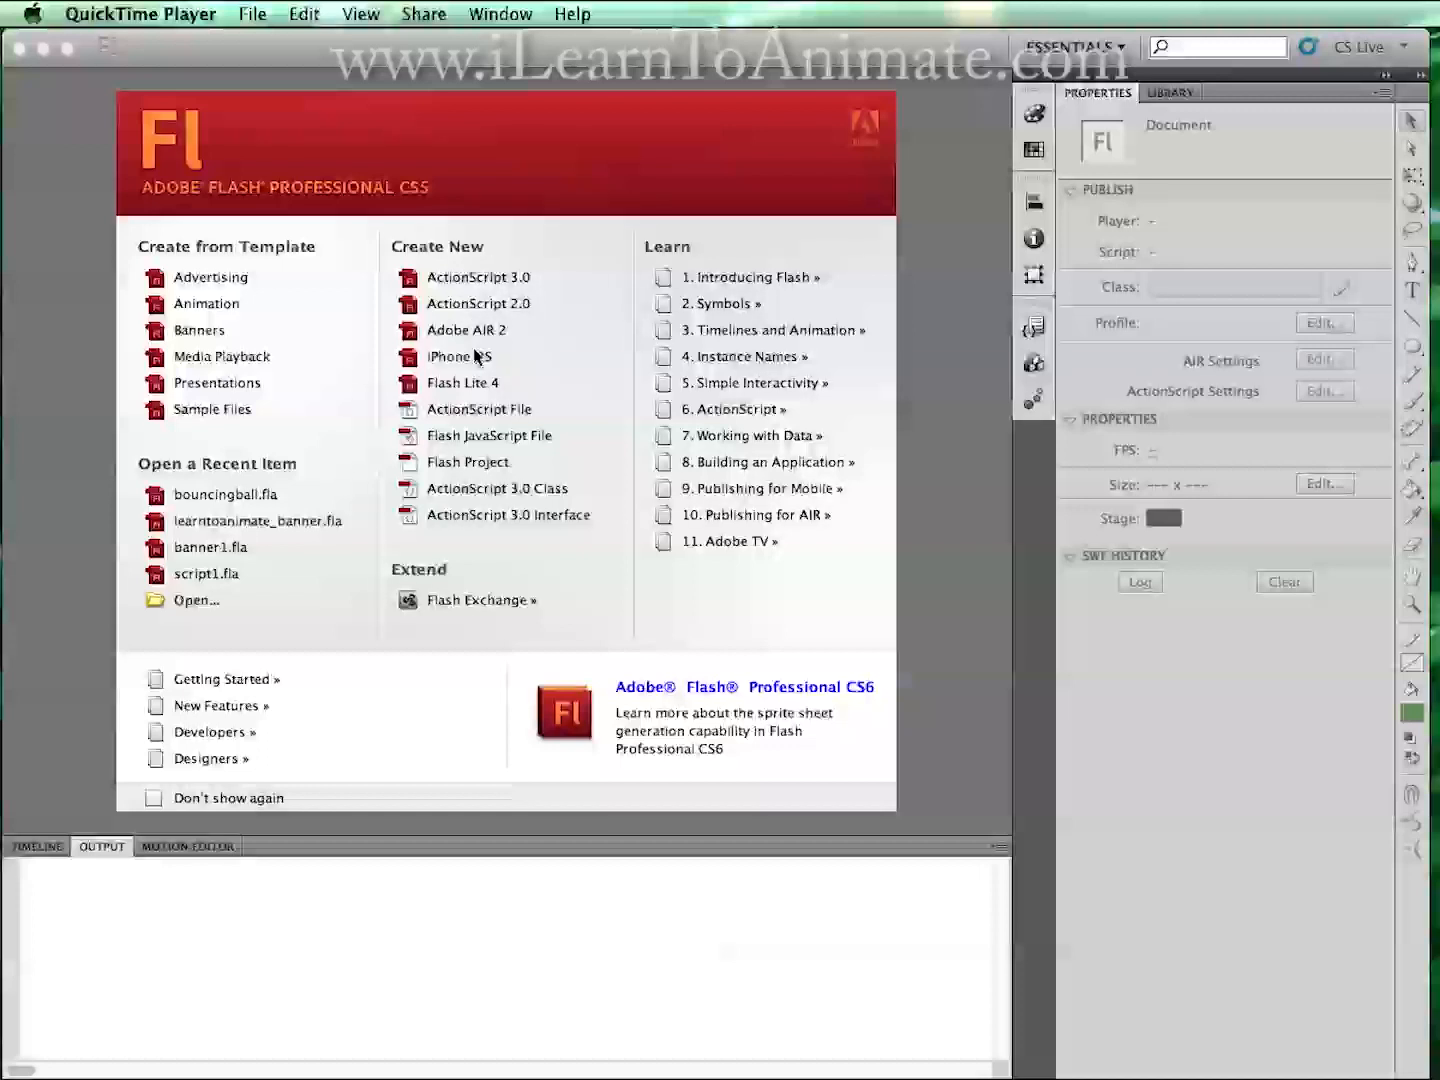
{"action": "mouse_move", "coordinate": [485, 290]}
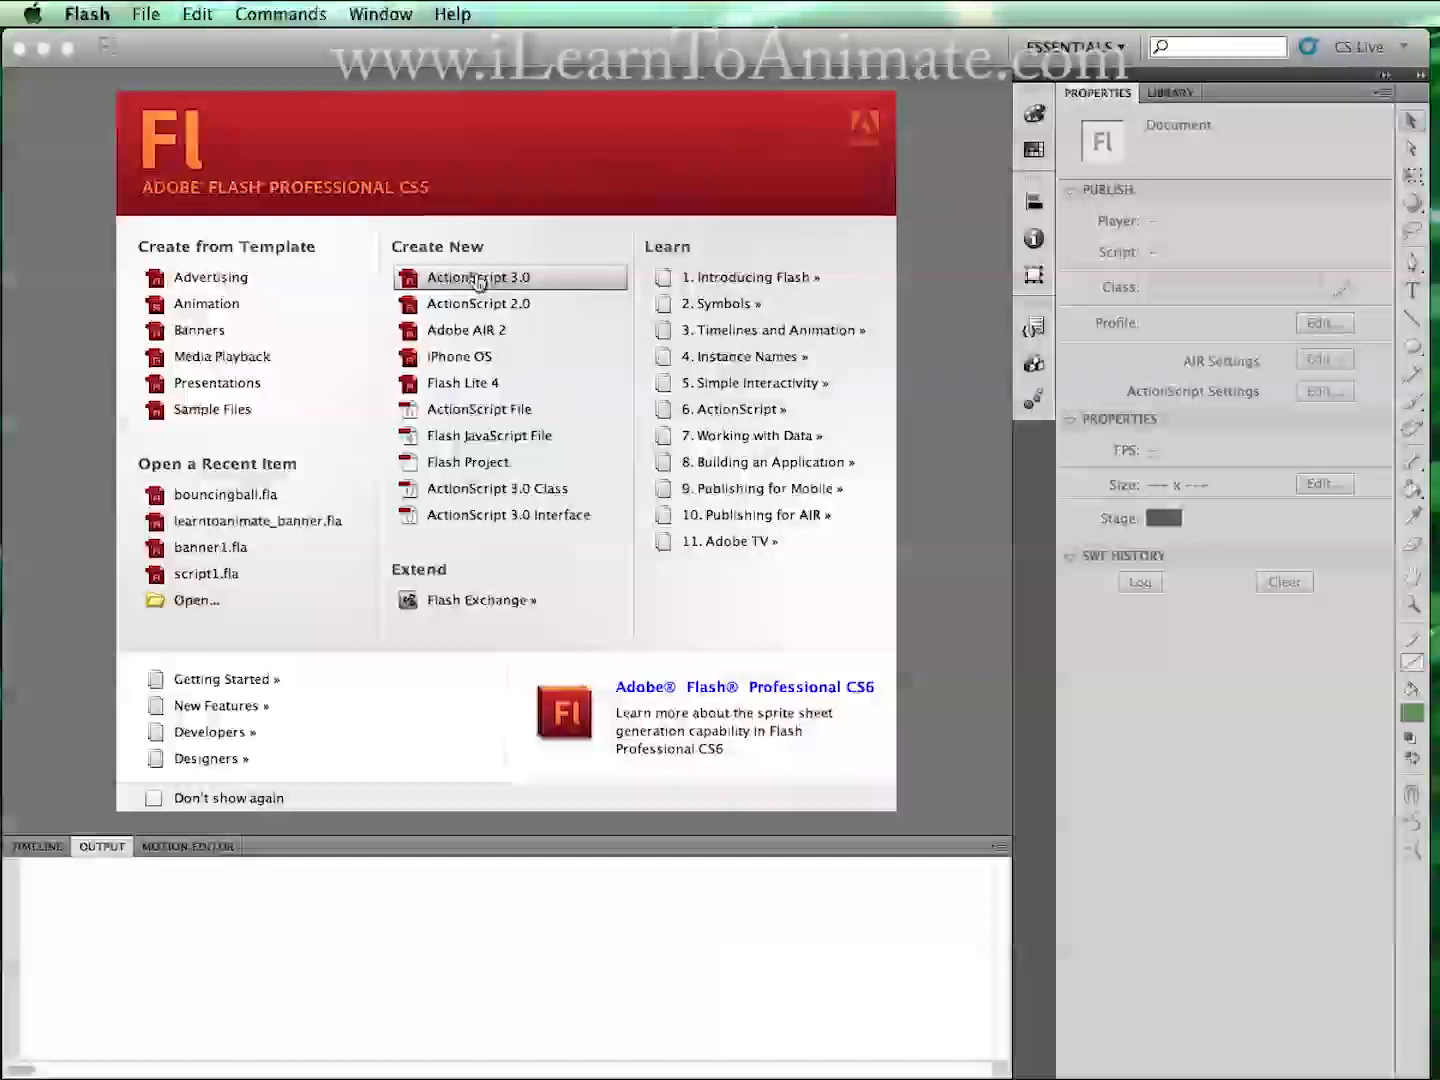
Create a new ActionScript 3.0 document and show the workspace layout list.
{"action": "left_click", "coordinate": [478, 277]}
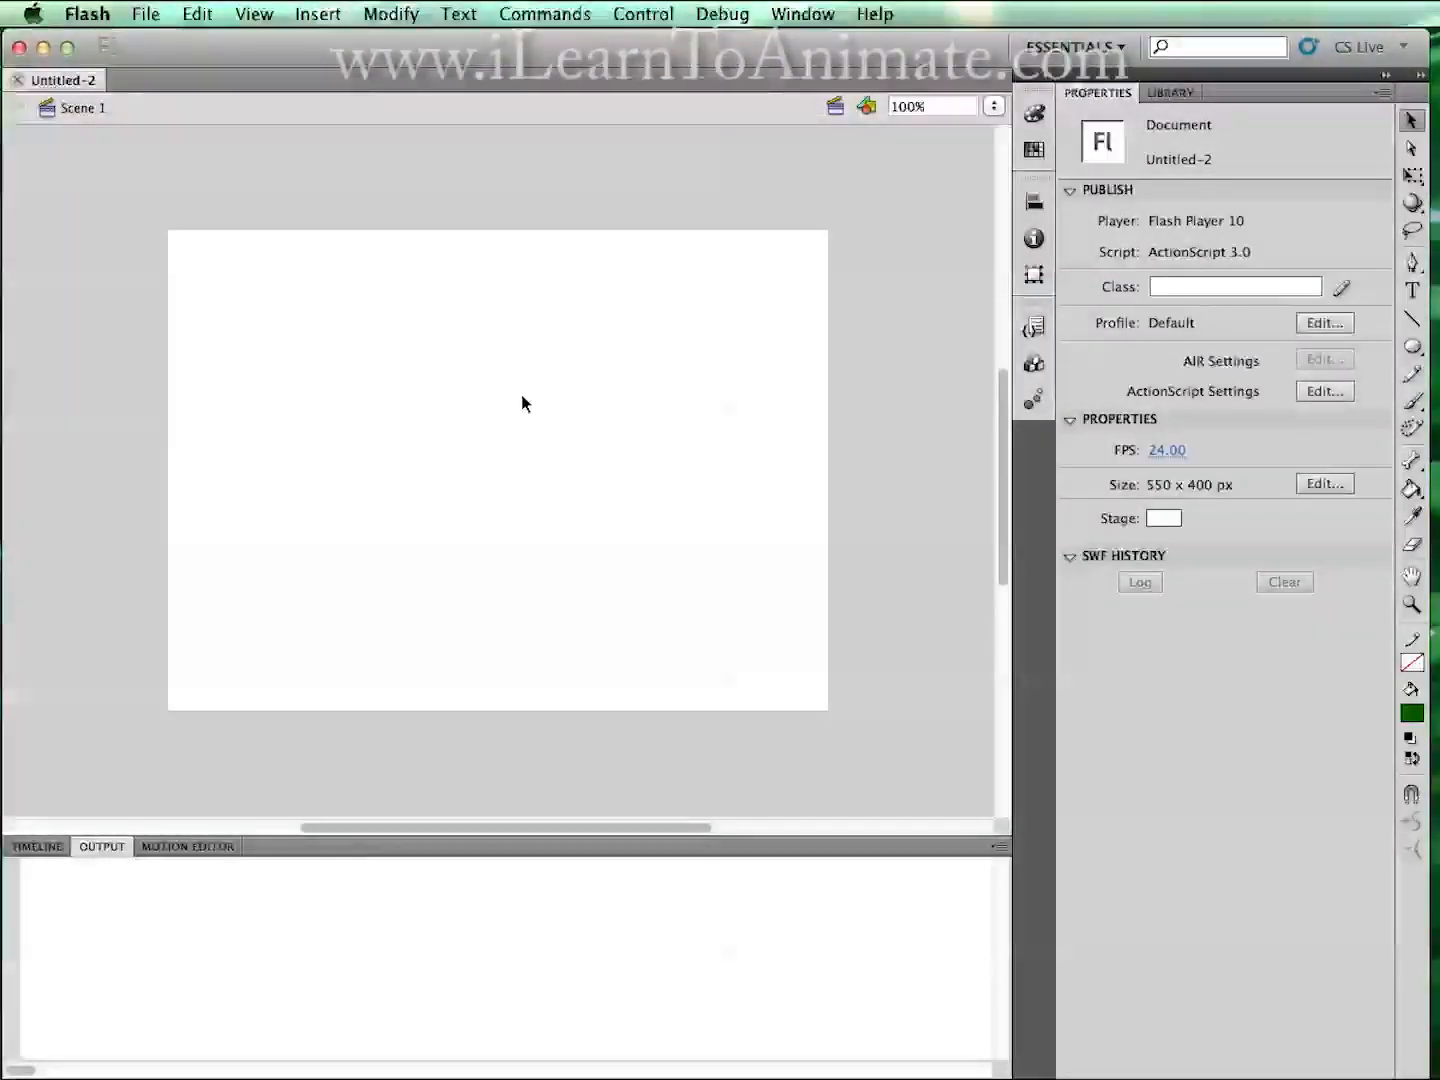
{"action": "mouse_move", "coordinate": [939, 657]}
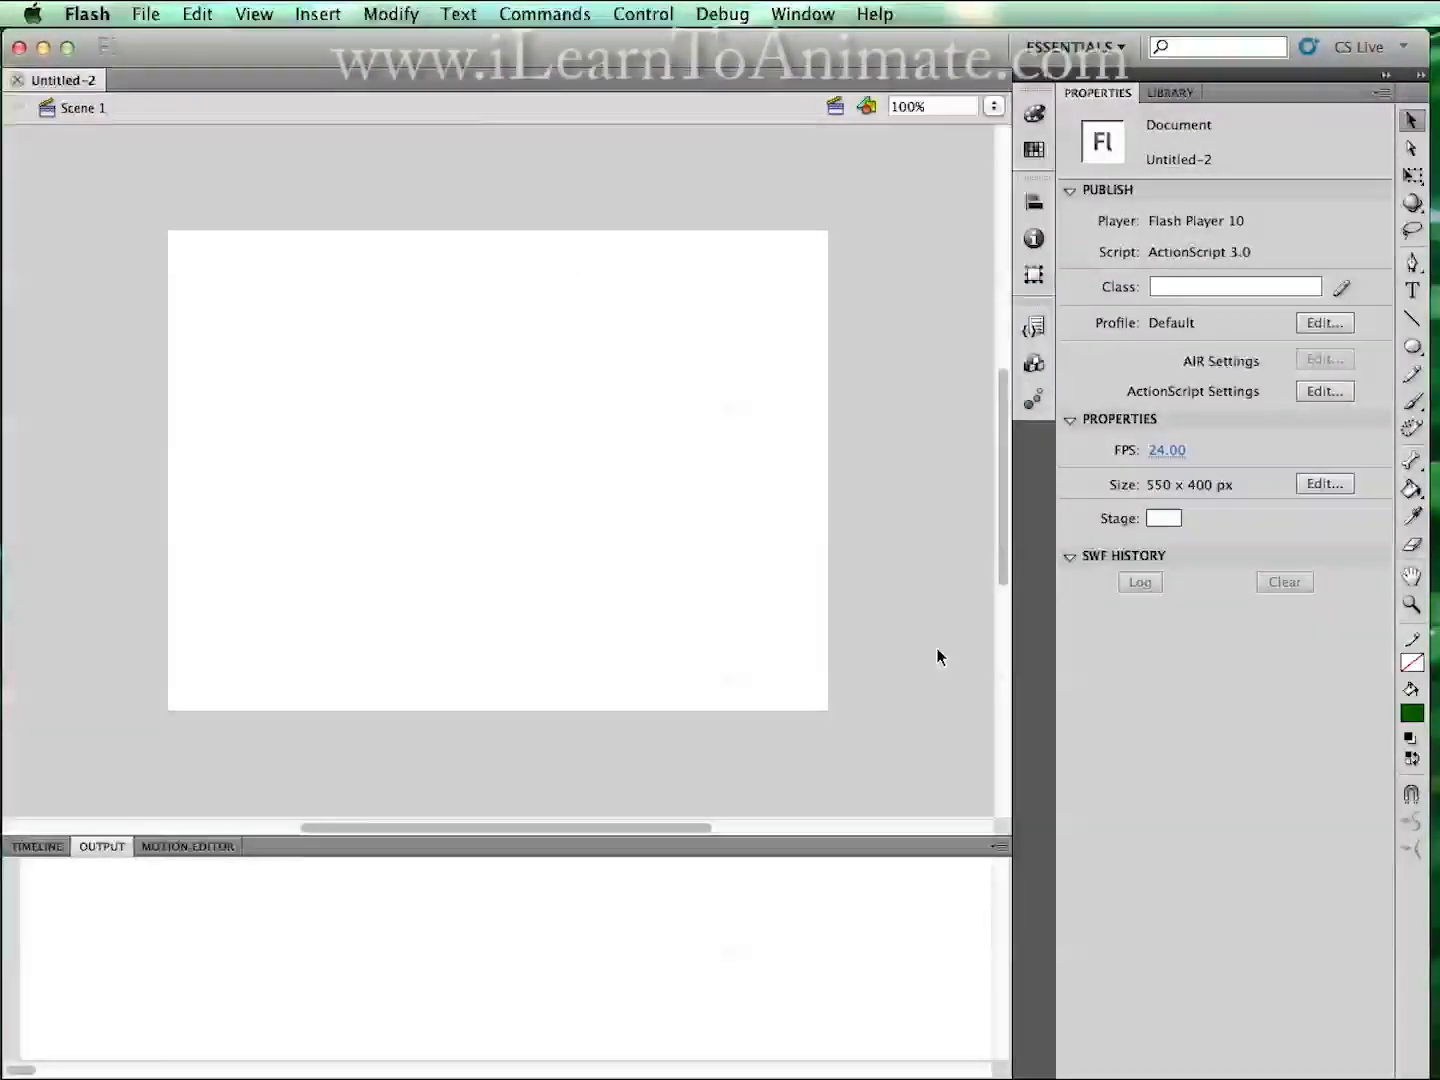
{"action": "mouse_move", "coordinate": [983, 245]}
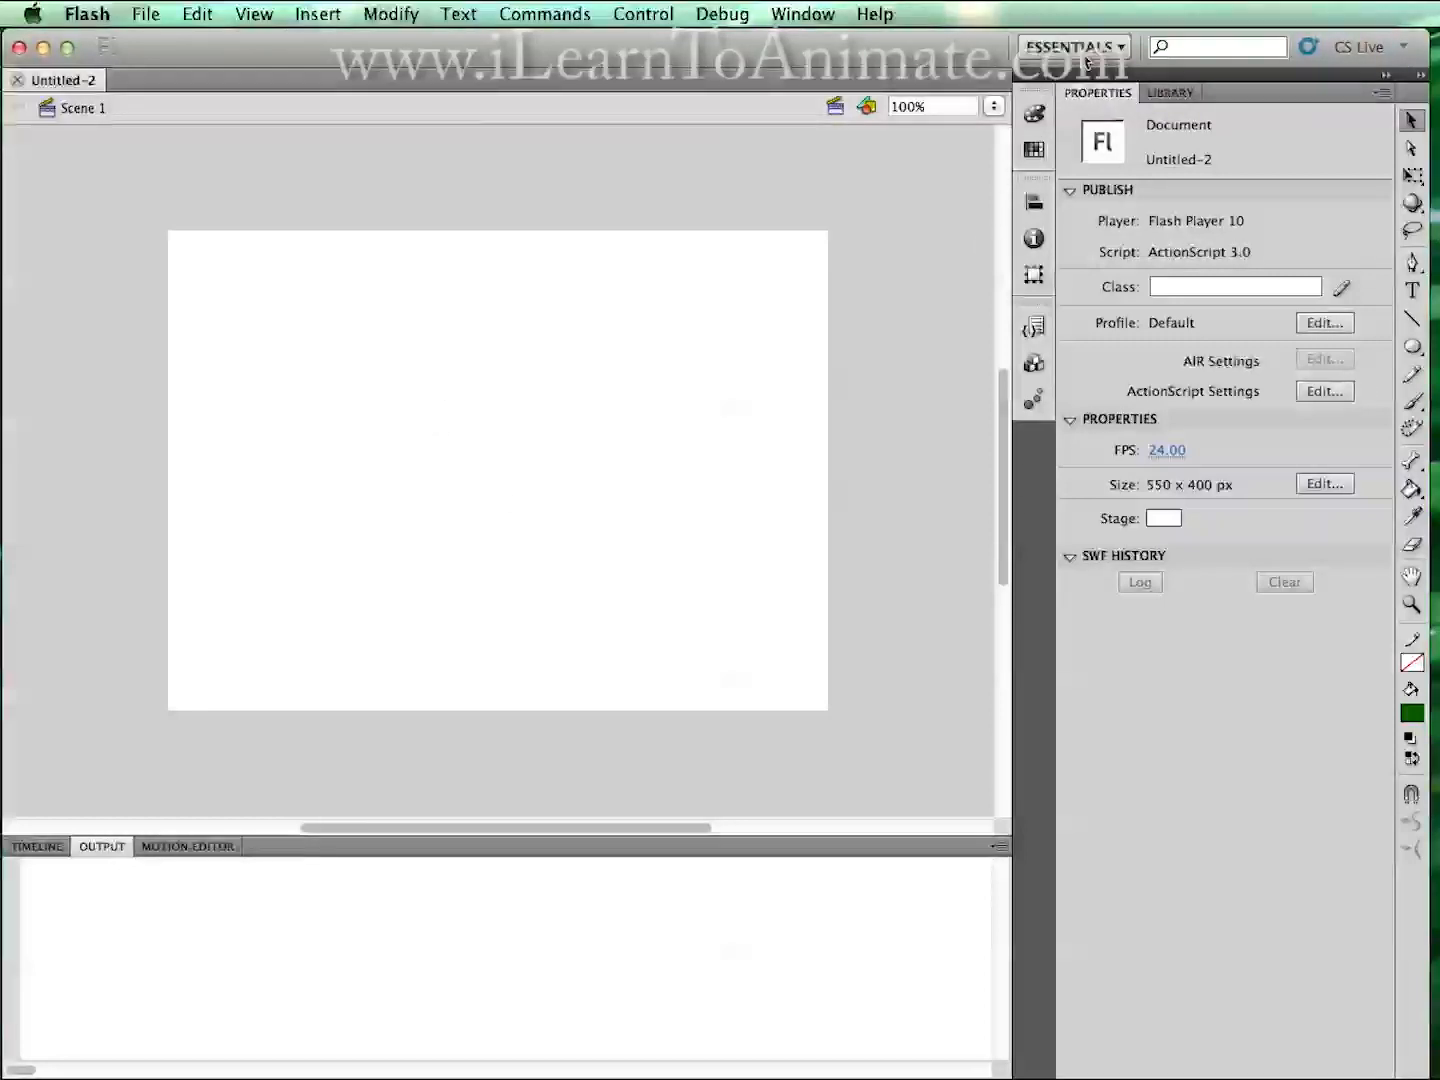
{"action": "left_click", "coordinate": [1072, 46]}
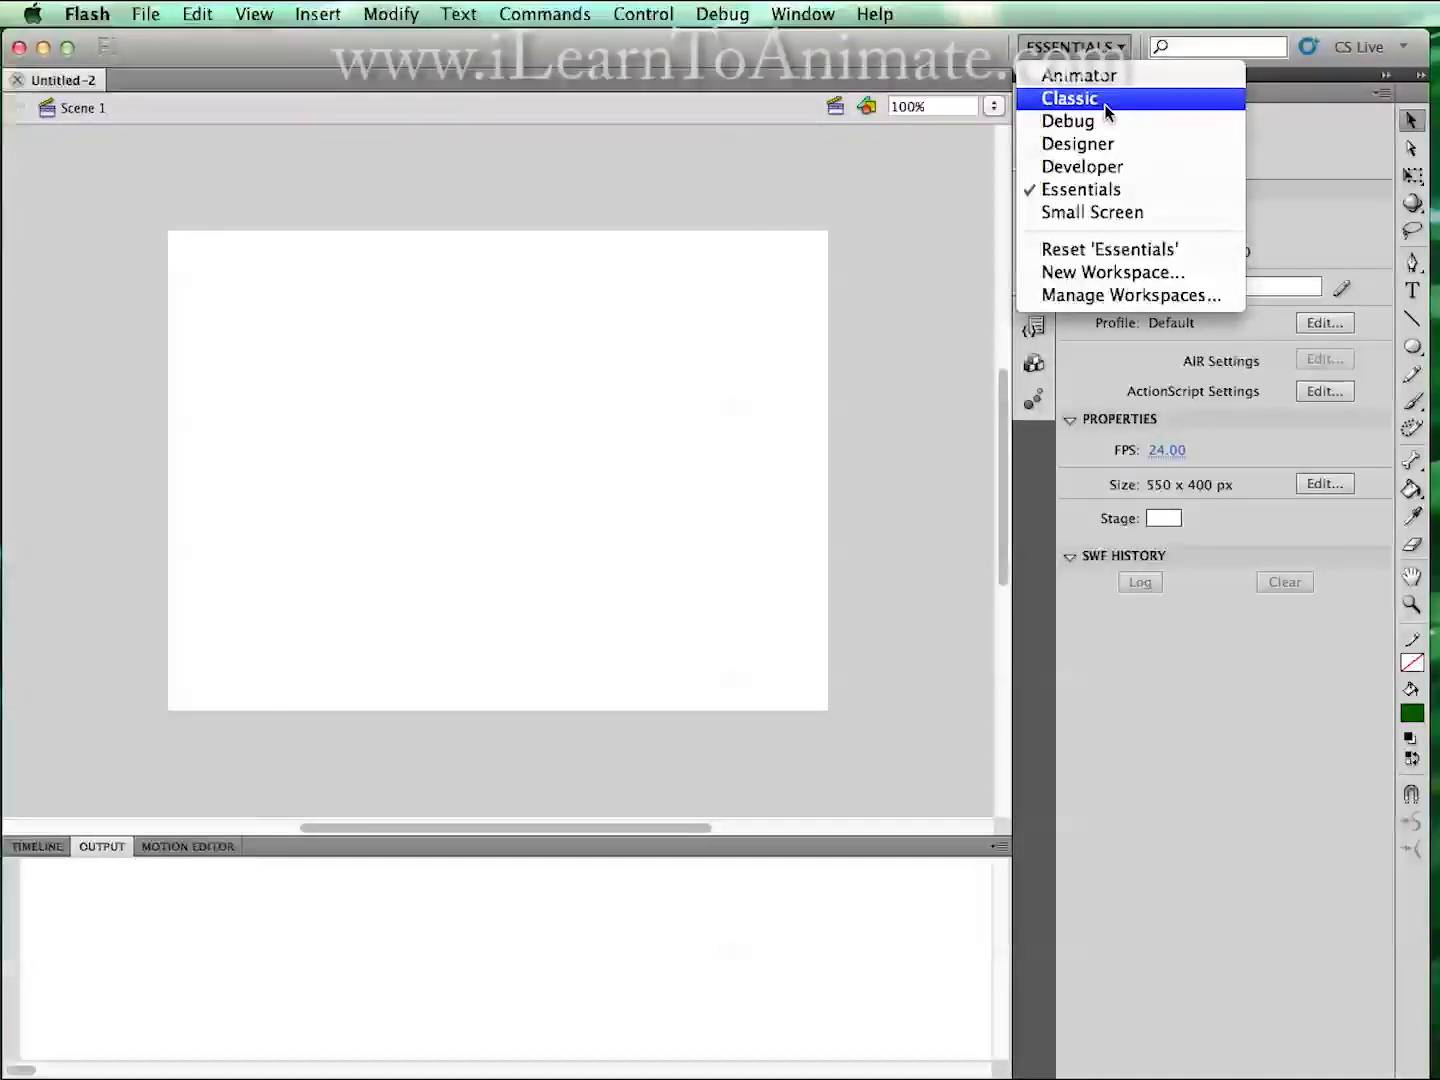
Choose the Classic workspace layout from the switcher menu.
{"action": "left_click", "coordinate": [1069, 97]}
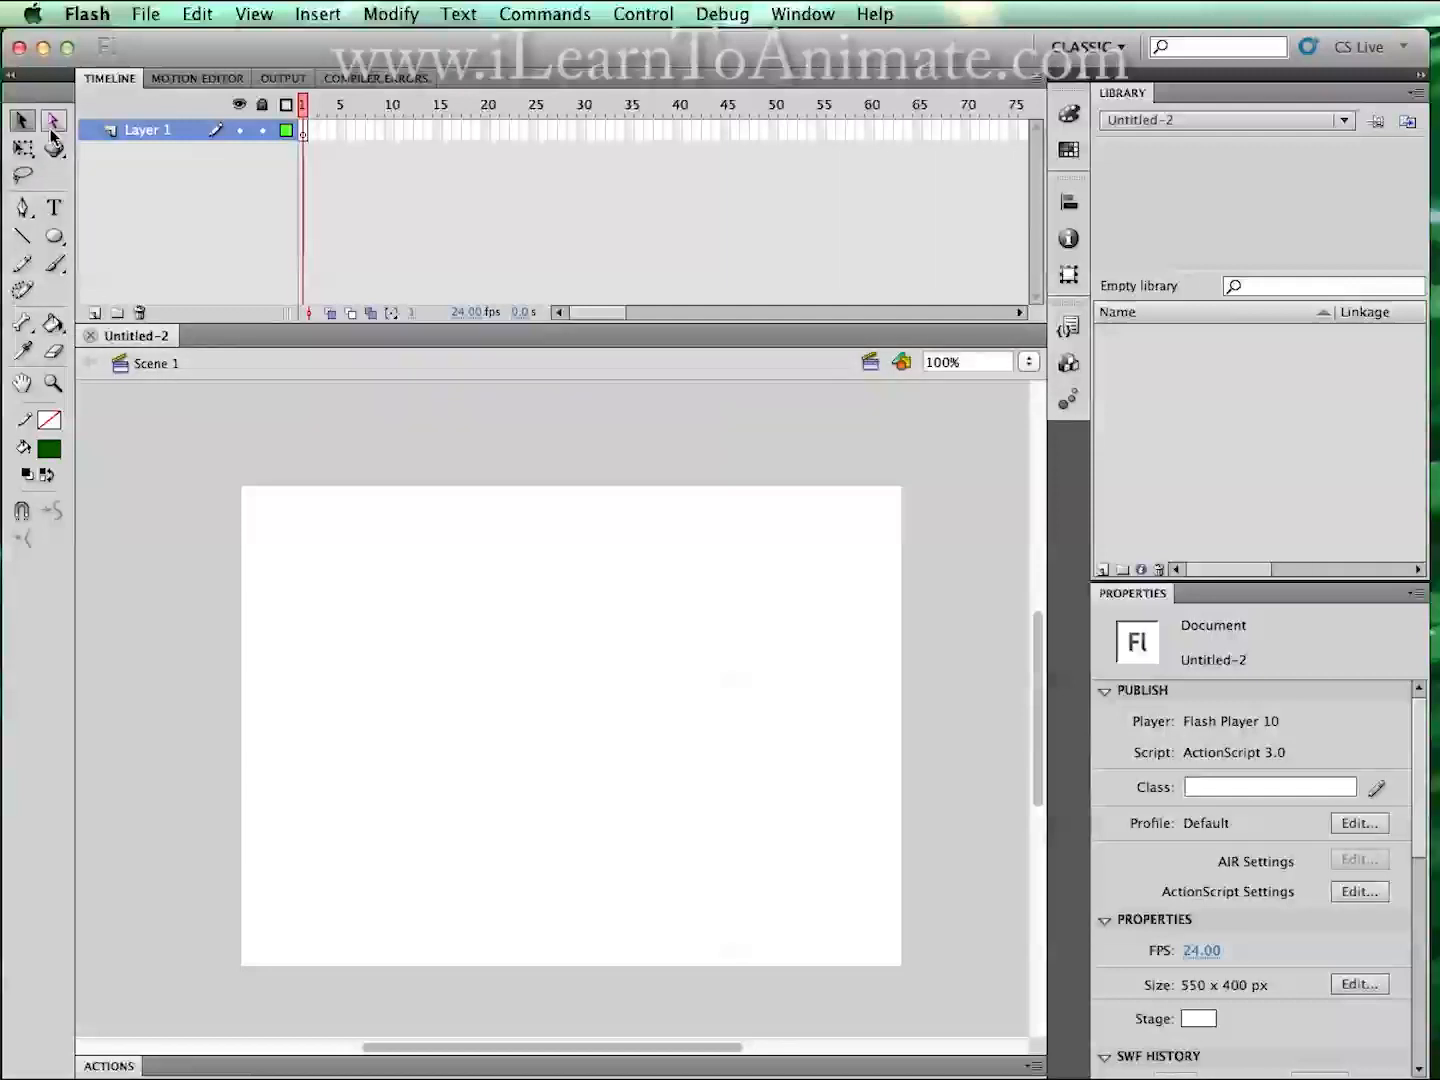
{"action": "mouse_move", "coordinate": [57, 533]}
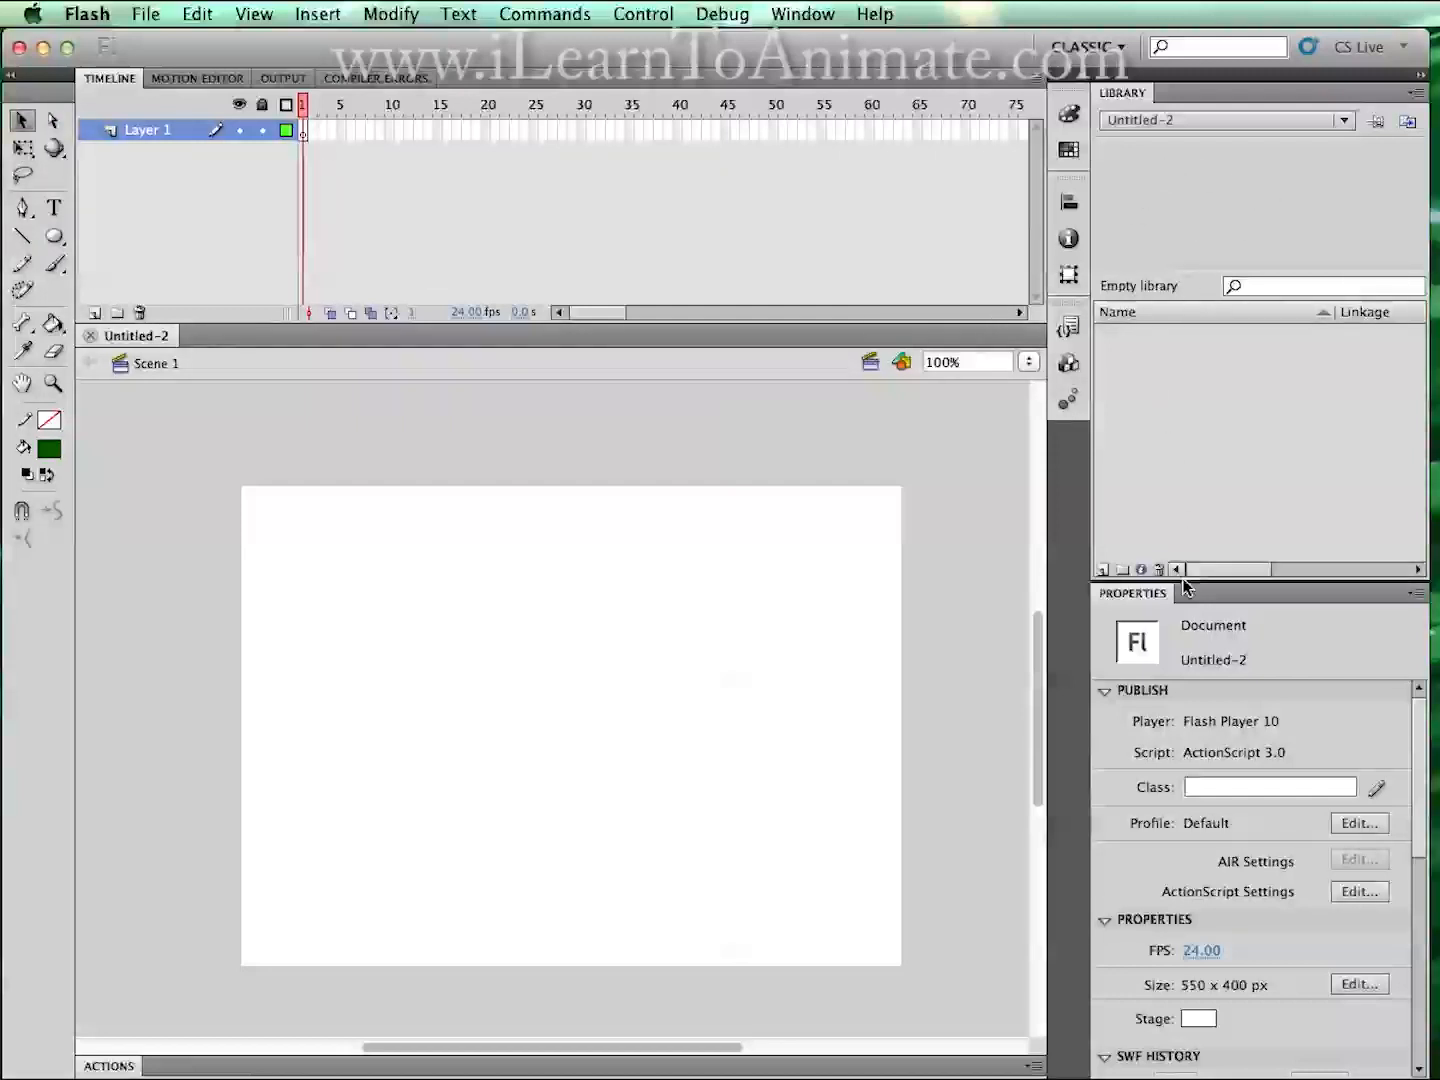
{"action": "mouse_move", "coordinate": [1152, 342]}
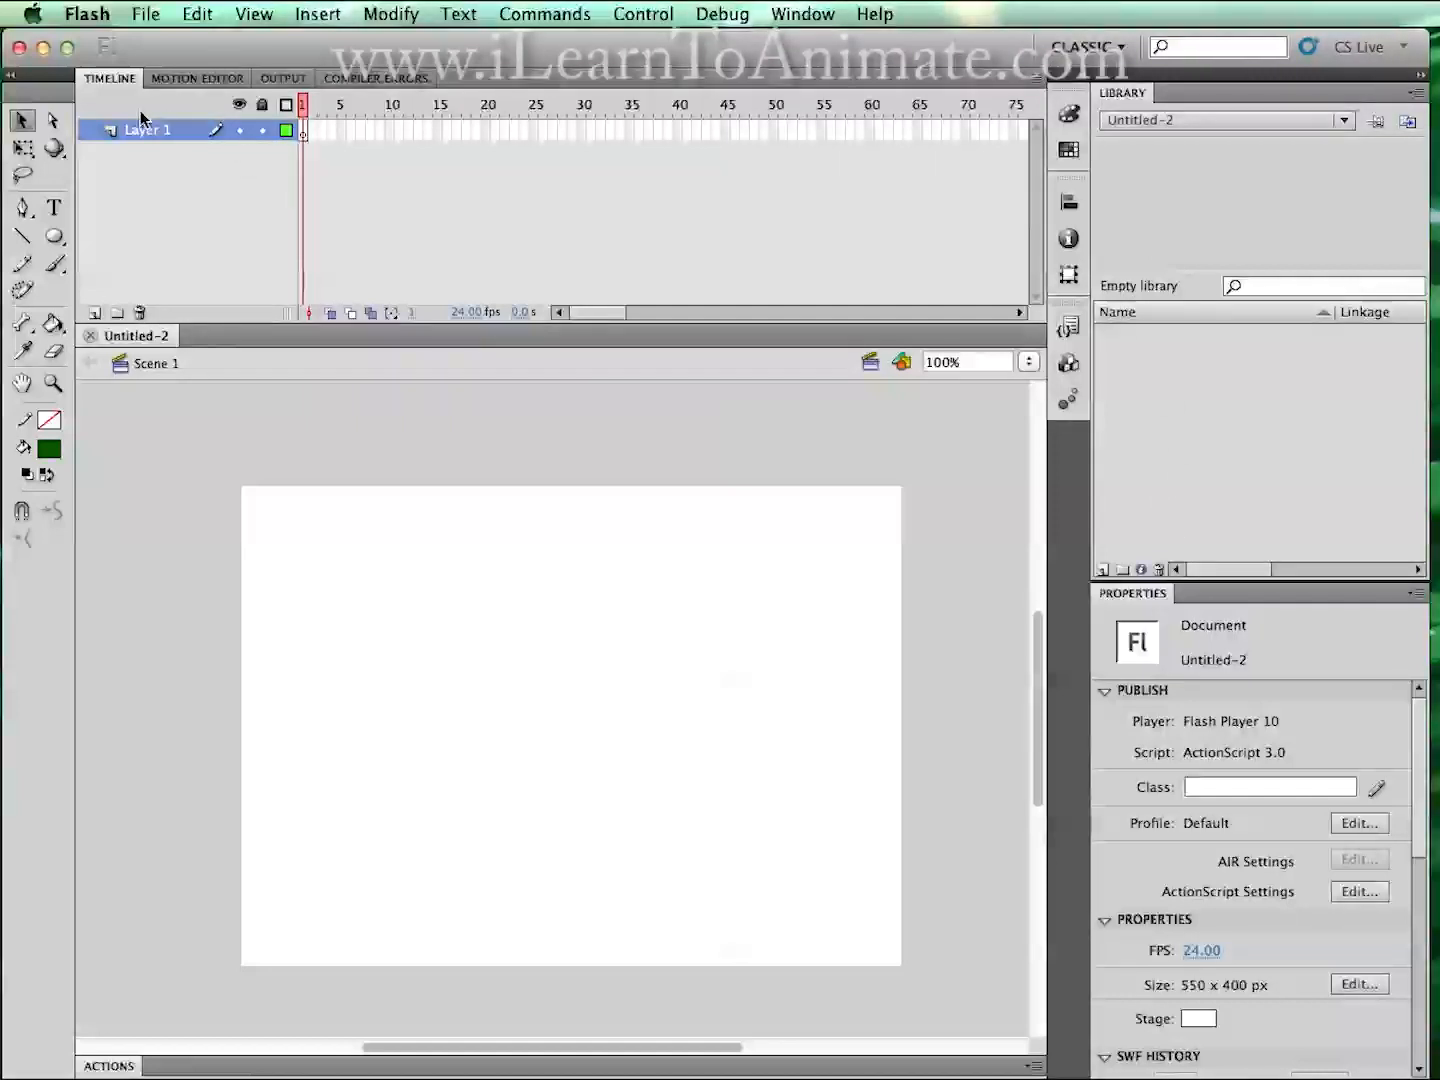
{"action": "mouse_move", "coordinate": [965, 118]}
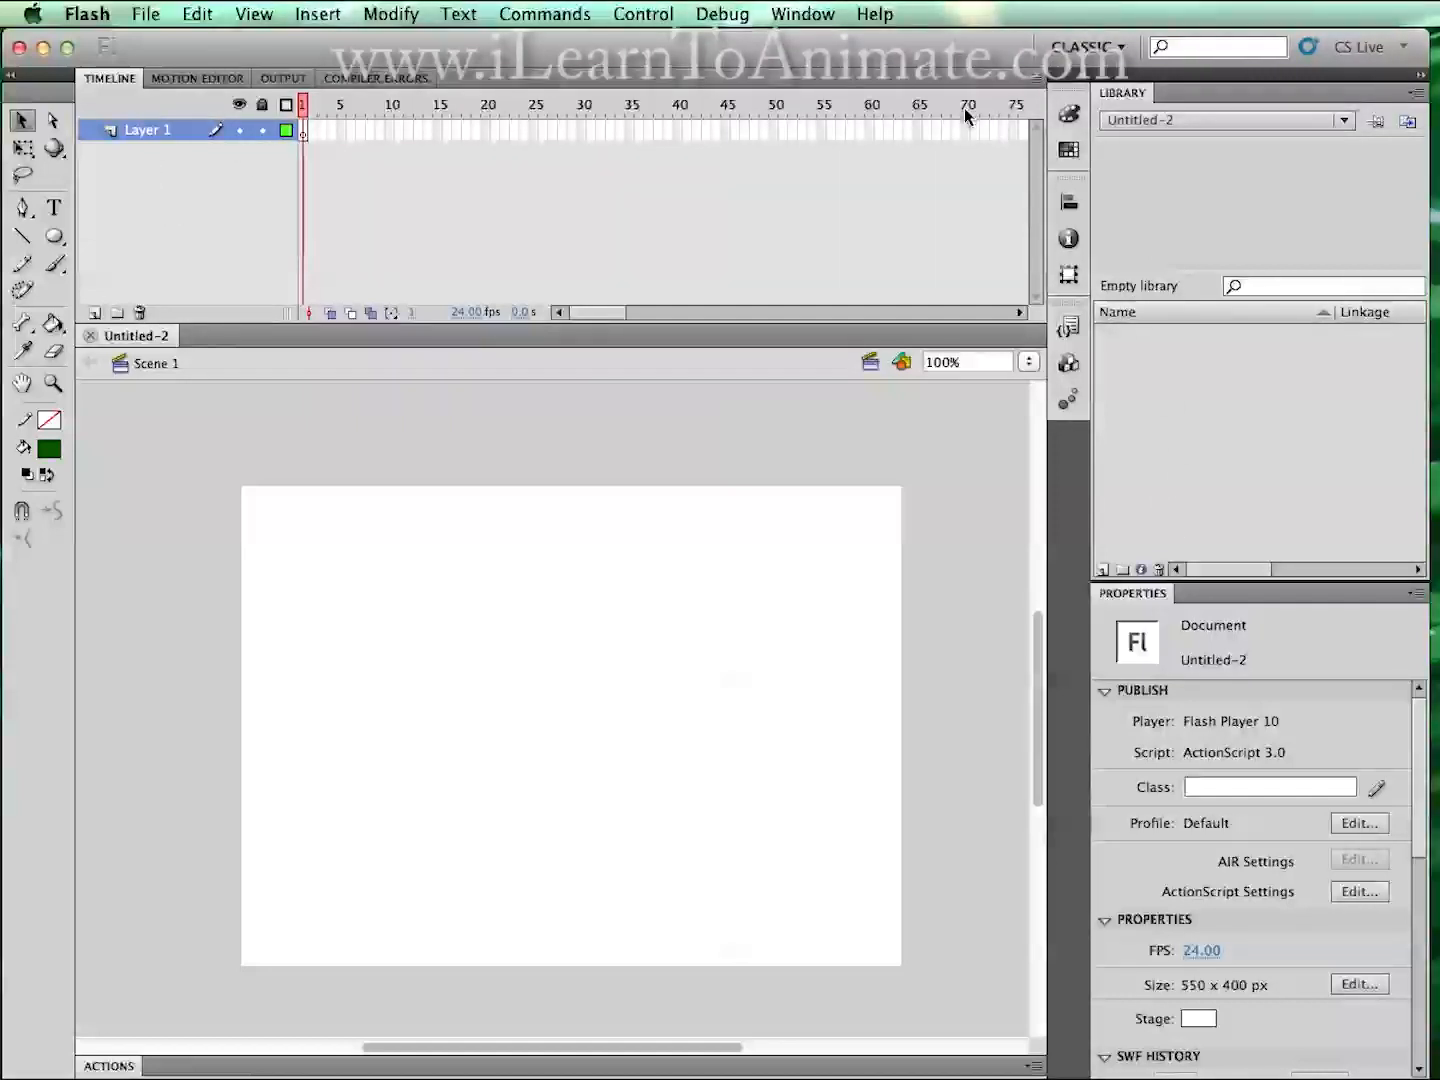
{"action": "mouse_move", "coordinate": [110, 219]}
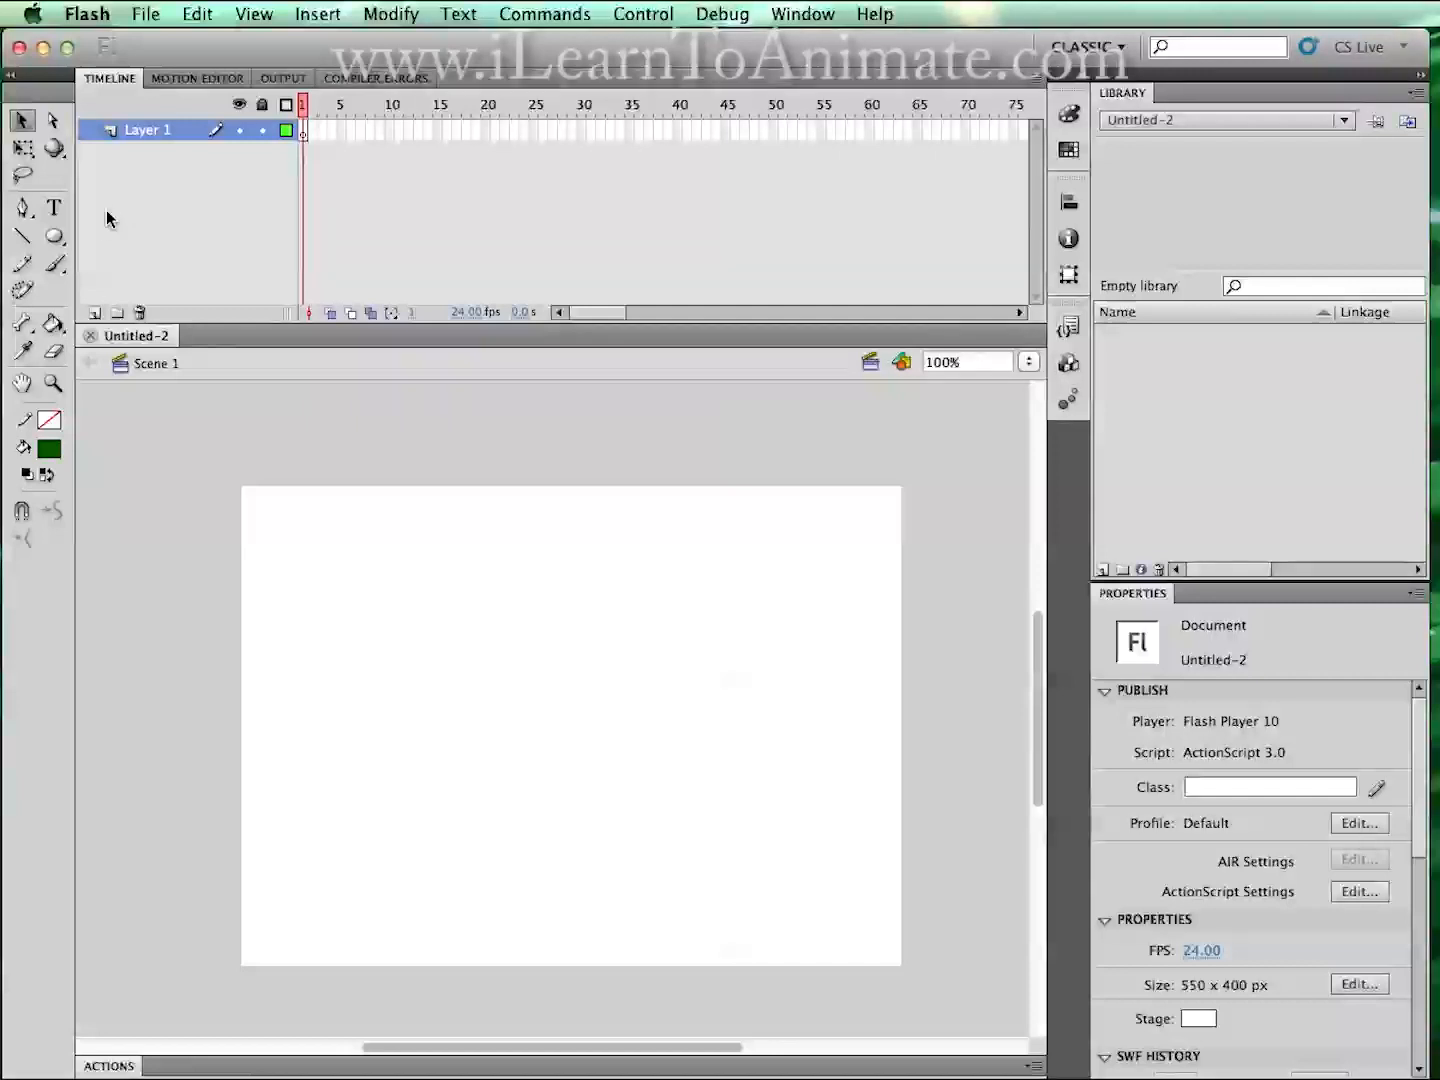
{"action": "mouse_move", "coordinate": [75, 178]}
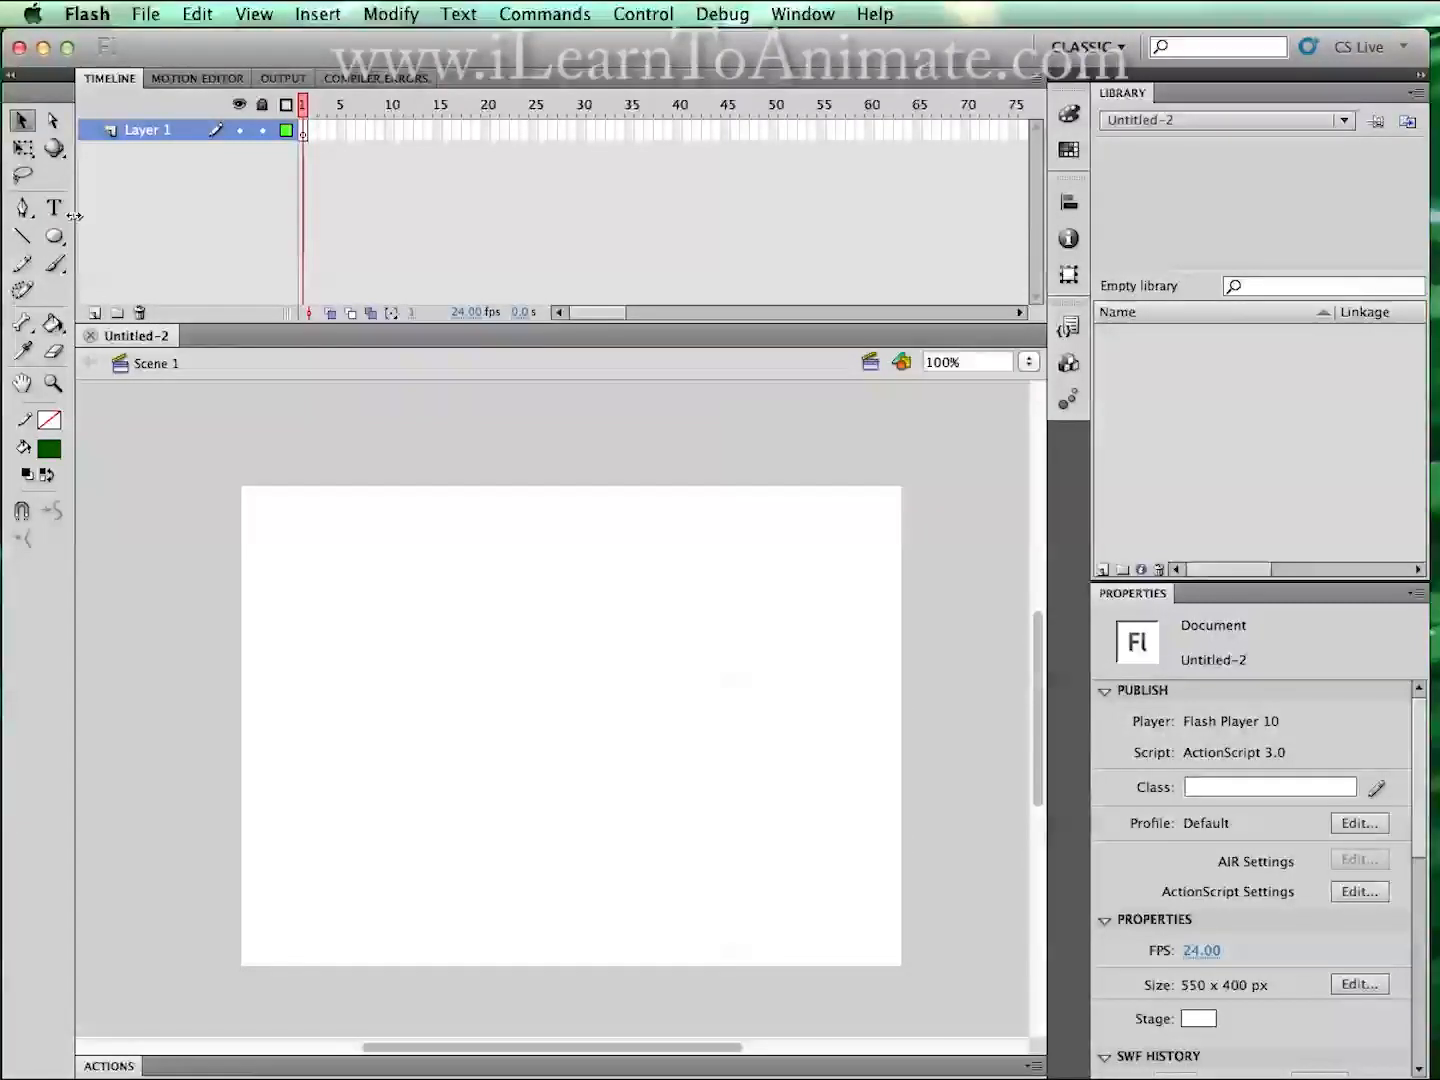
{"action": "mouse_move", "coordinate": [80, 200]}
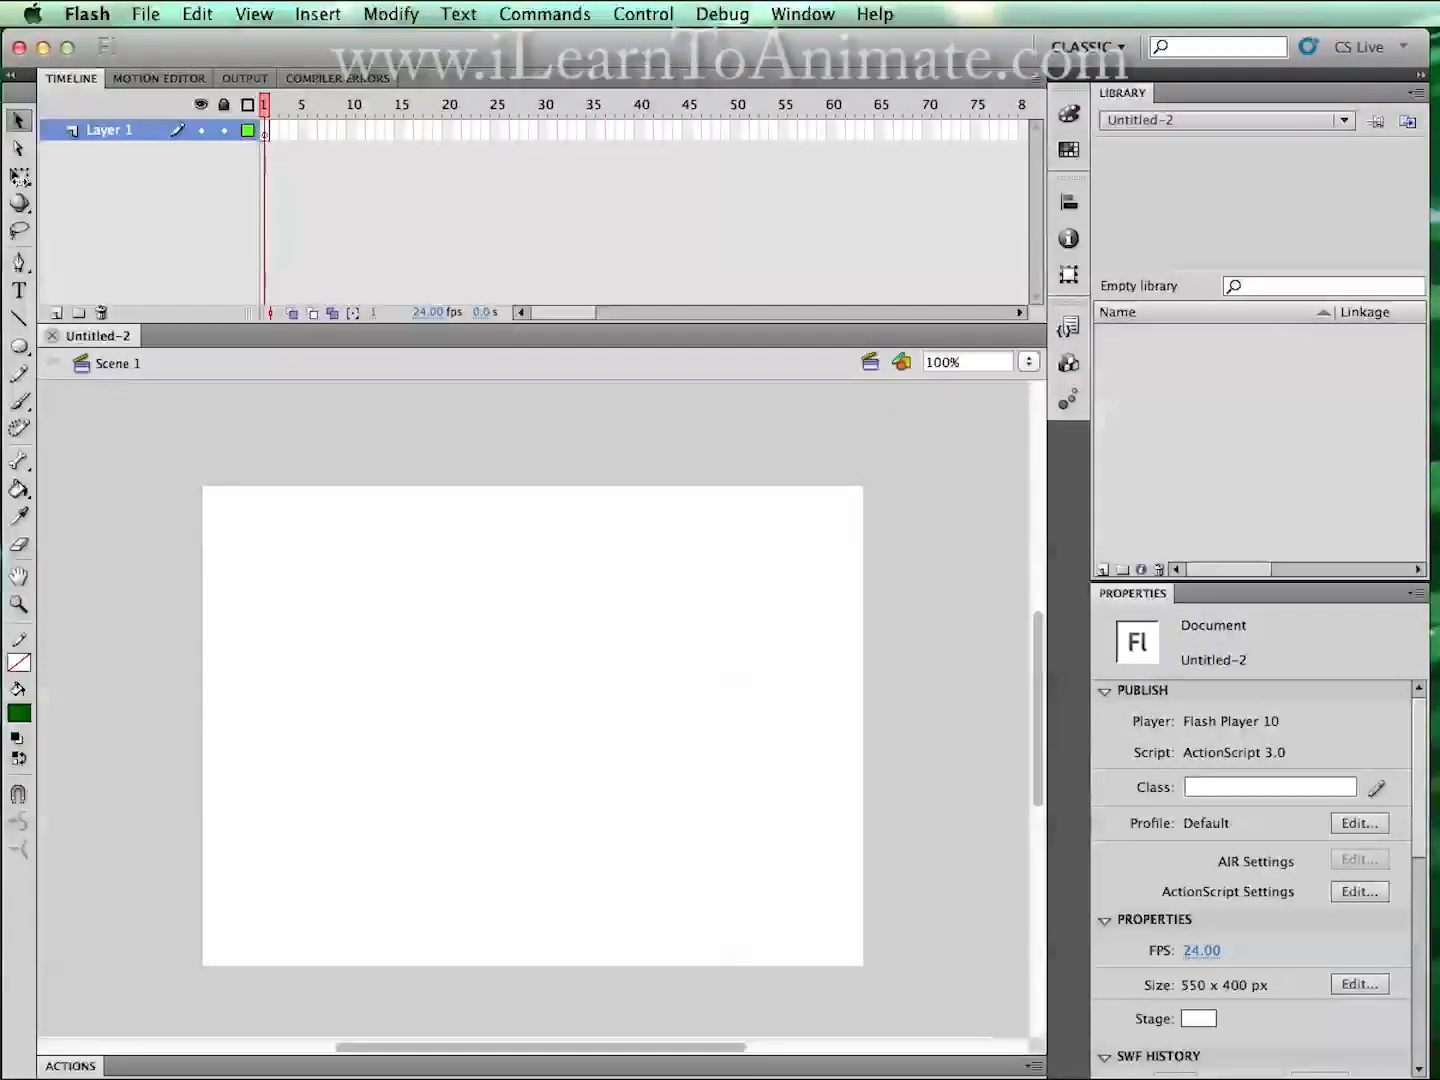
{"action": "mouse_move", "coordinate": [98, 274]}
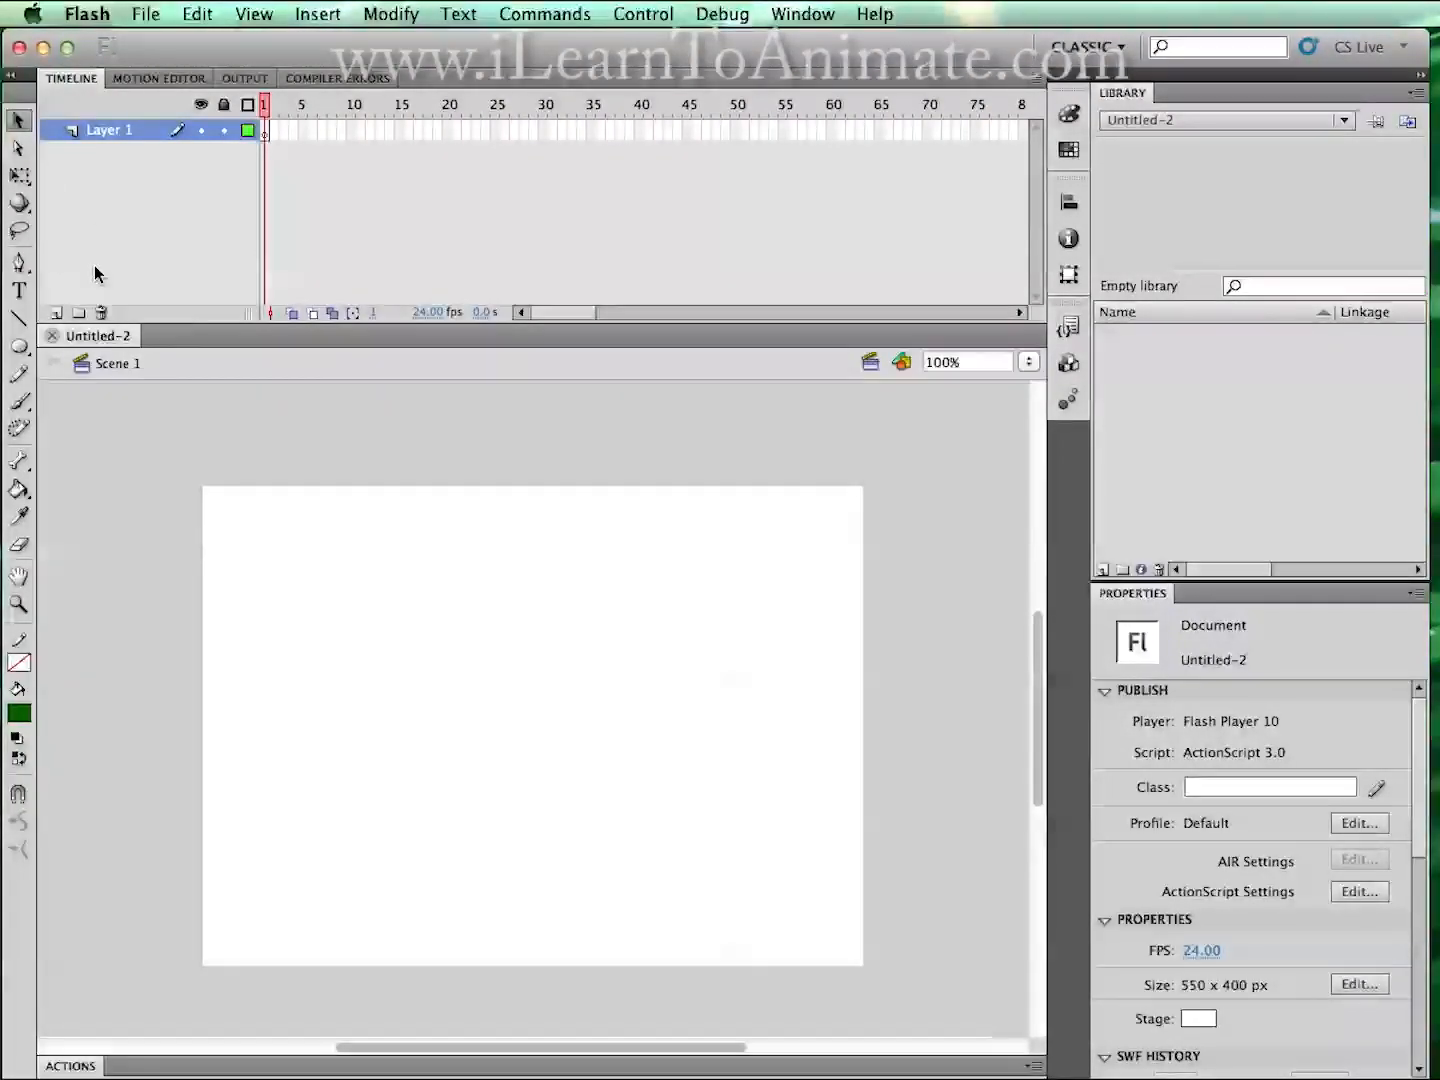
{"action": "mouse_move", "coordinate": [500, 531]}
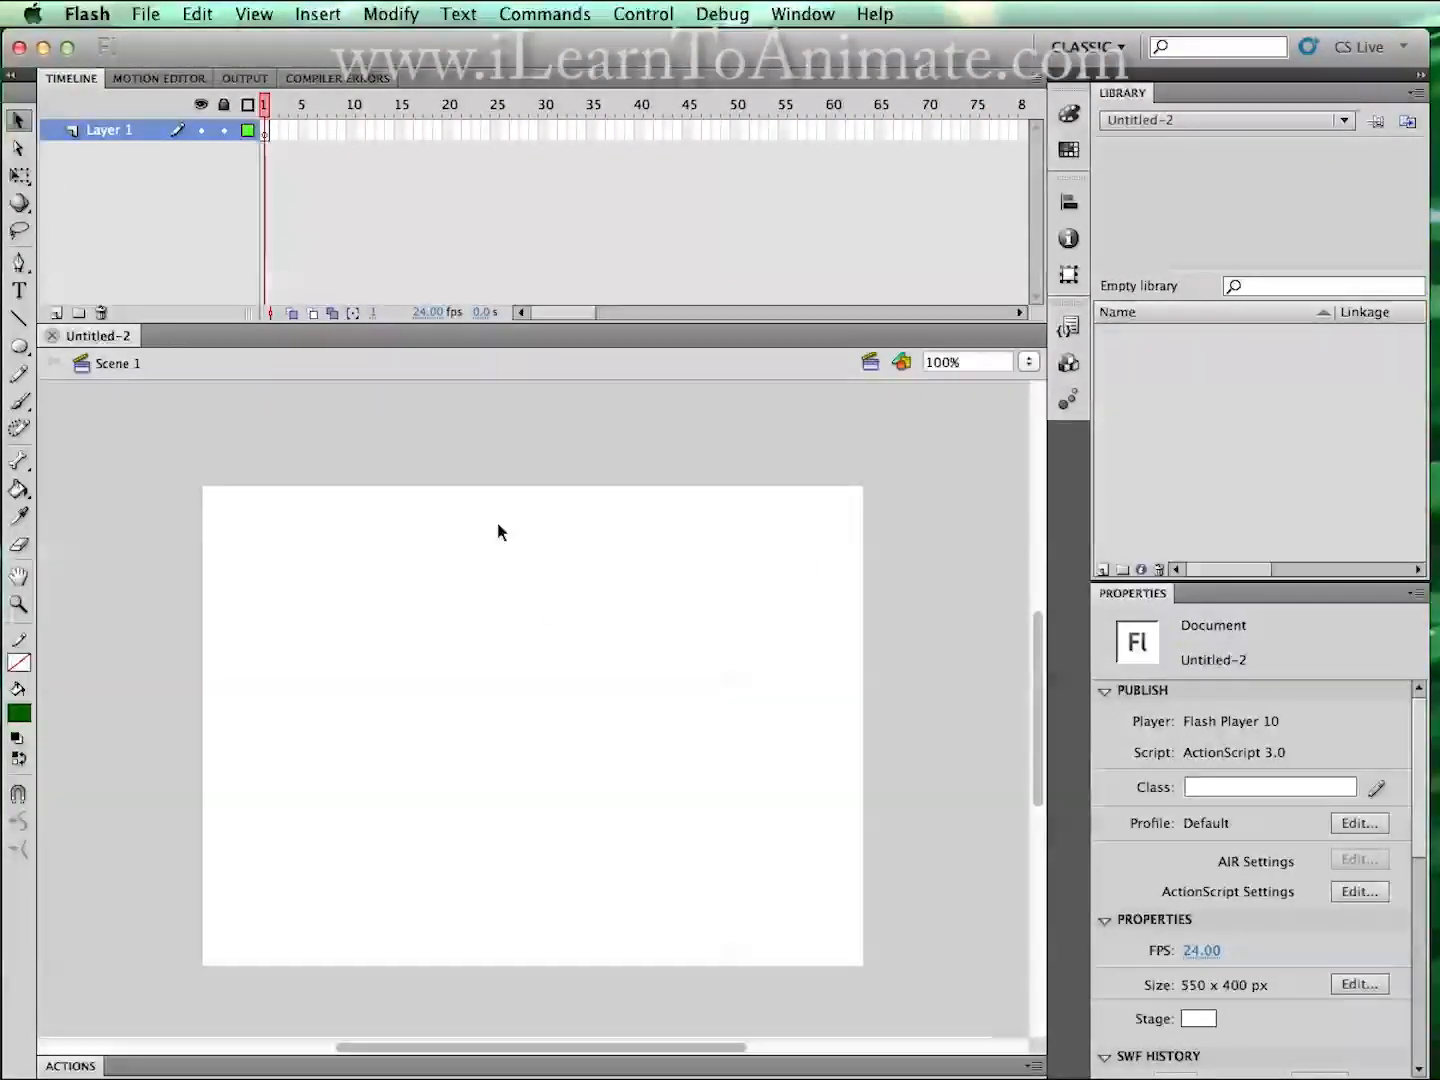
{"action": "mouse_move", "coordinate": [576, 664]}
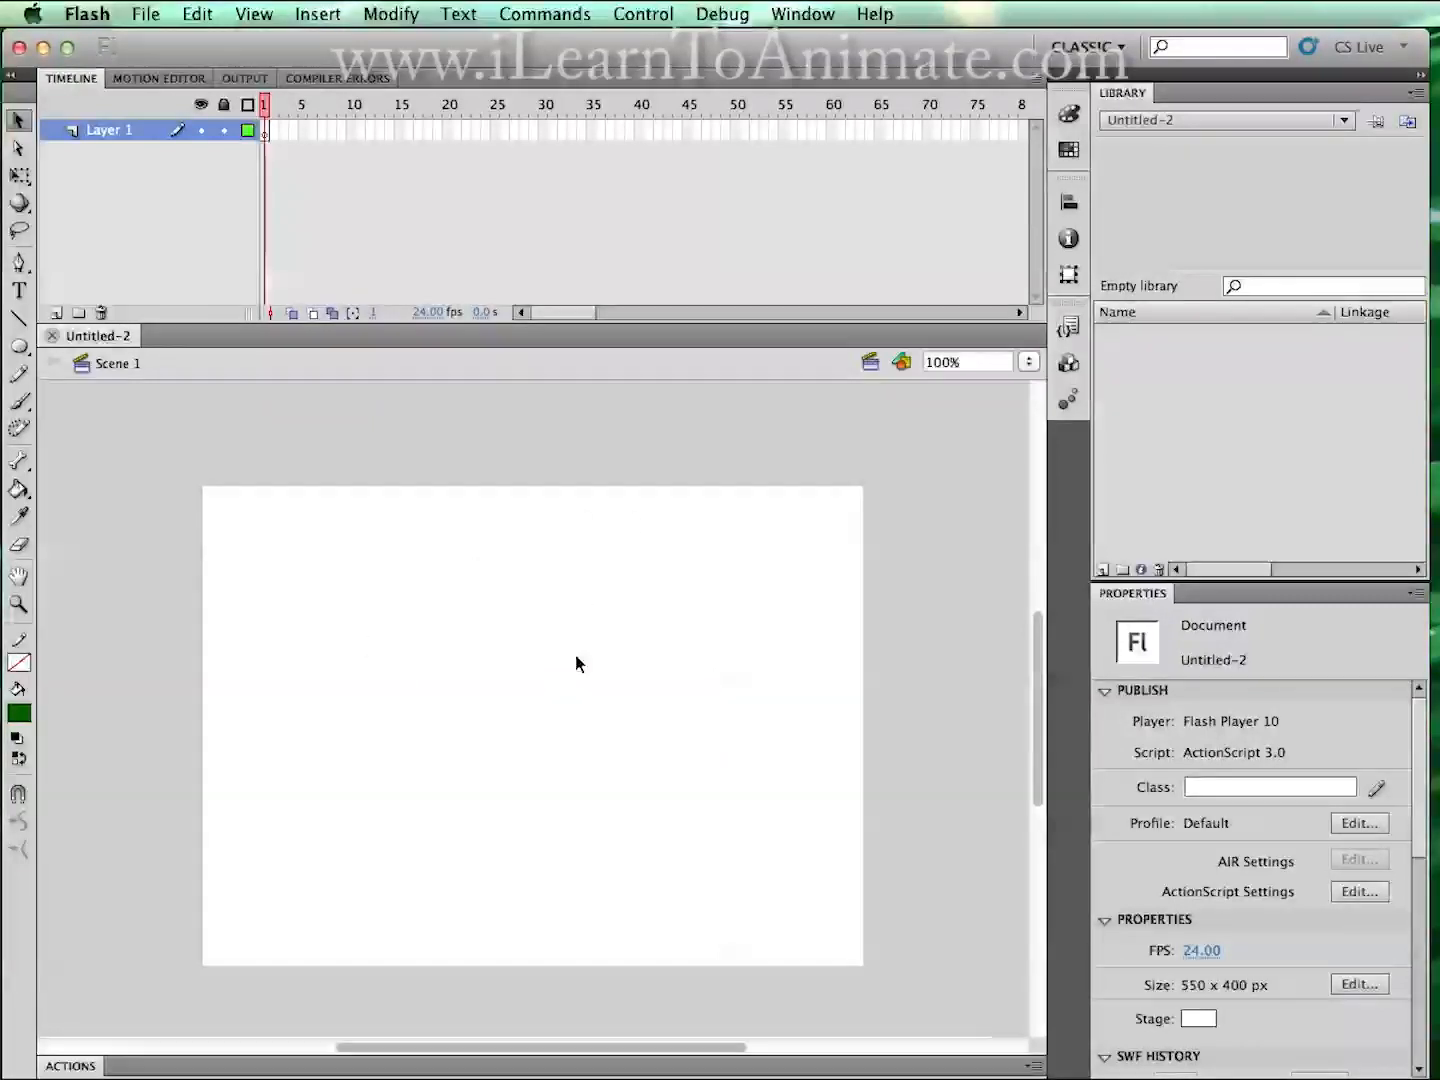
{"action": "mouse_move", "coordinate": [503, 591]}
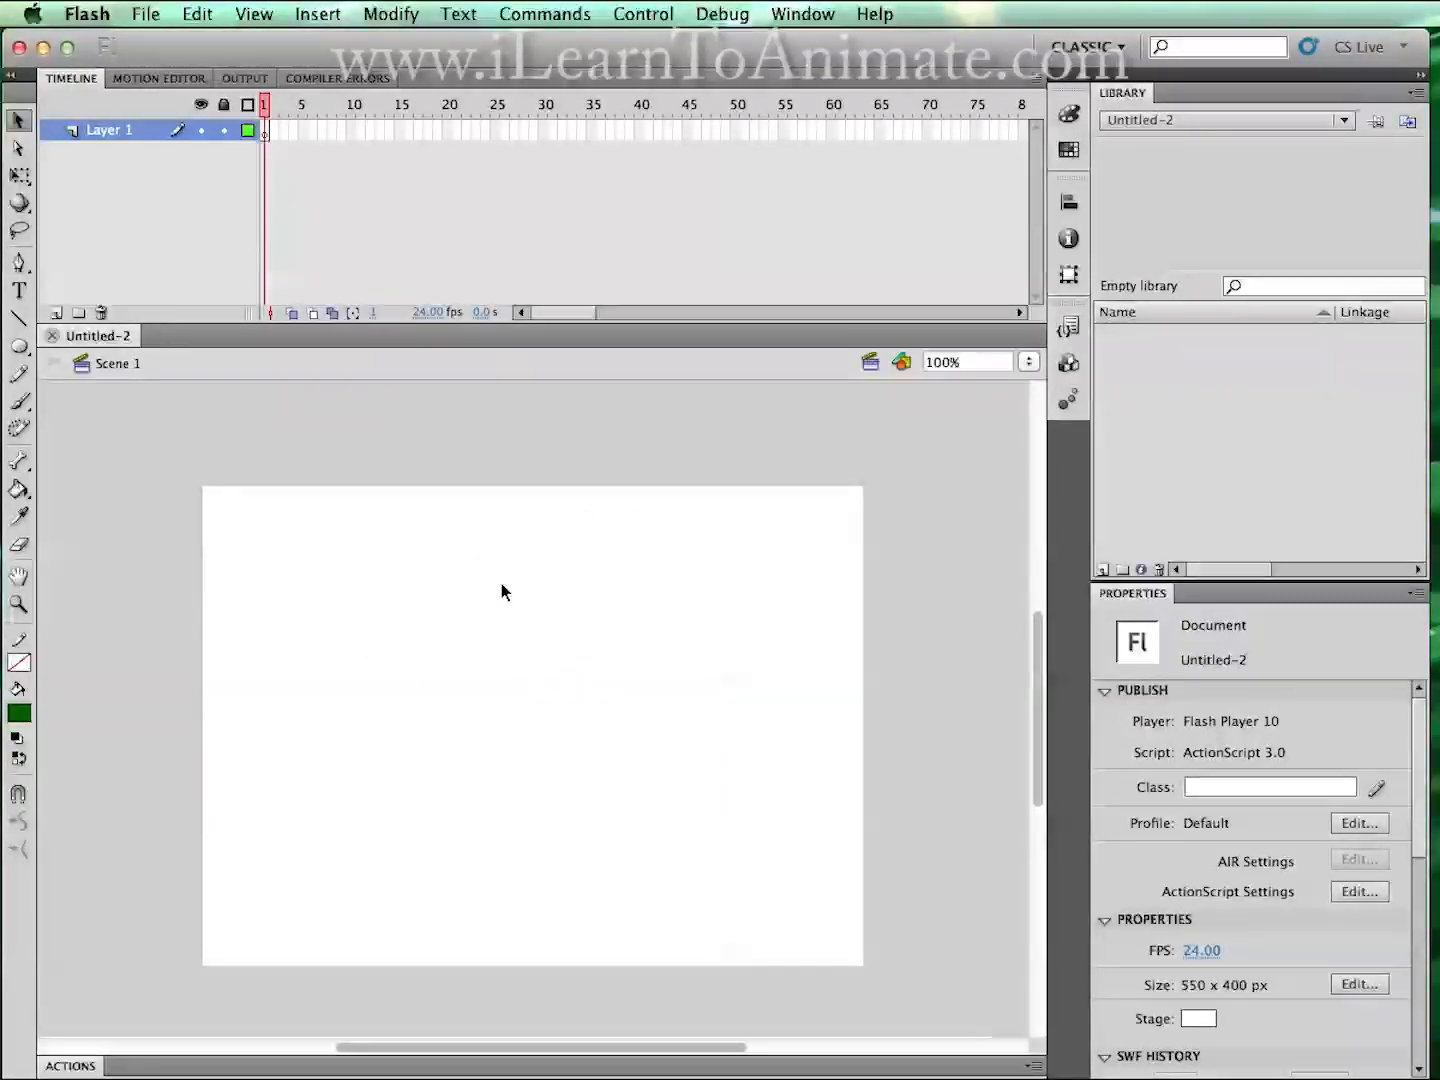
{"action": "mouse_move", "coordinate": [490, 696]}
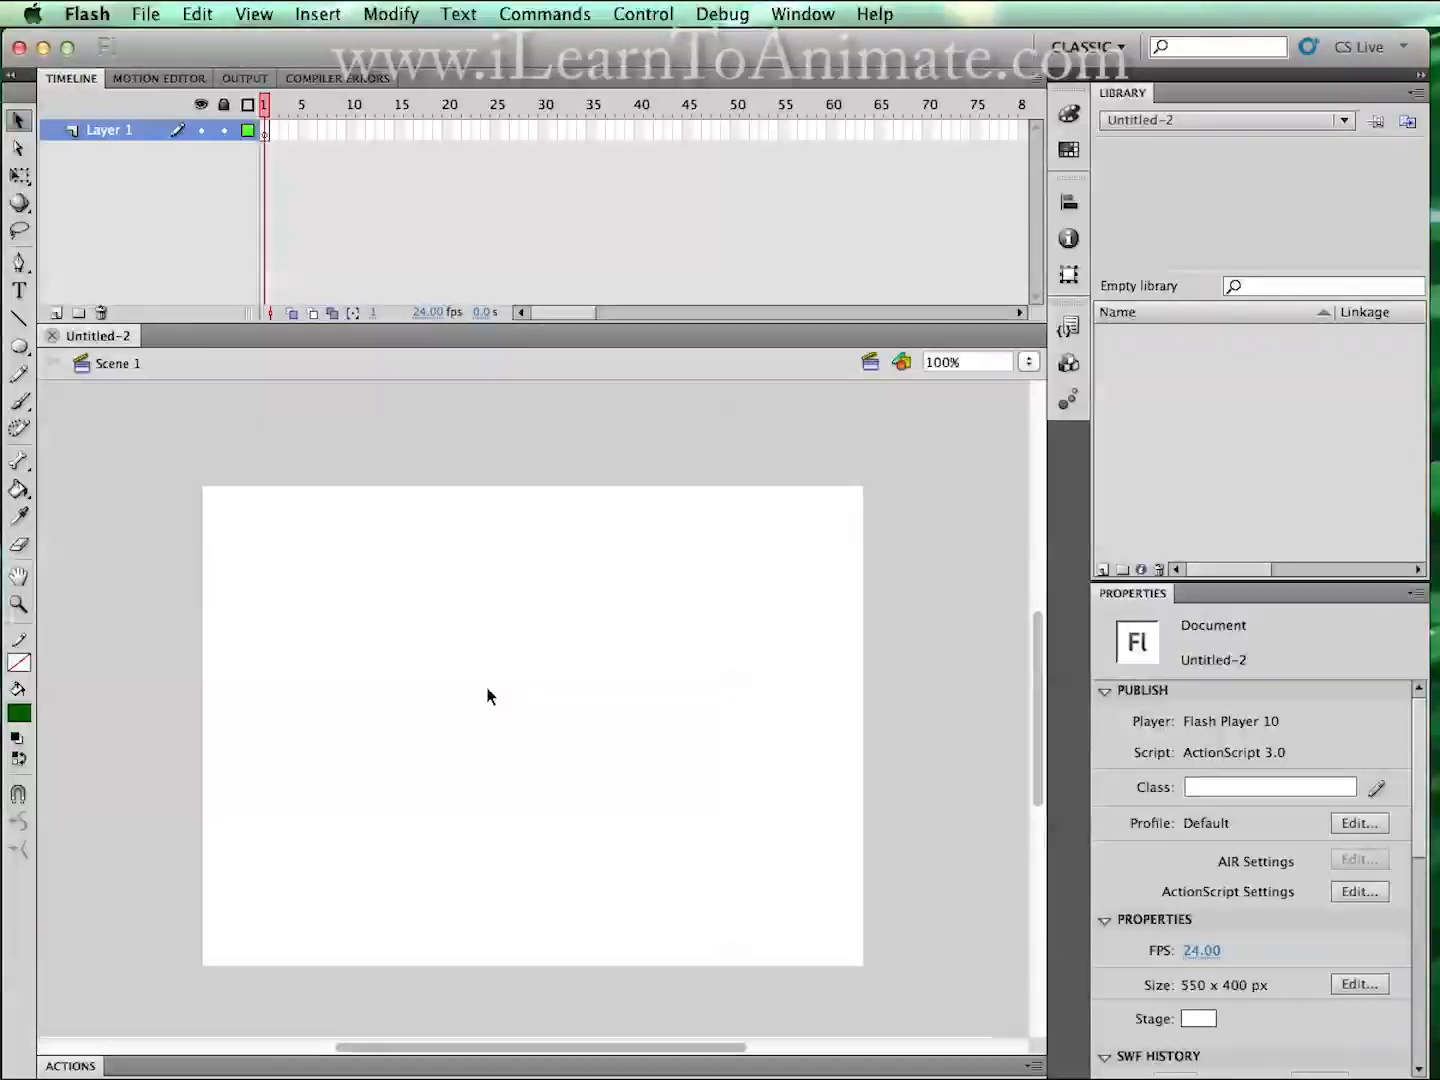
{"action": "mouse_move", "coordinate": [400, 194]}
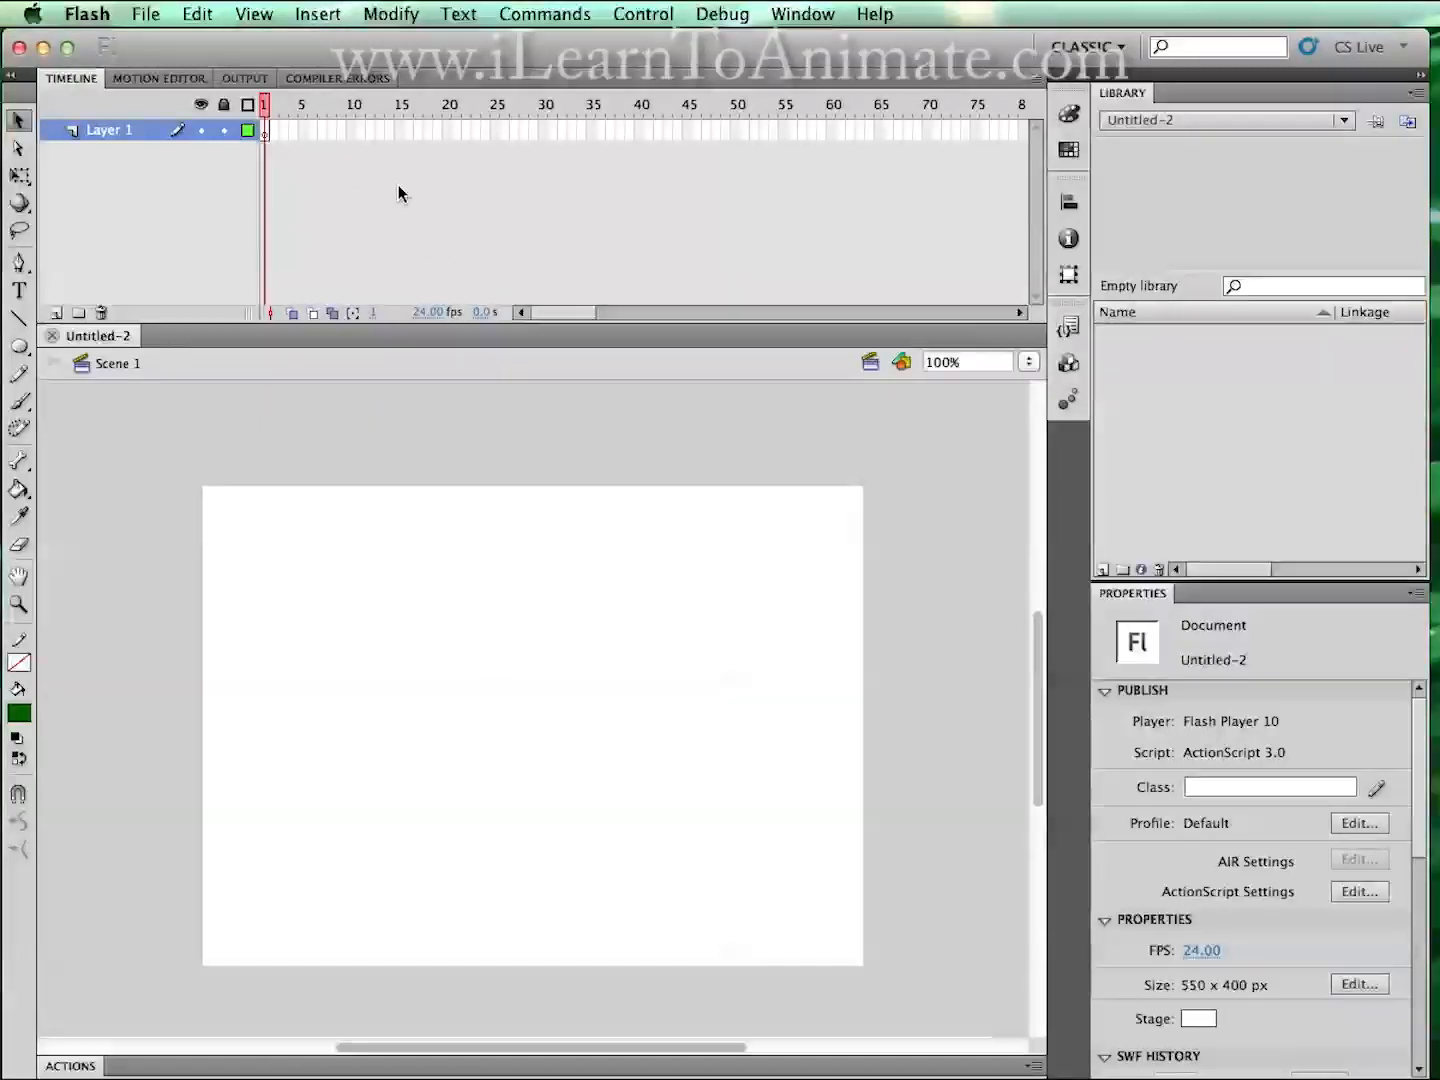
{"action": "mouse_move", "coordinate": [455, 195]}
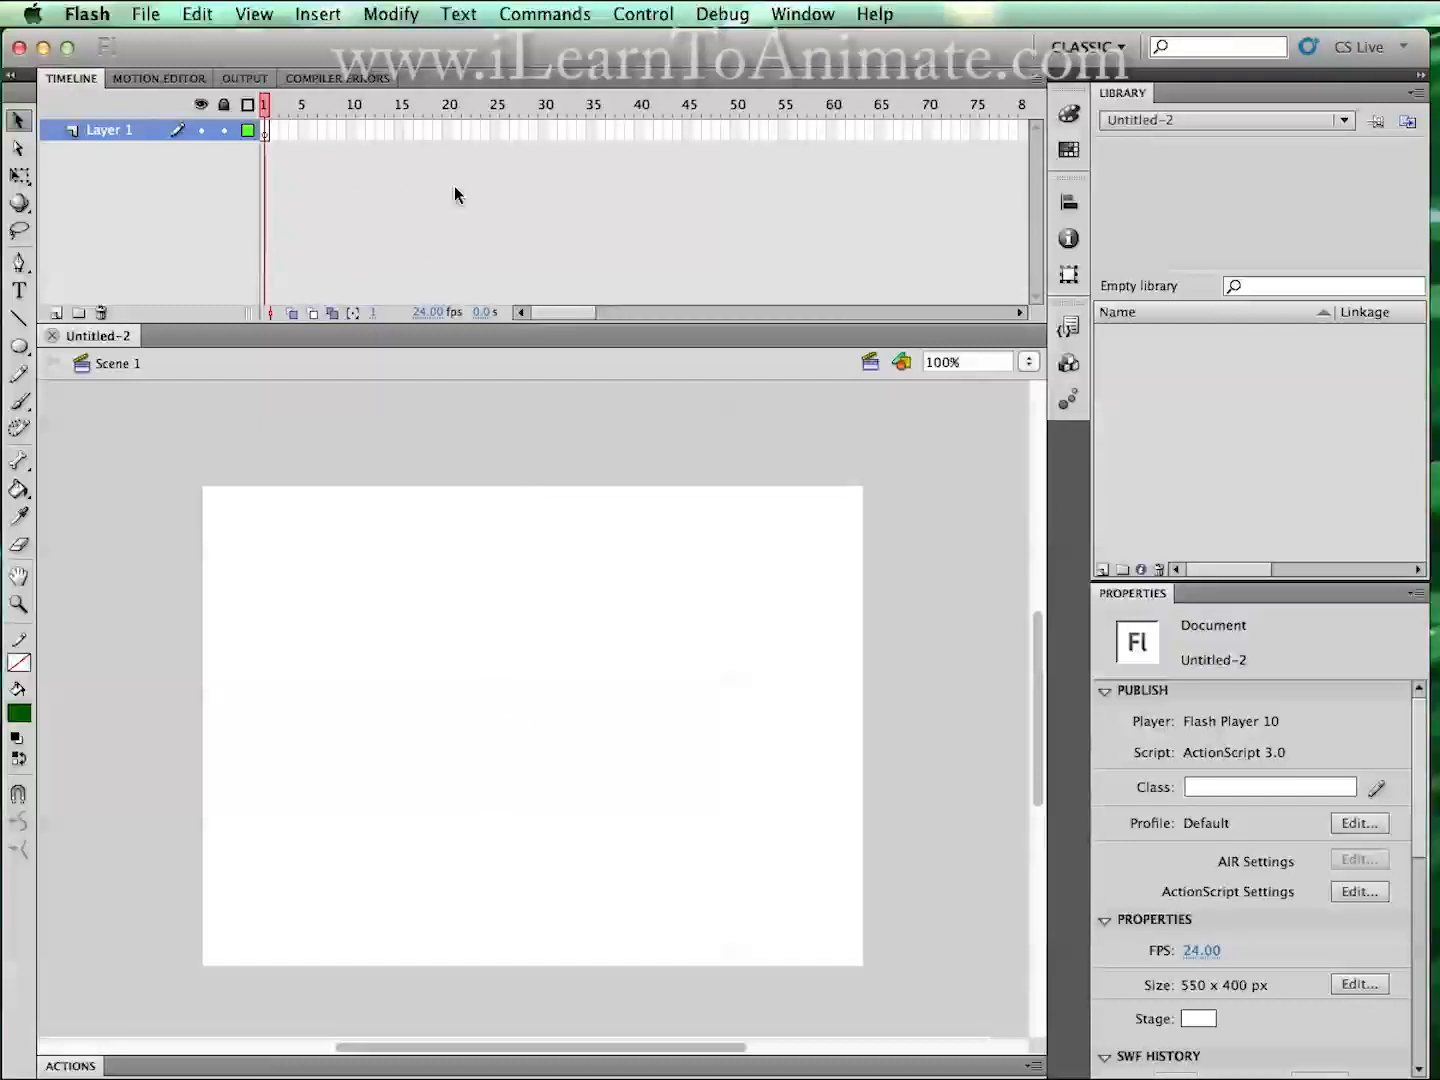
{"action": "mouse_move", "coordinate": [442, 196]}
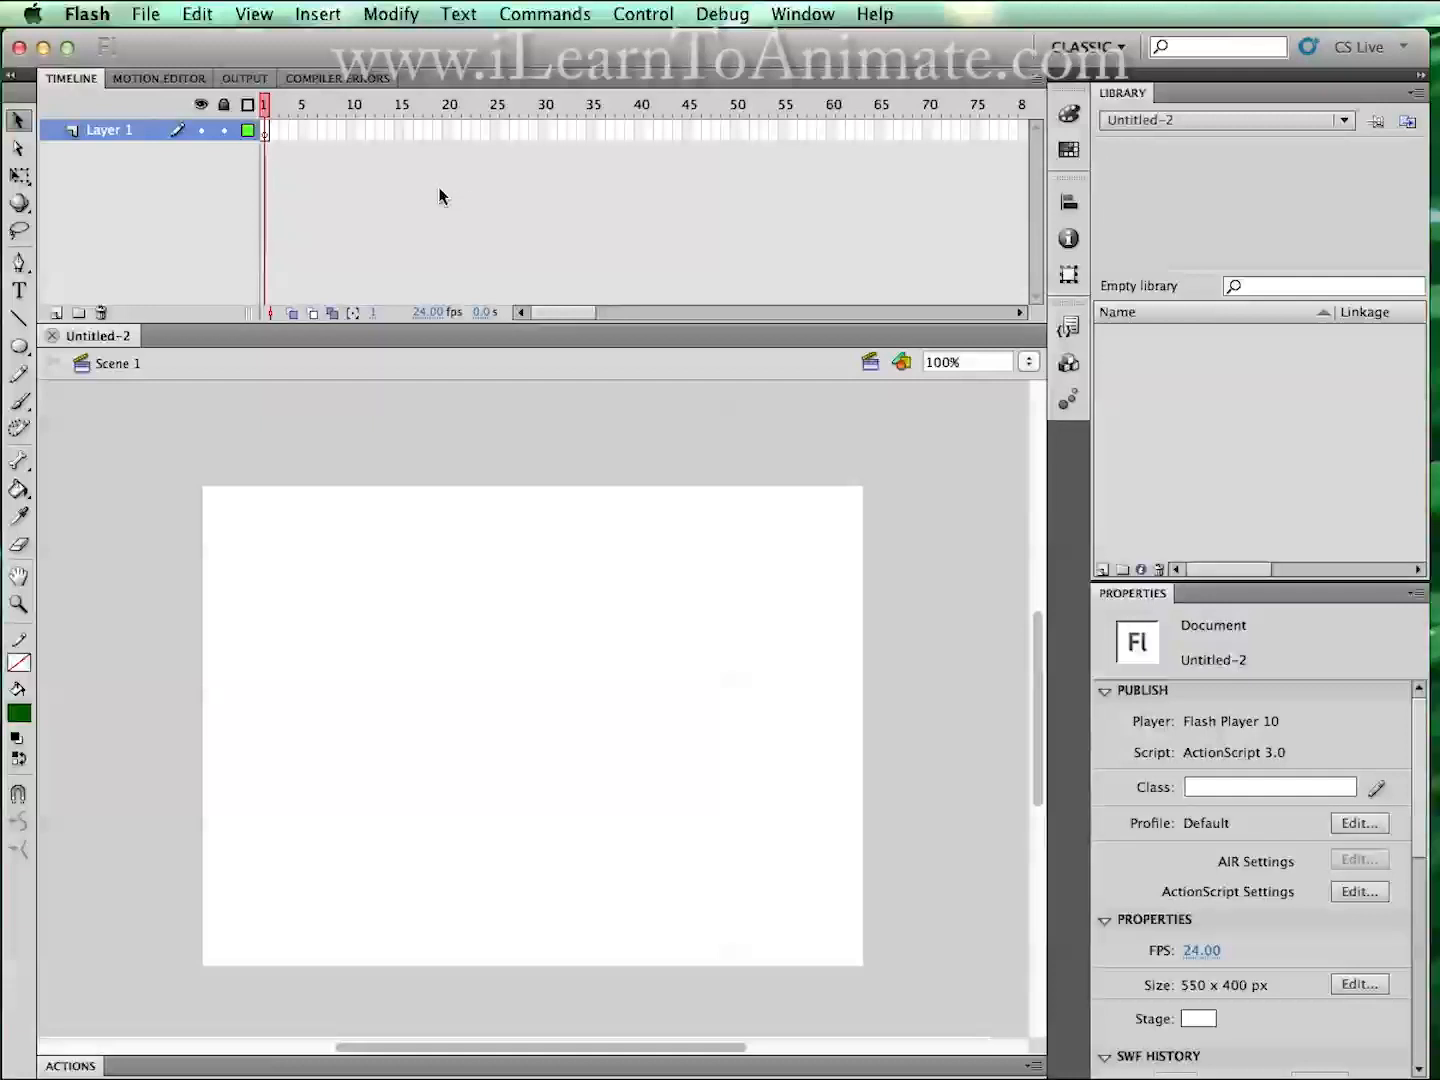
{"action": "mouse_move", "coordinate": [285, 251]}
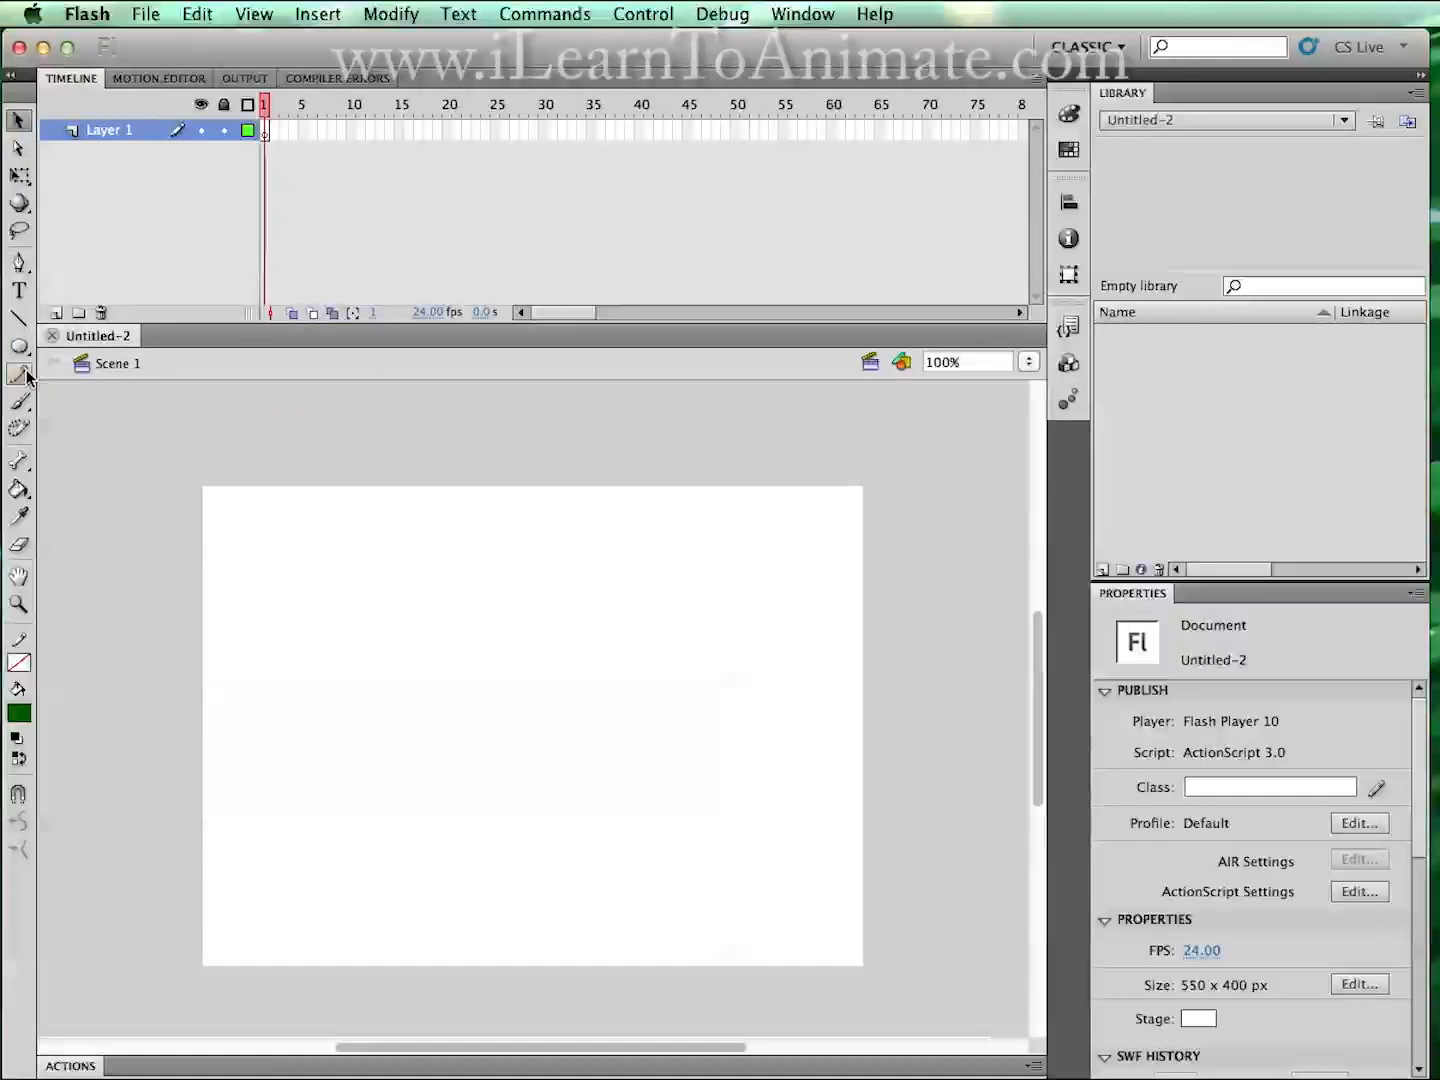
{"action": "mouse_move", "coordinate": [18, 347]}
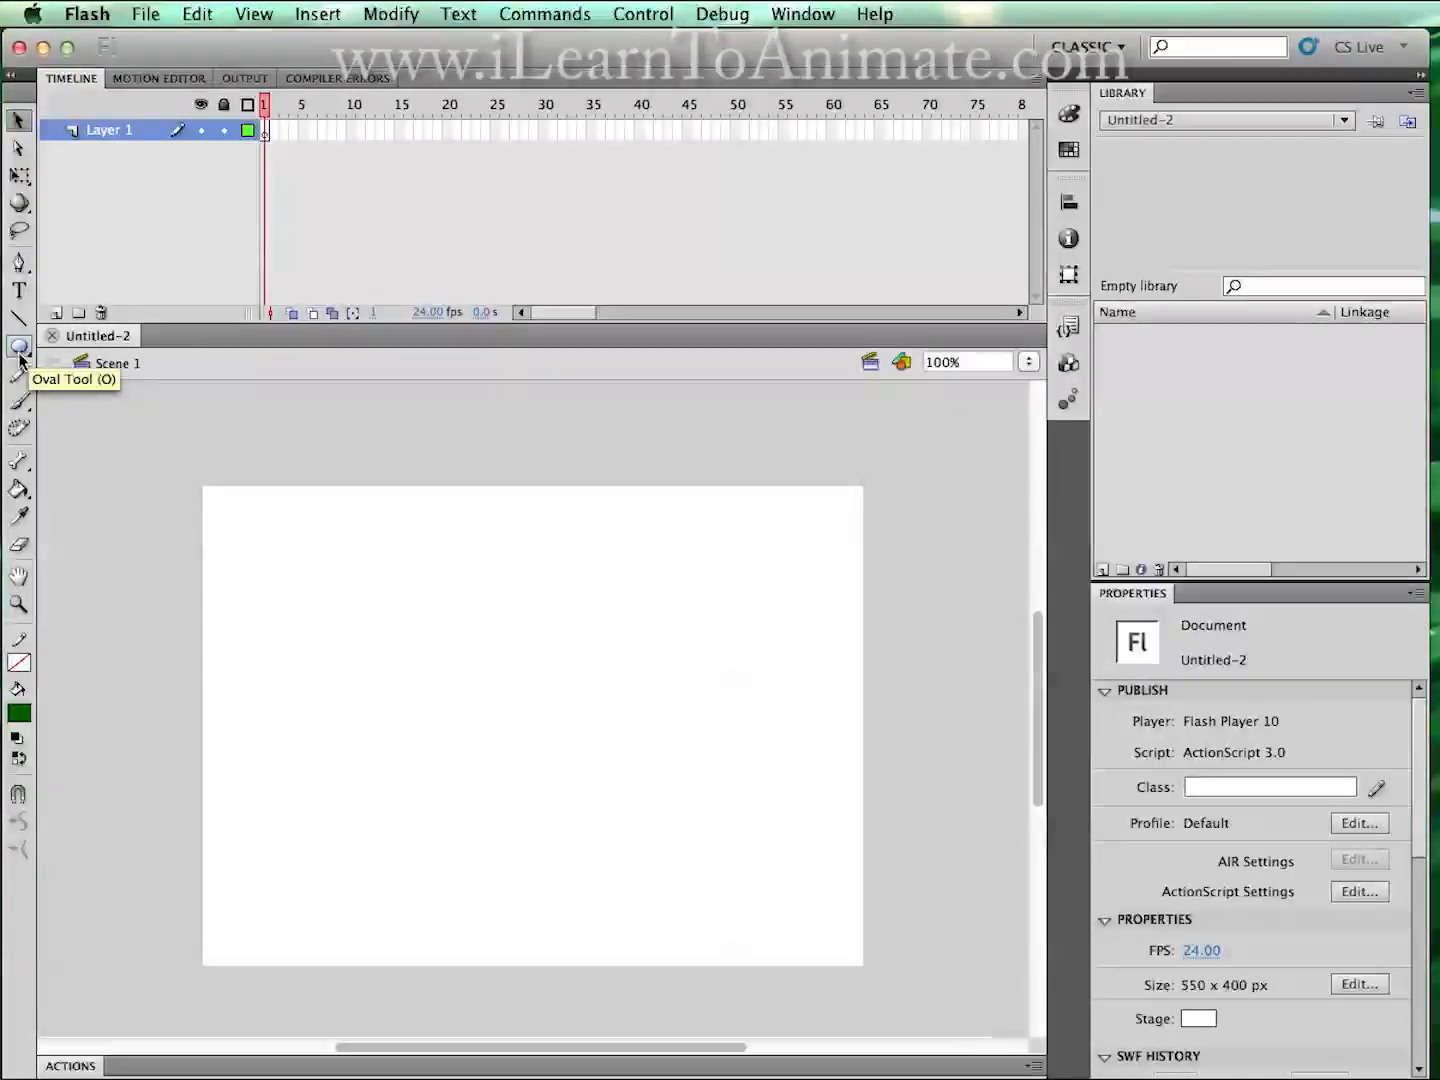
Select the Oval Tool from the shape tools group.
{"action": "left_click", "coordinate": [18, 346]}
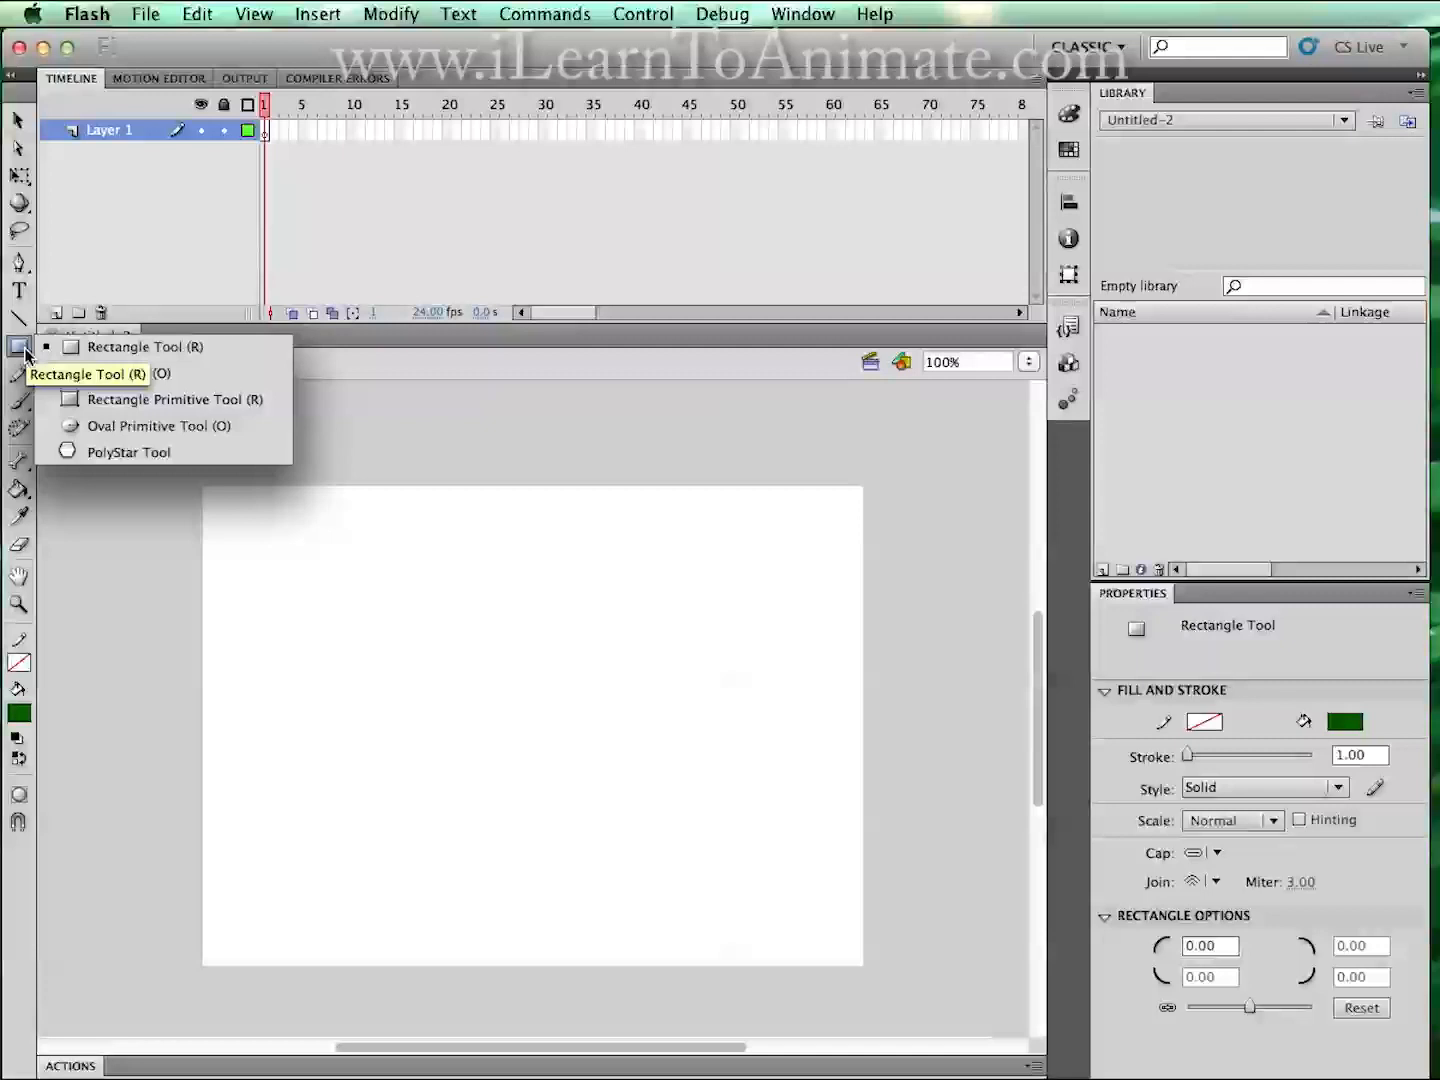
{"action": "mouse_move", "coordinate": [127, 373]}
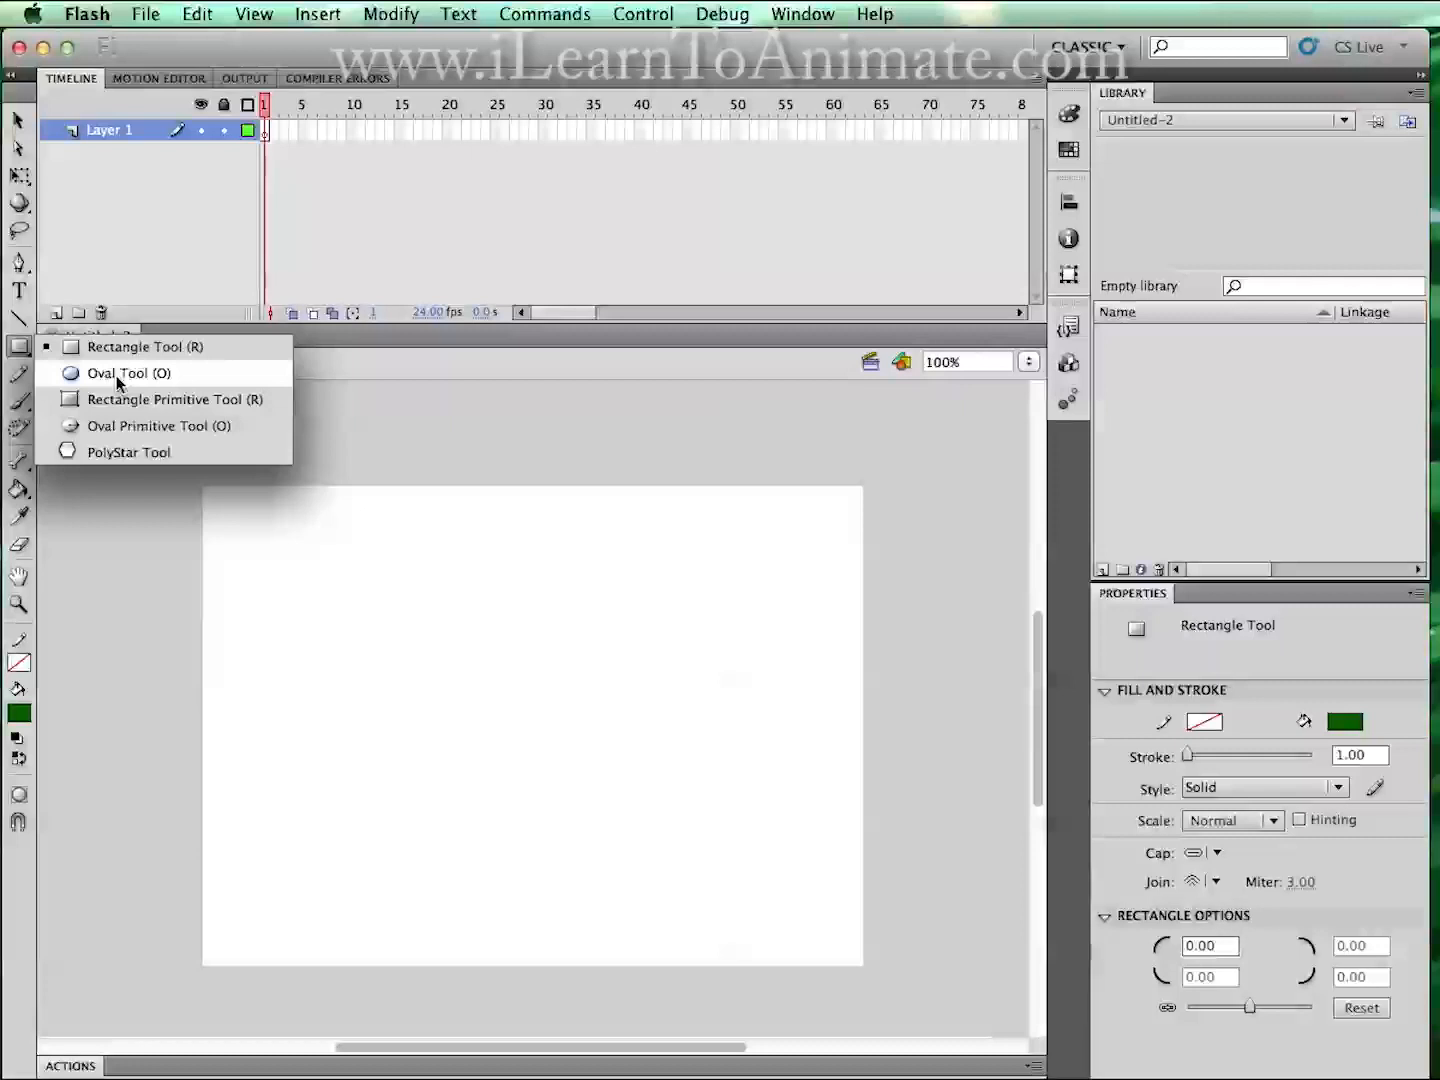
{"action": "mouse_move", "coordinate": [130, 390]}
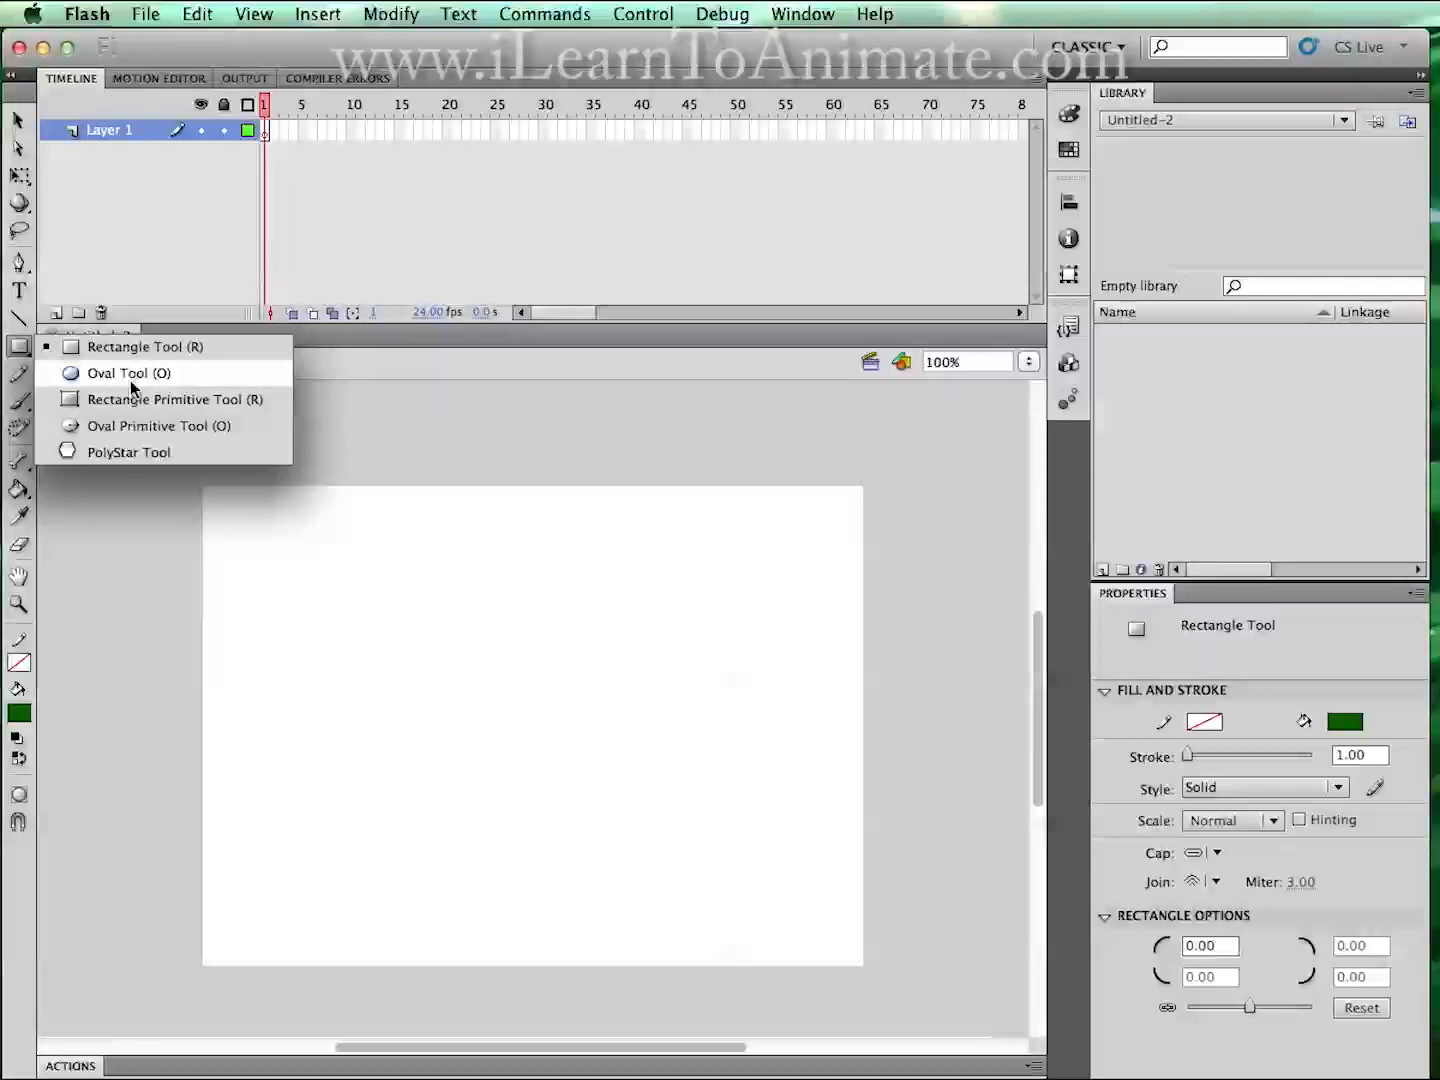
{"action": "left_click", "coordinate": [128, 373]}
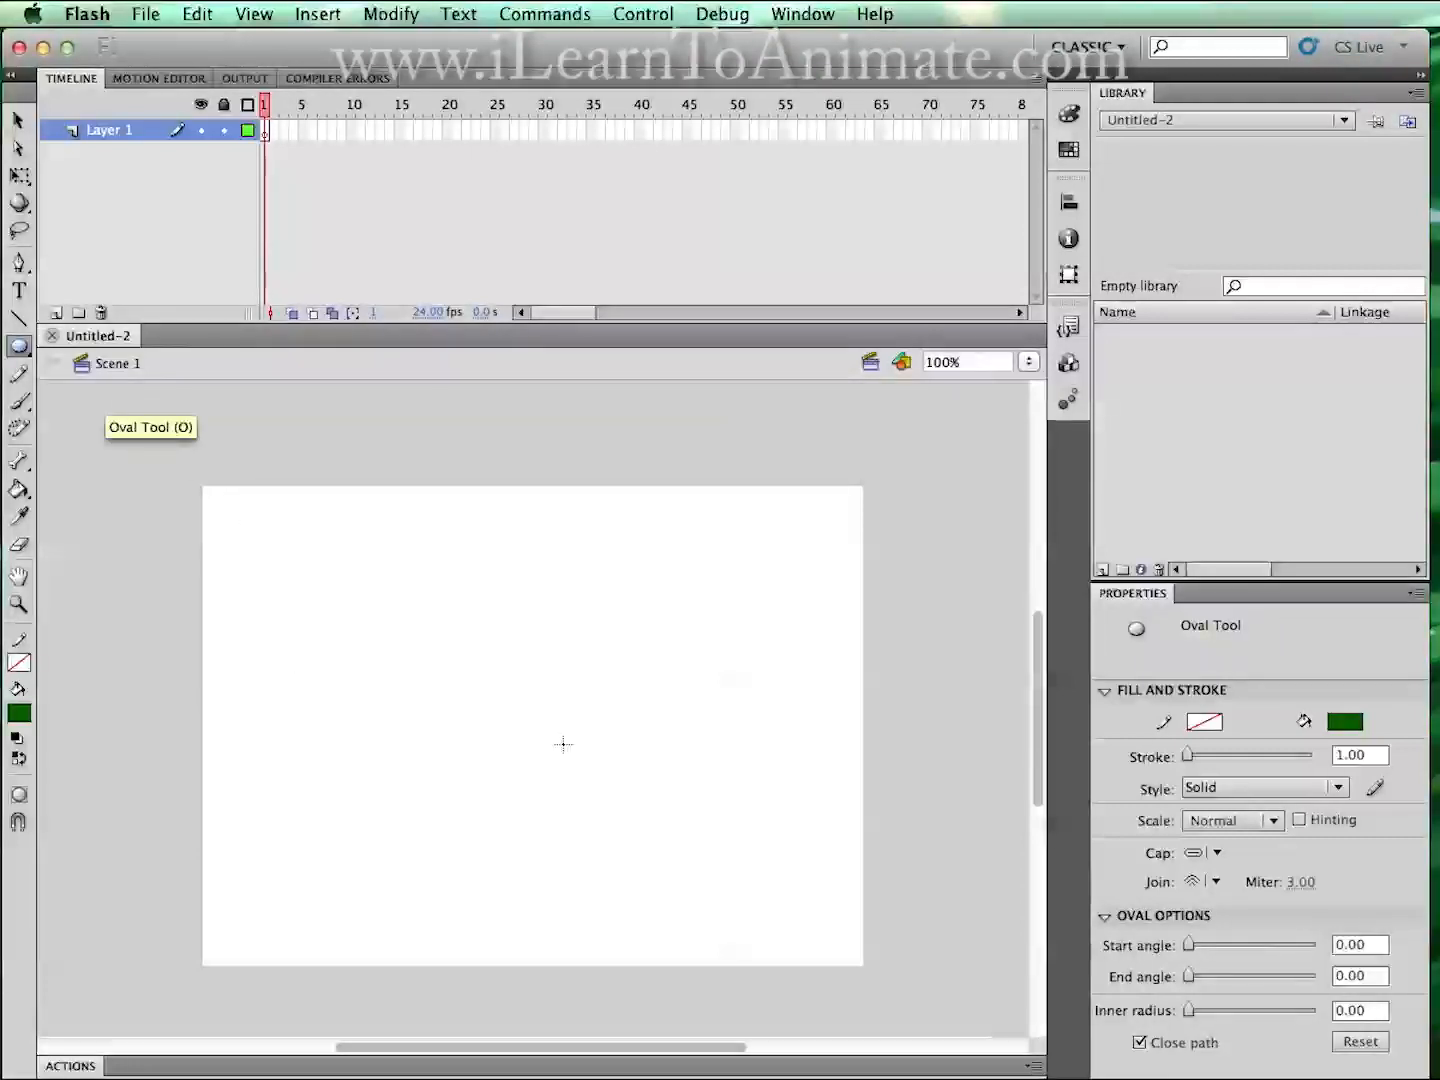
{"action": "mouse_move", "coordinate": [375, 608]}
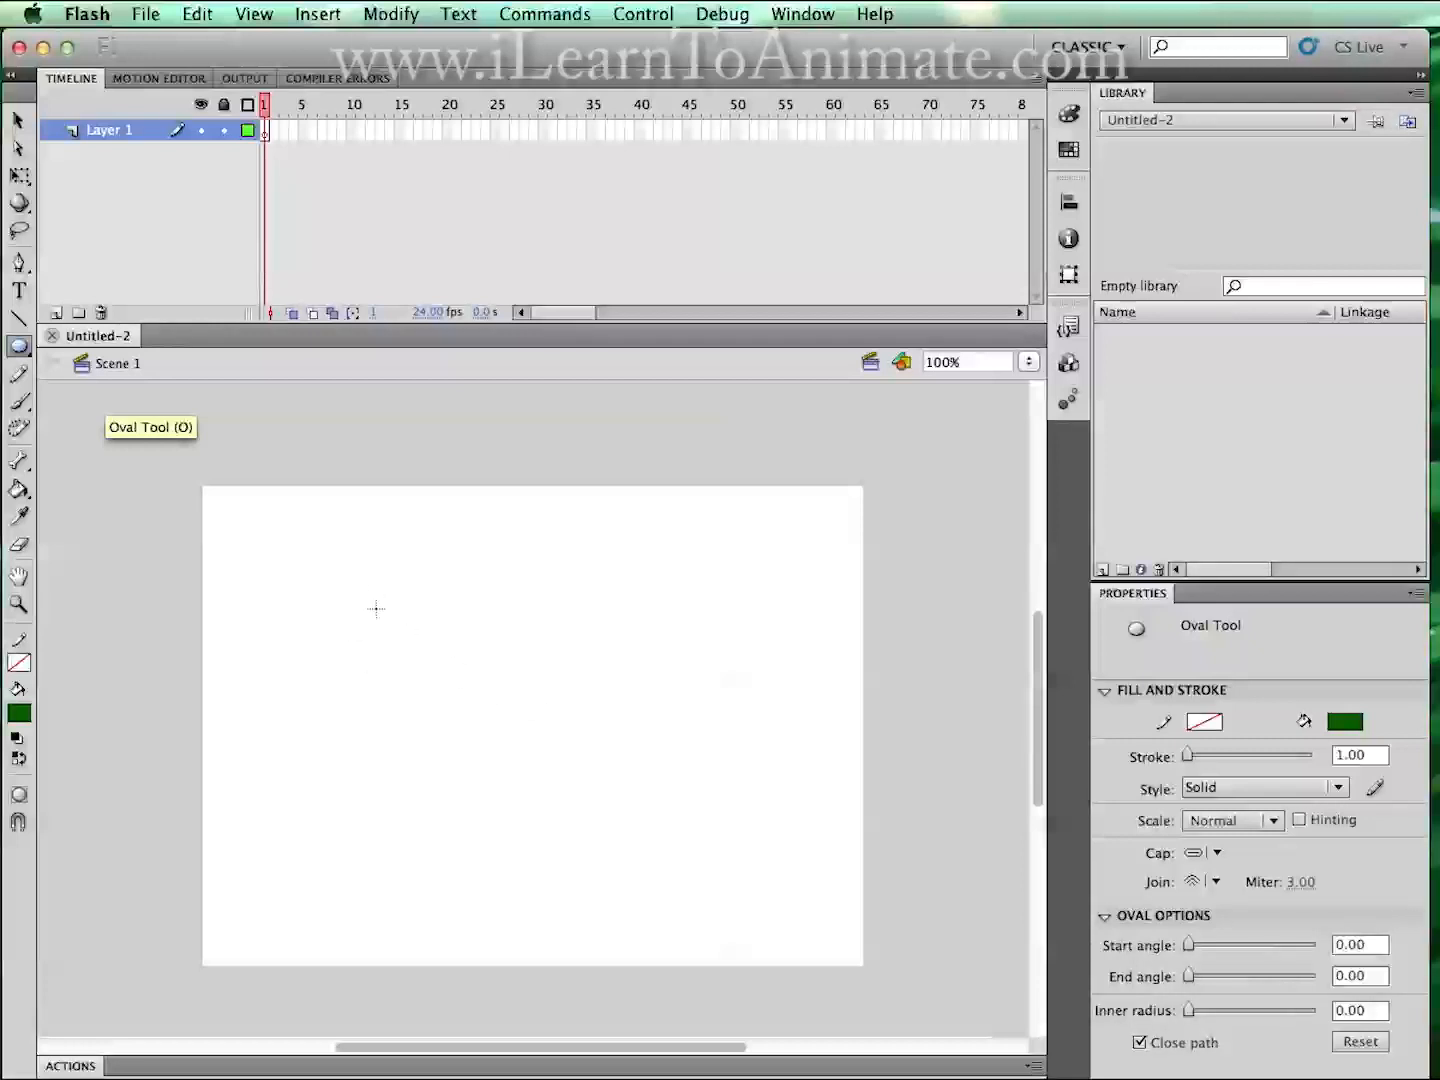
{"action": "mouse_move", "coordinate": [18, 347]}
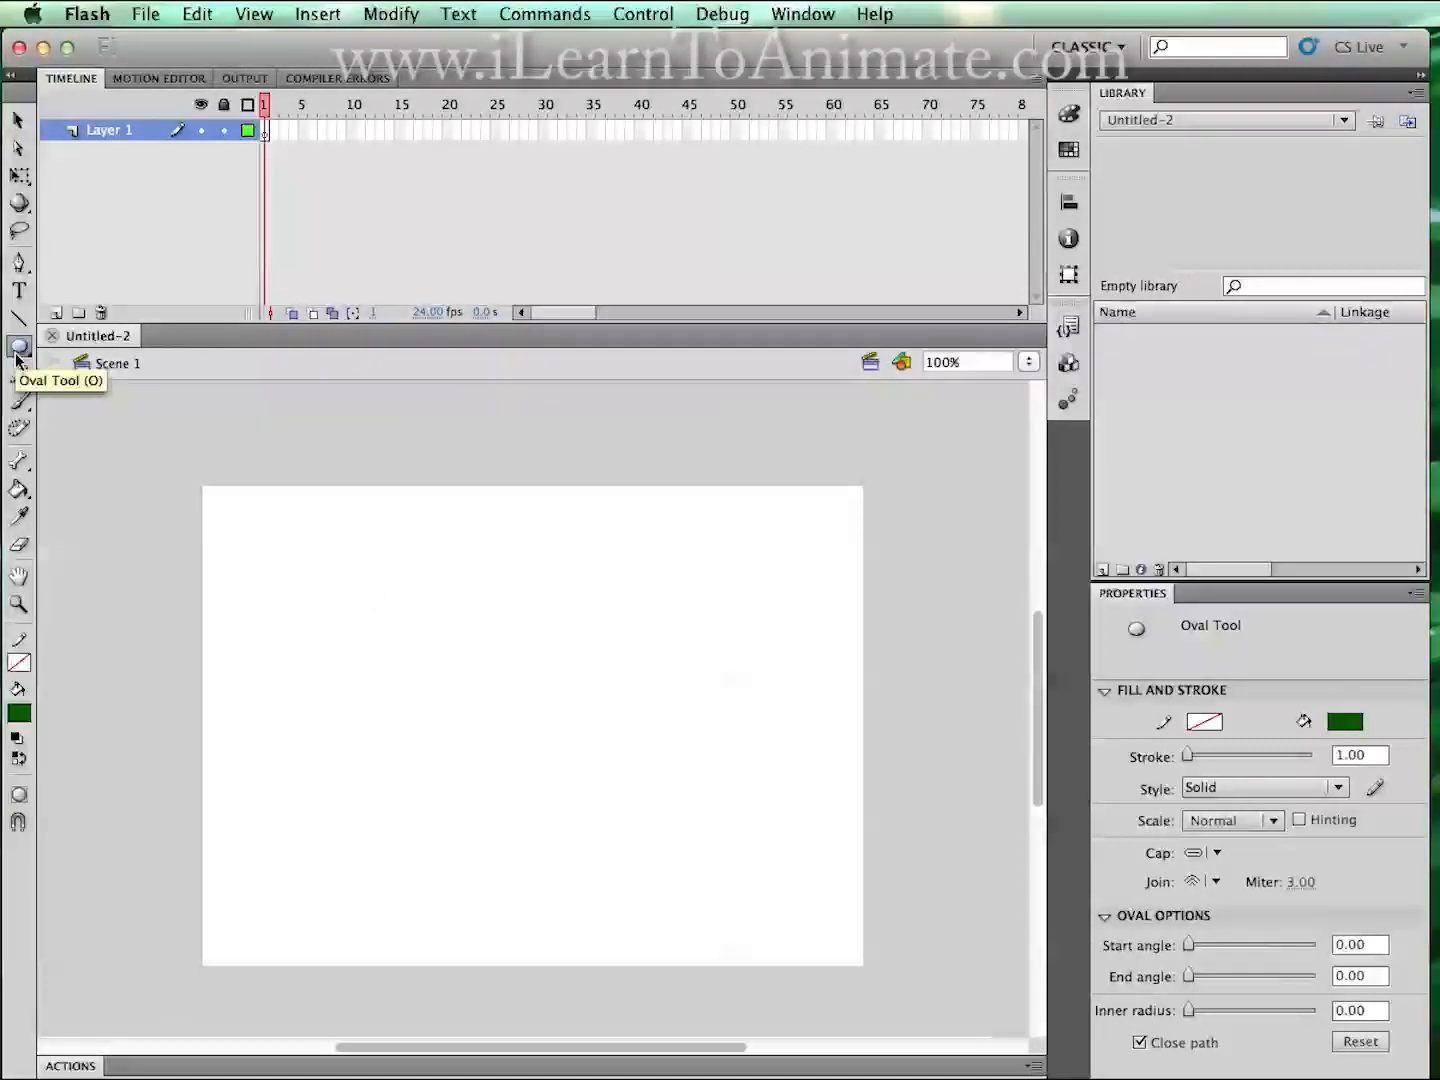
{"action": "mouse_move", "coordinate": [401, 629]}
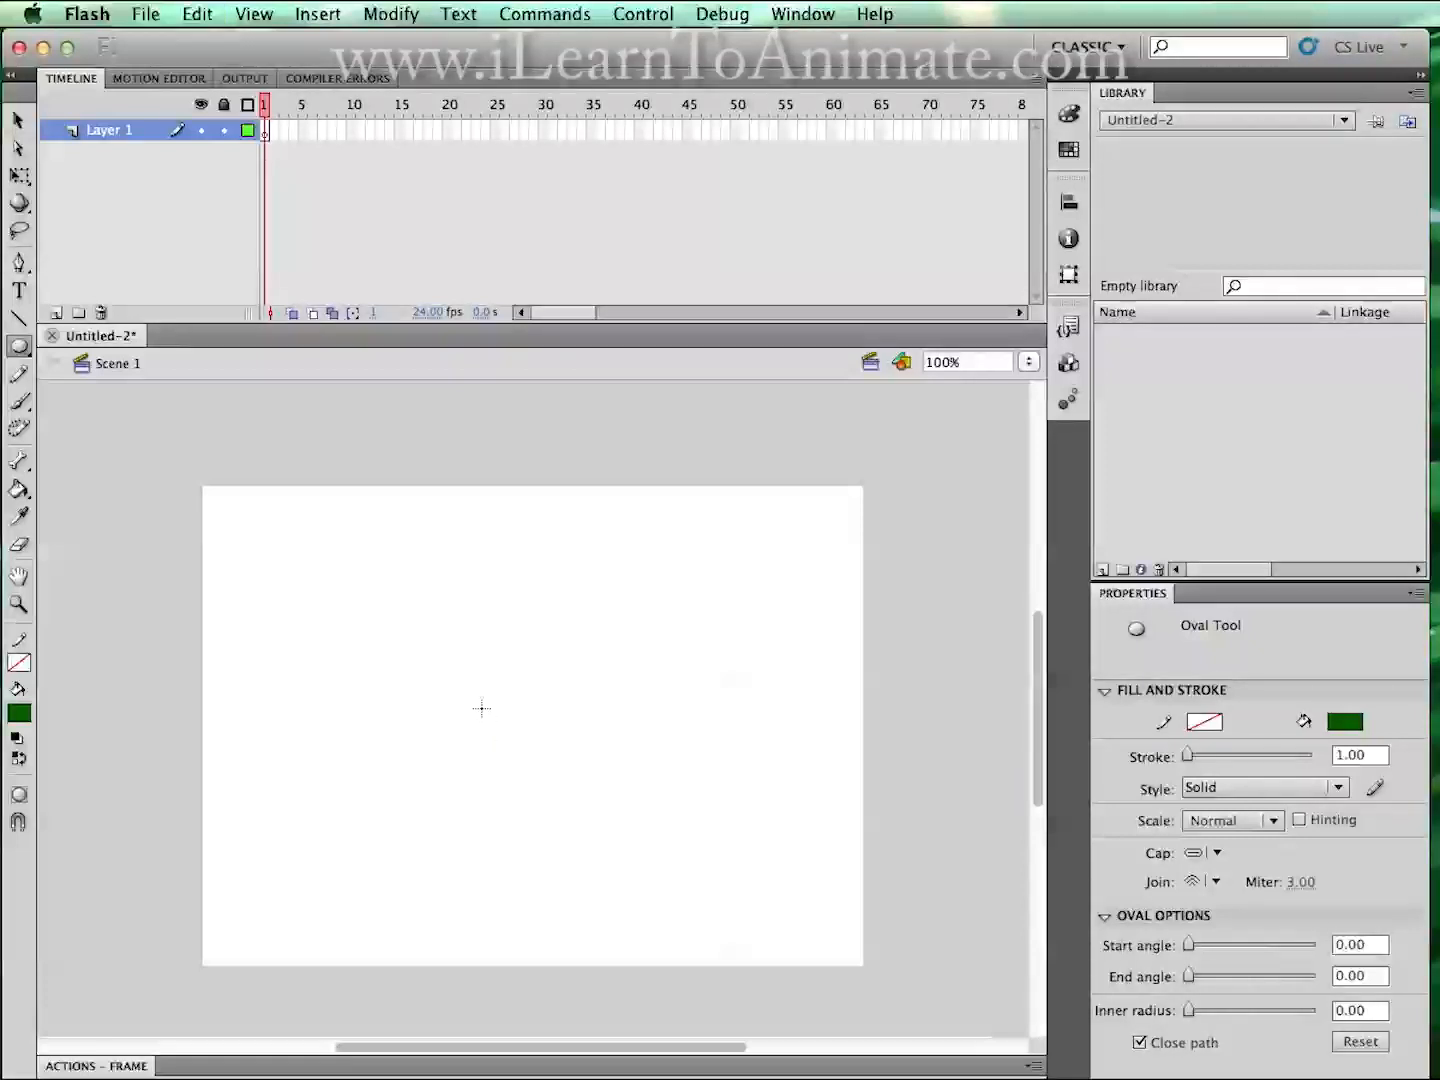
{"action": "mouse_move", "coordinate": [353, 585]}
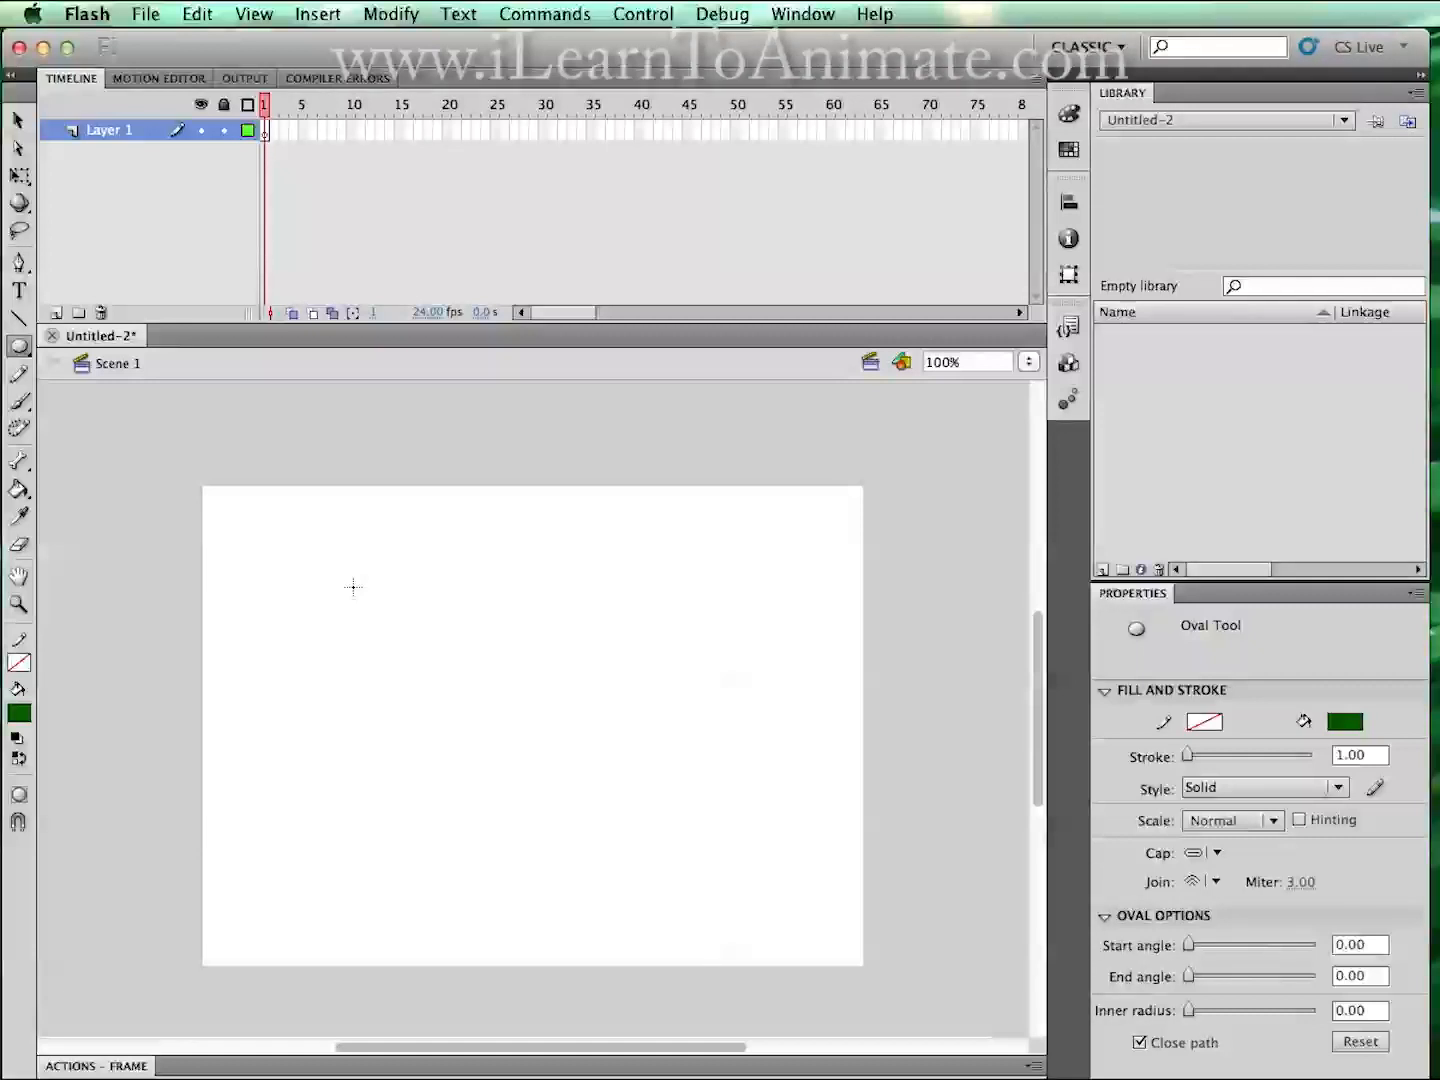
{"action": "mouse_move", "coordinate": [362, 598]}
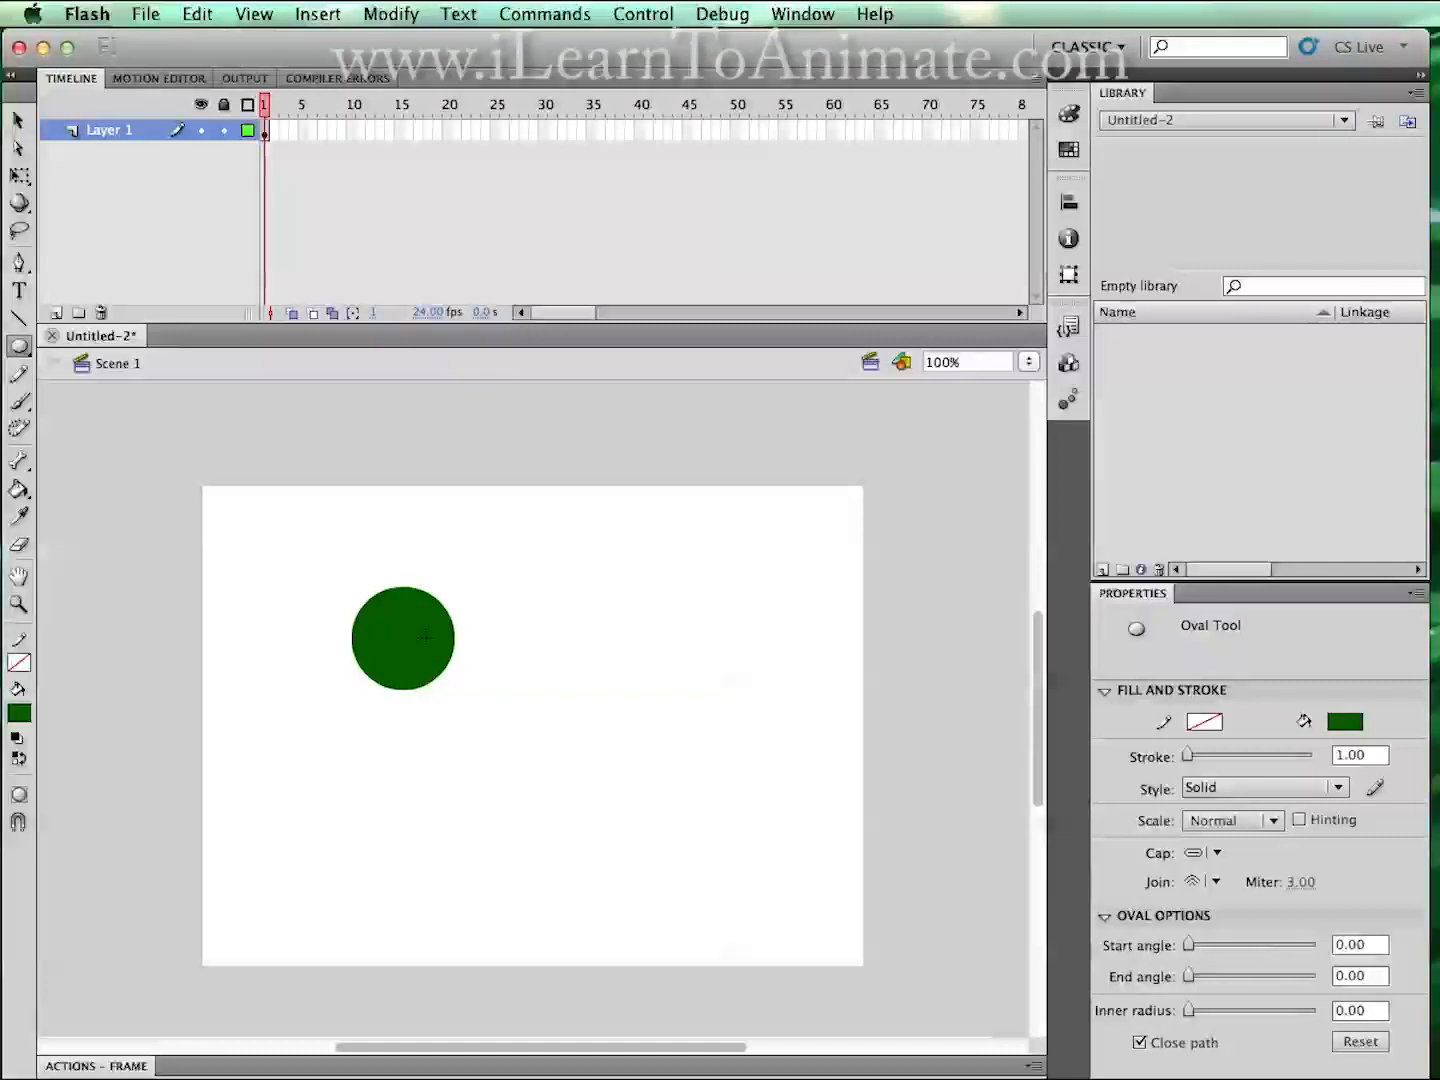
{"action": "mouse_move", "coordinate": [357, 573]}
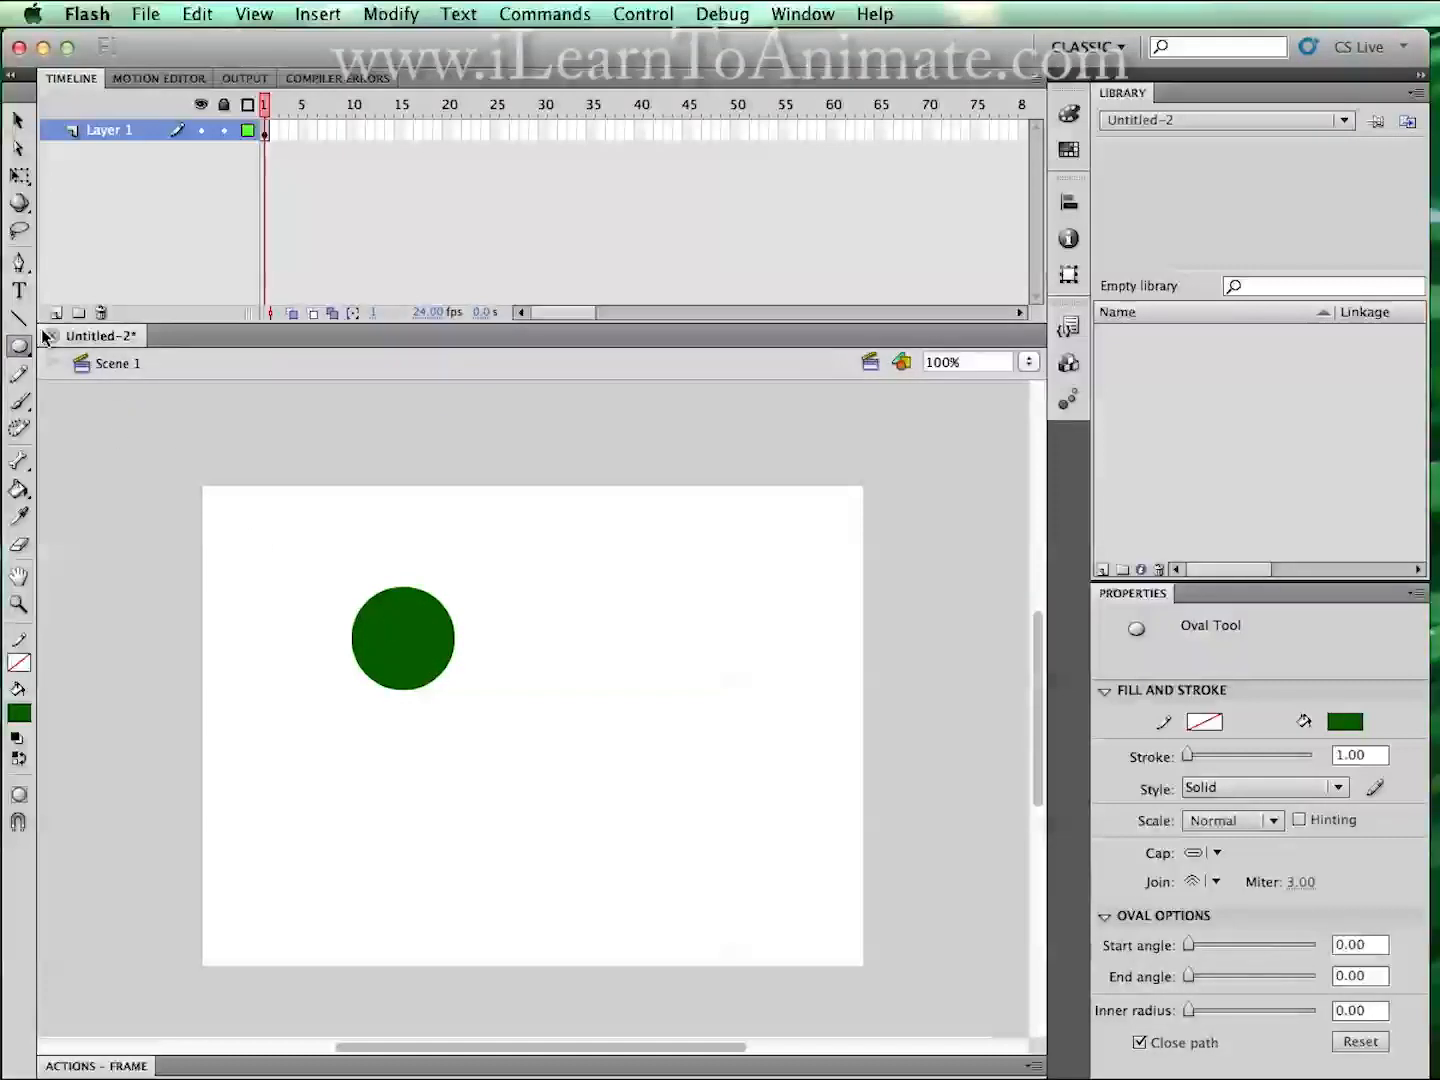
{"action": "mouse_move", "coordinate": [17, 120]}
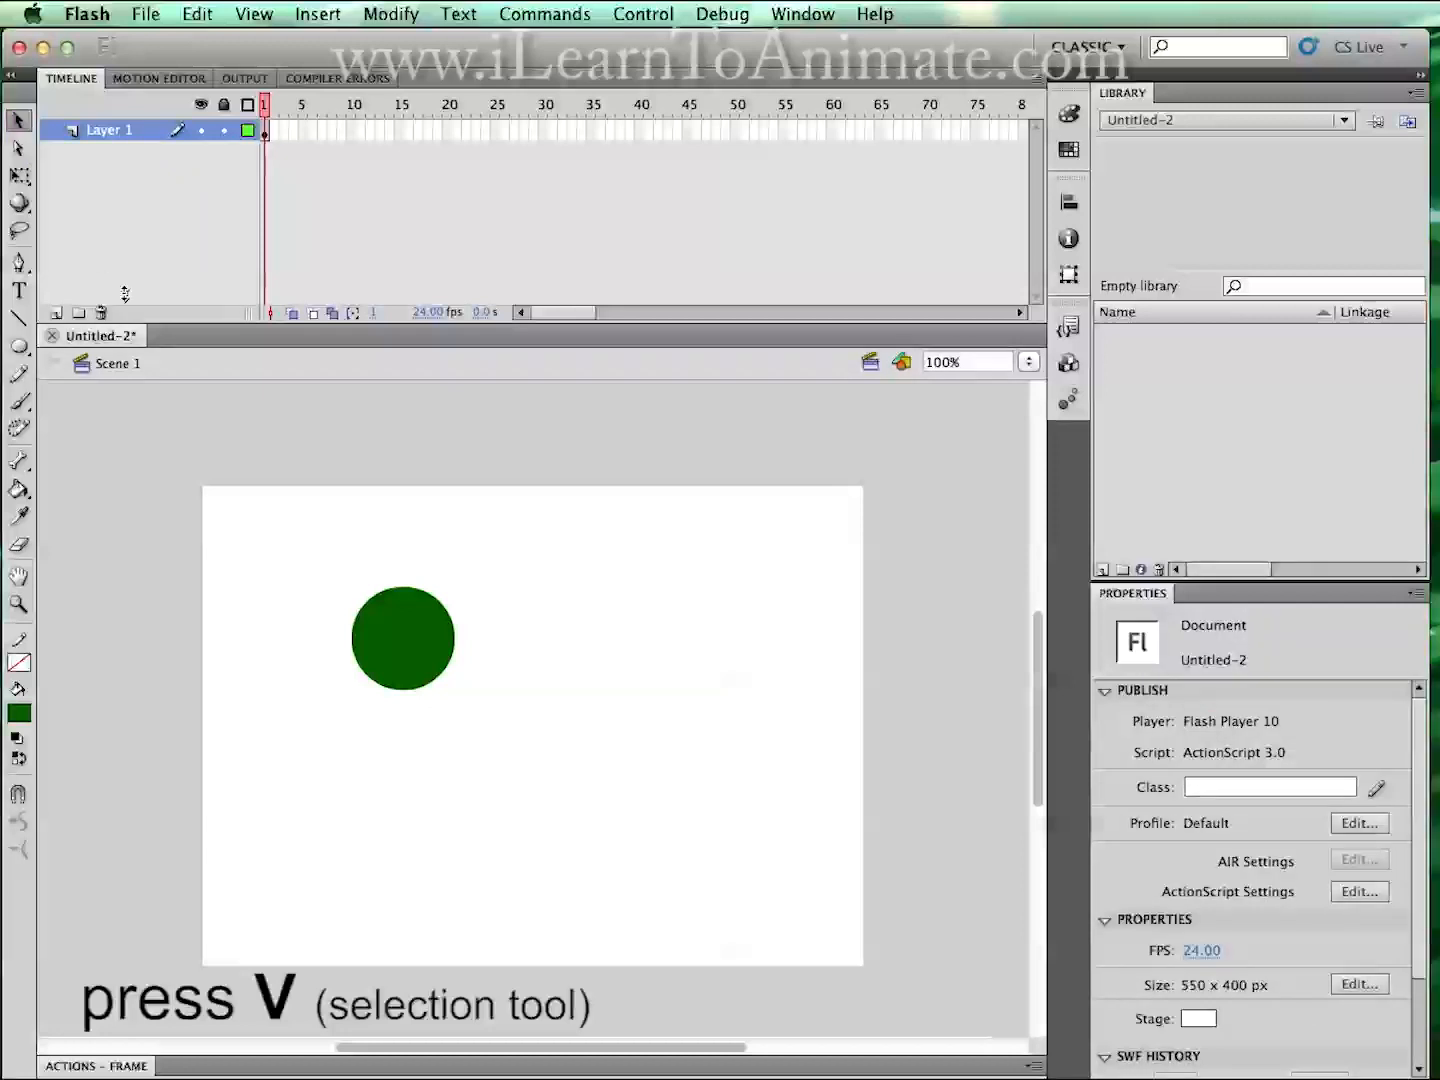
Select the dark green circle on the stage with the Selection Tool.
{"action": "left_click", "coordinate": [403, 638]}
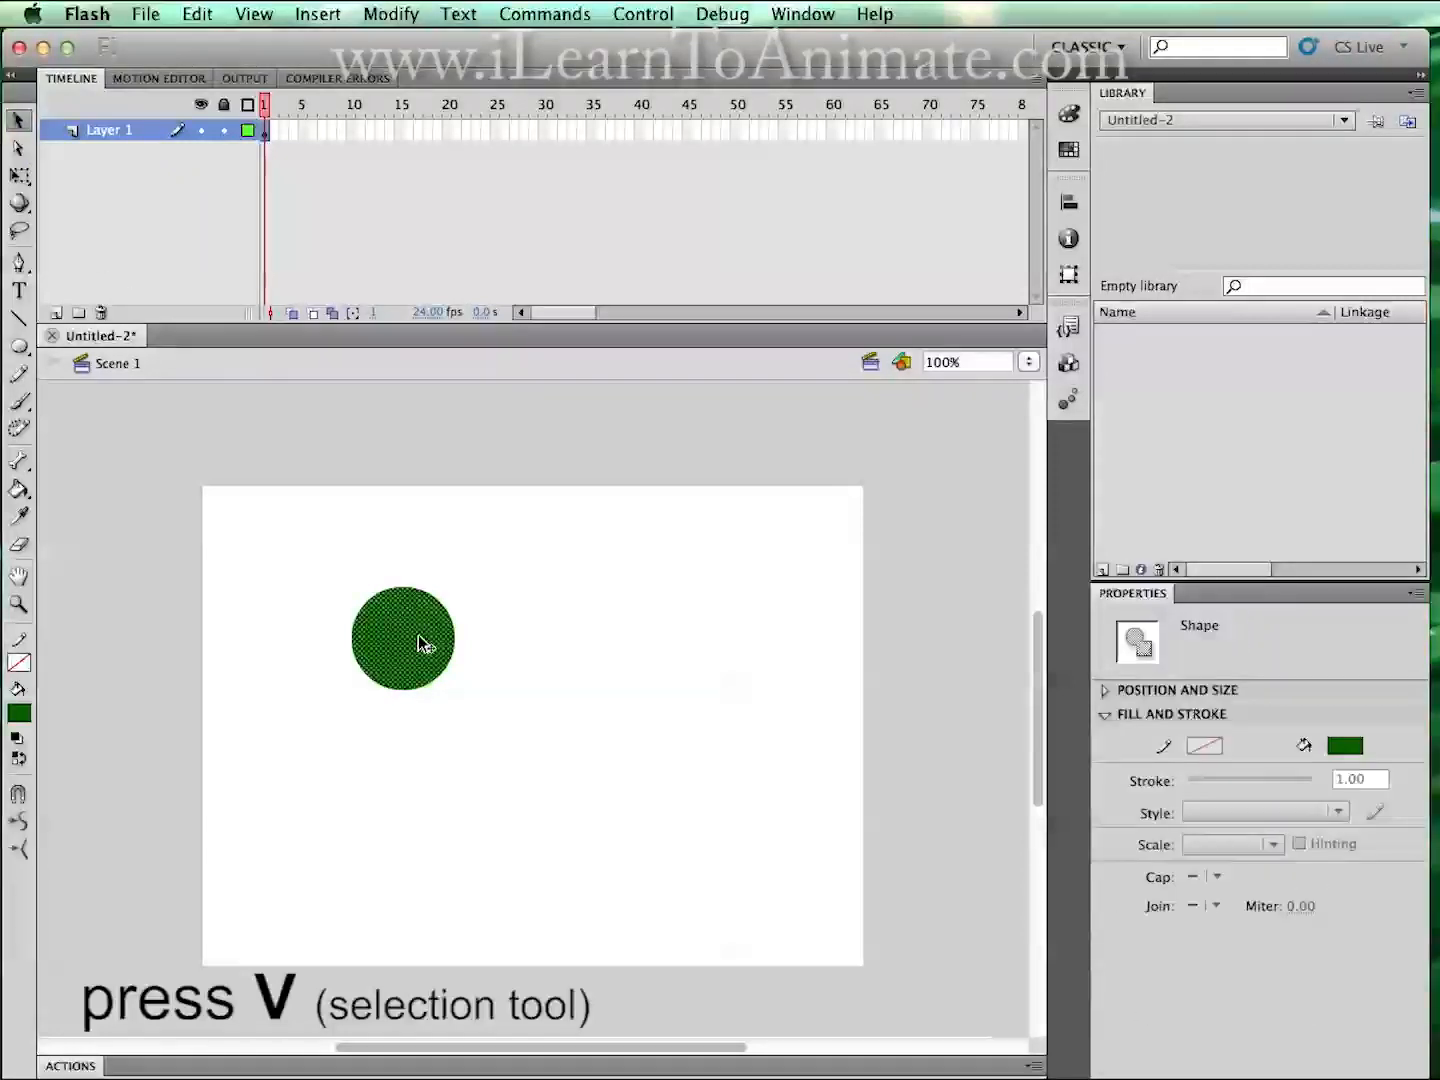
{"action": "mouse_move", "coordinate": [410, 640]}
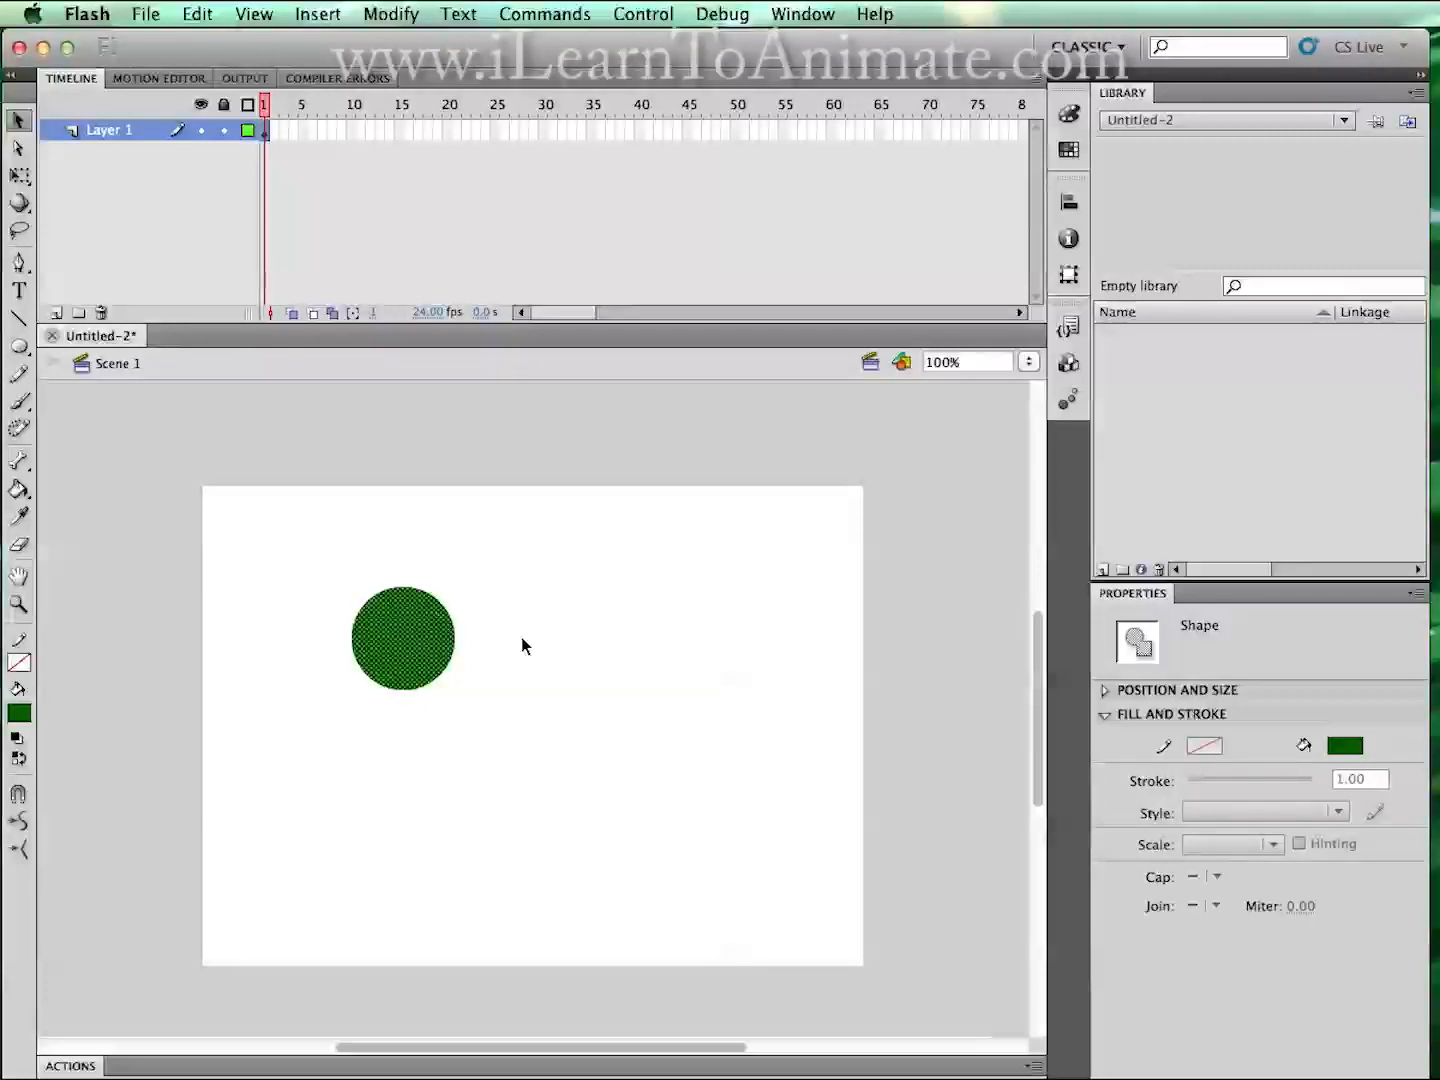
{"action": "mouse_move", "coordinate": [1170, 690]}
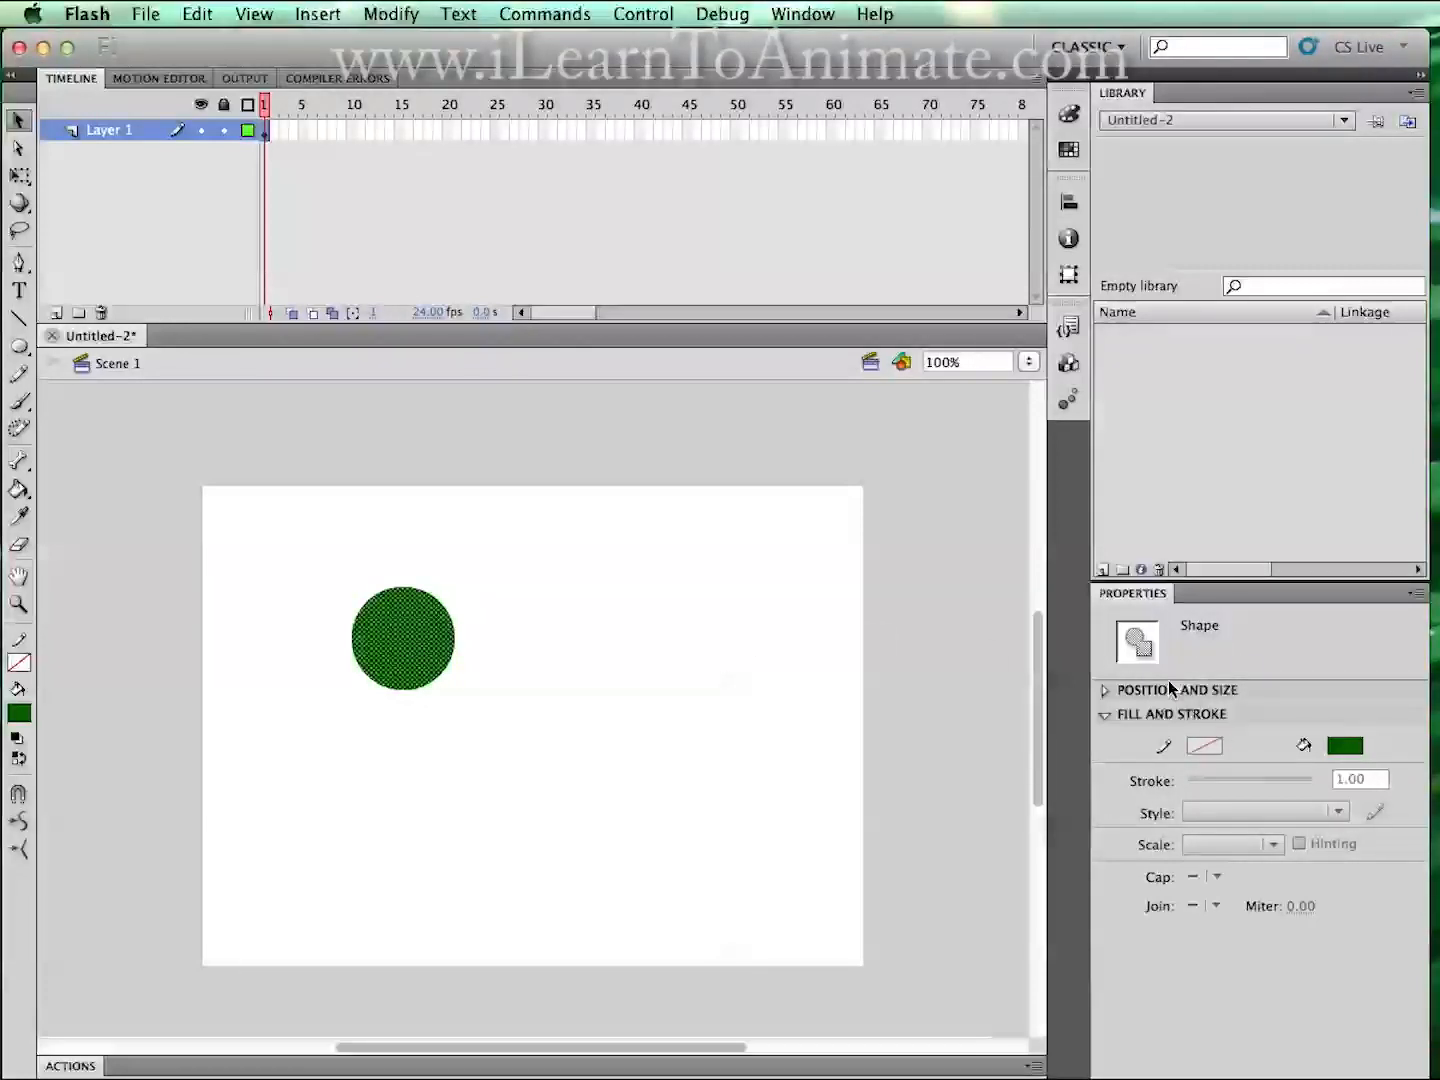
{"action": "mouse_move", "coordinate": [1135, 905]}
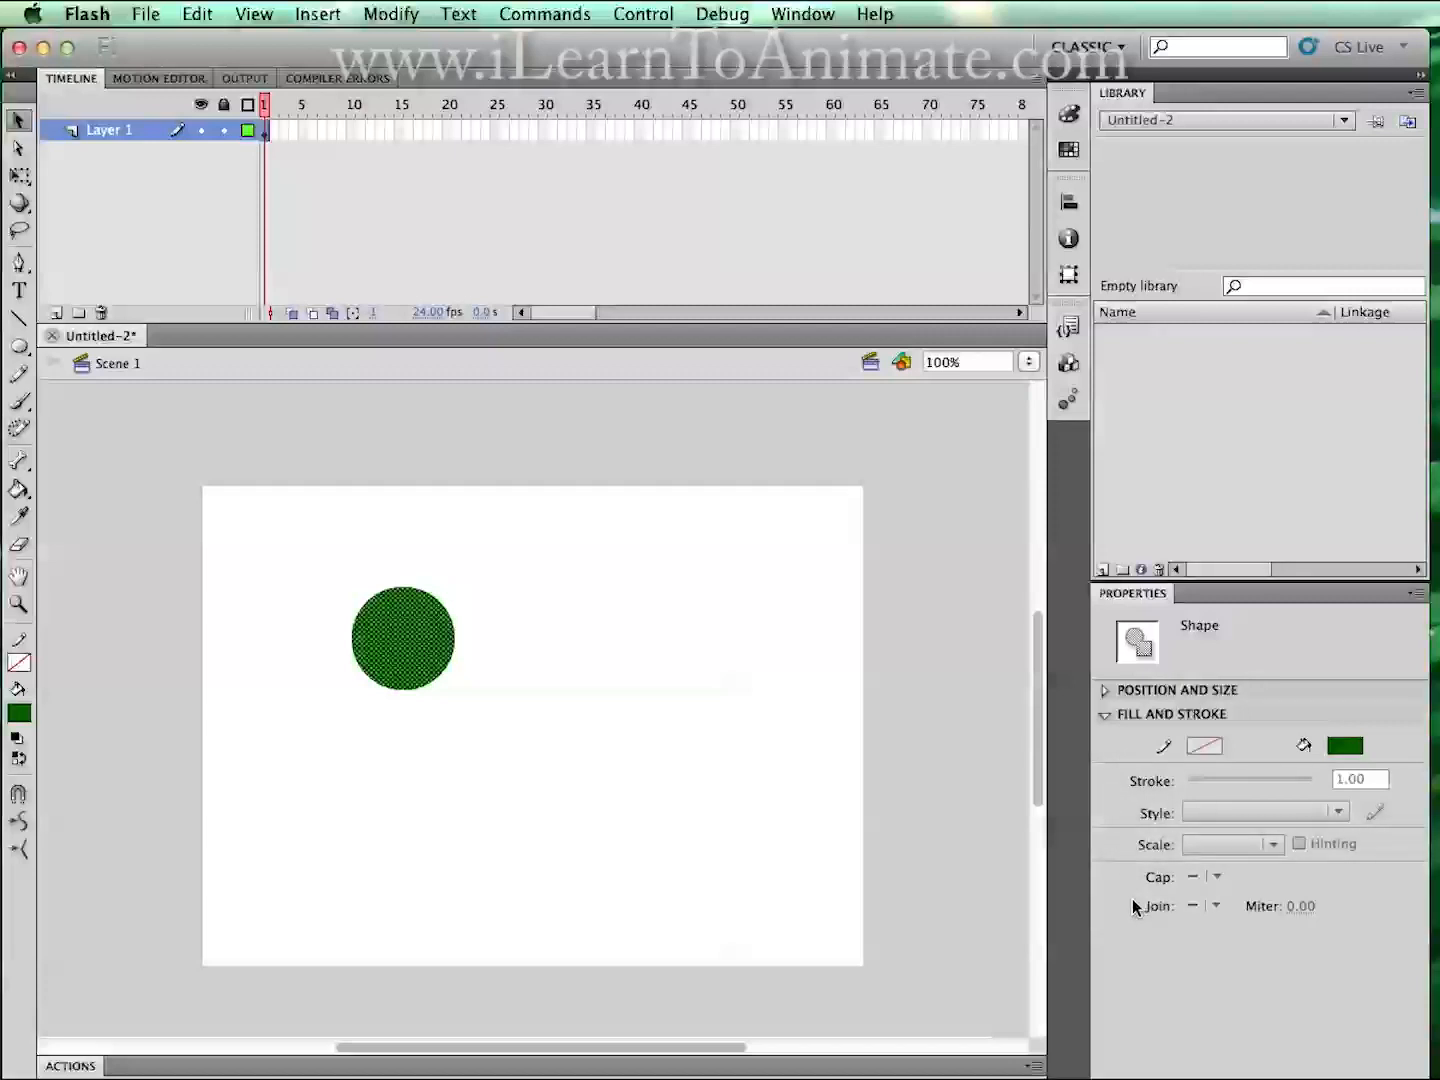
{"action": "mouse_move", "coordinate": [1215, 652]}
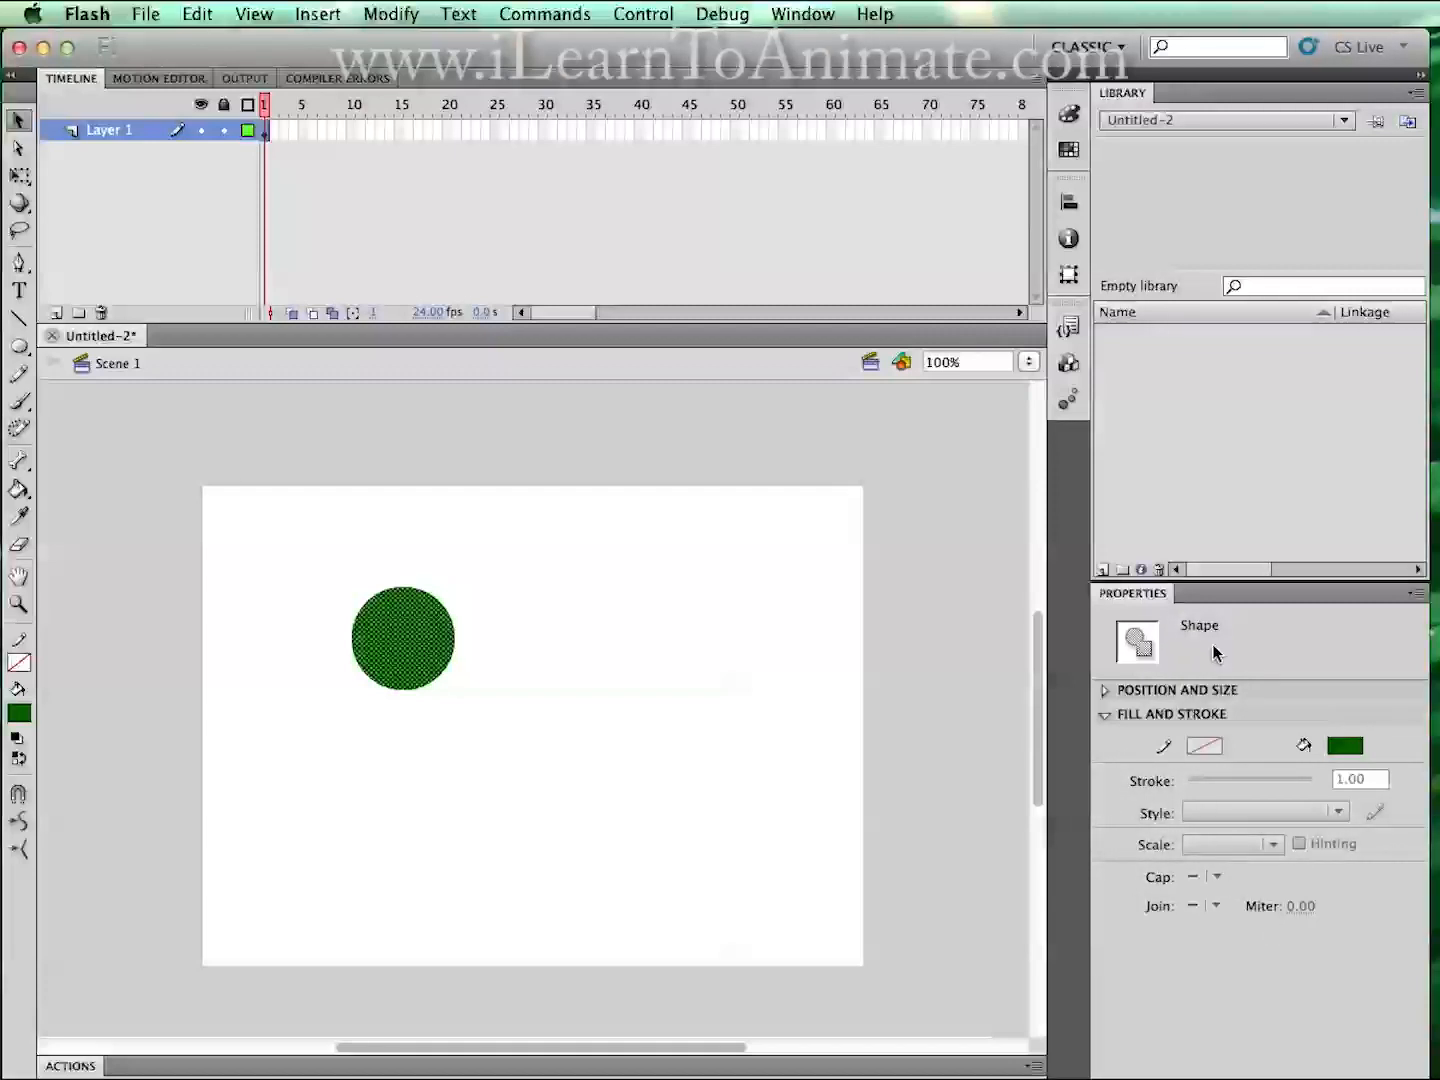
{"action": "mouse_move", "coordinate": [1172, 678]}
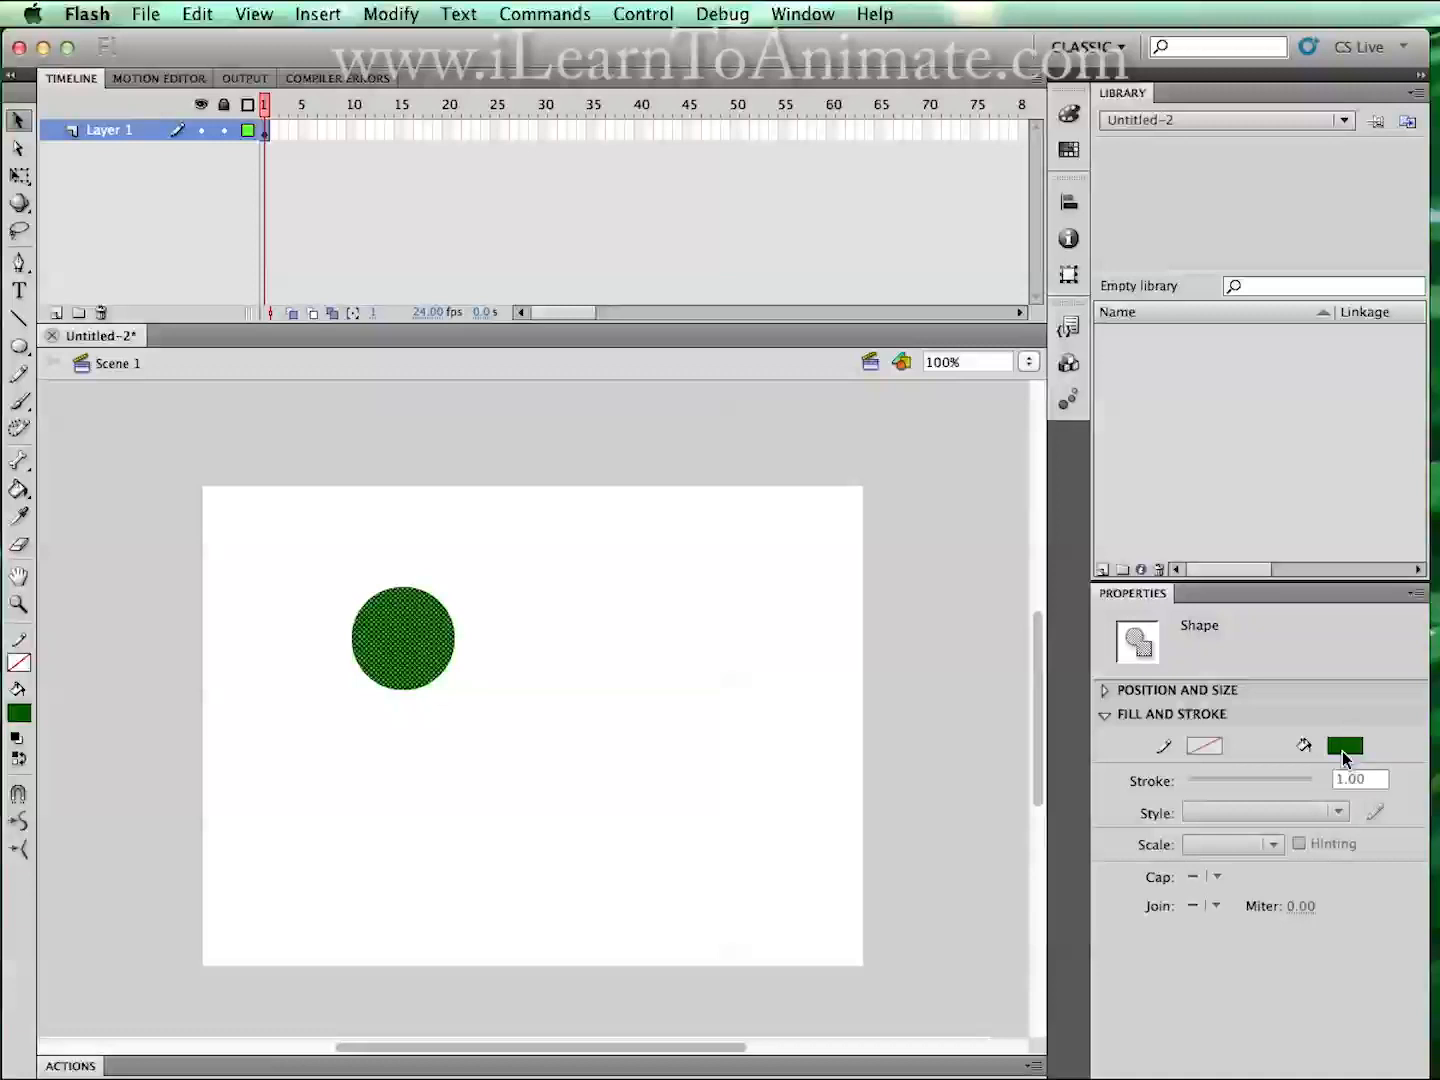
{"action": "mouse_move", "coordinate": [1345, 745]}
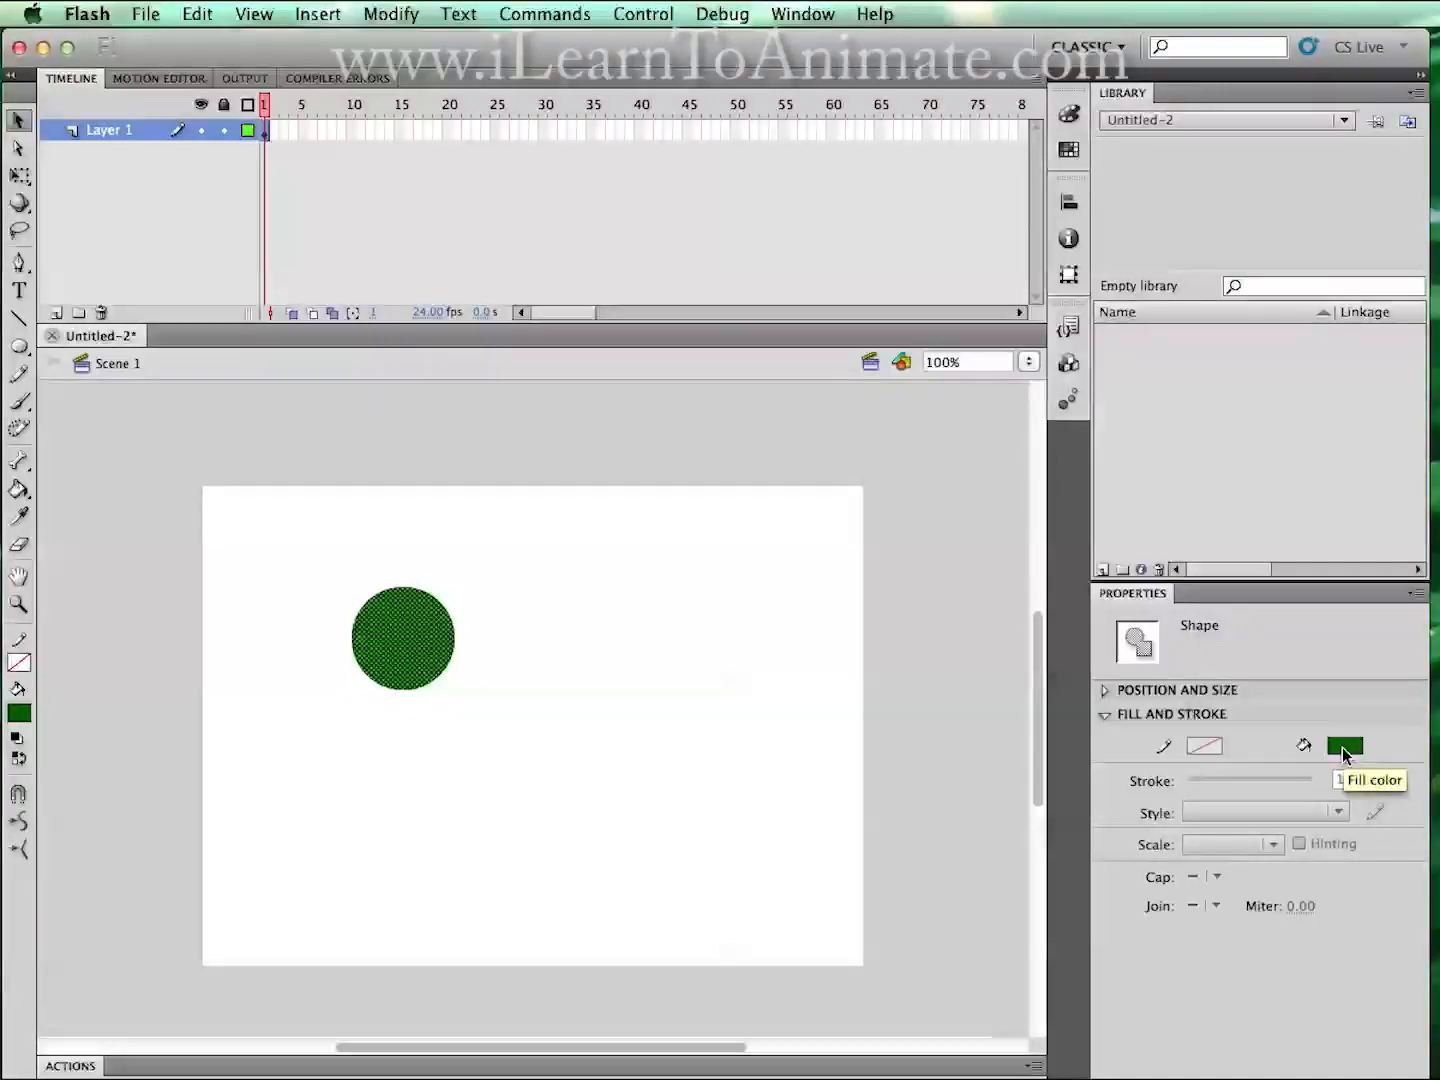
Set the circle's fill to a blue swatch in the Properties panel.
{"action": "left_click", "coordinate": [1345, 745]}
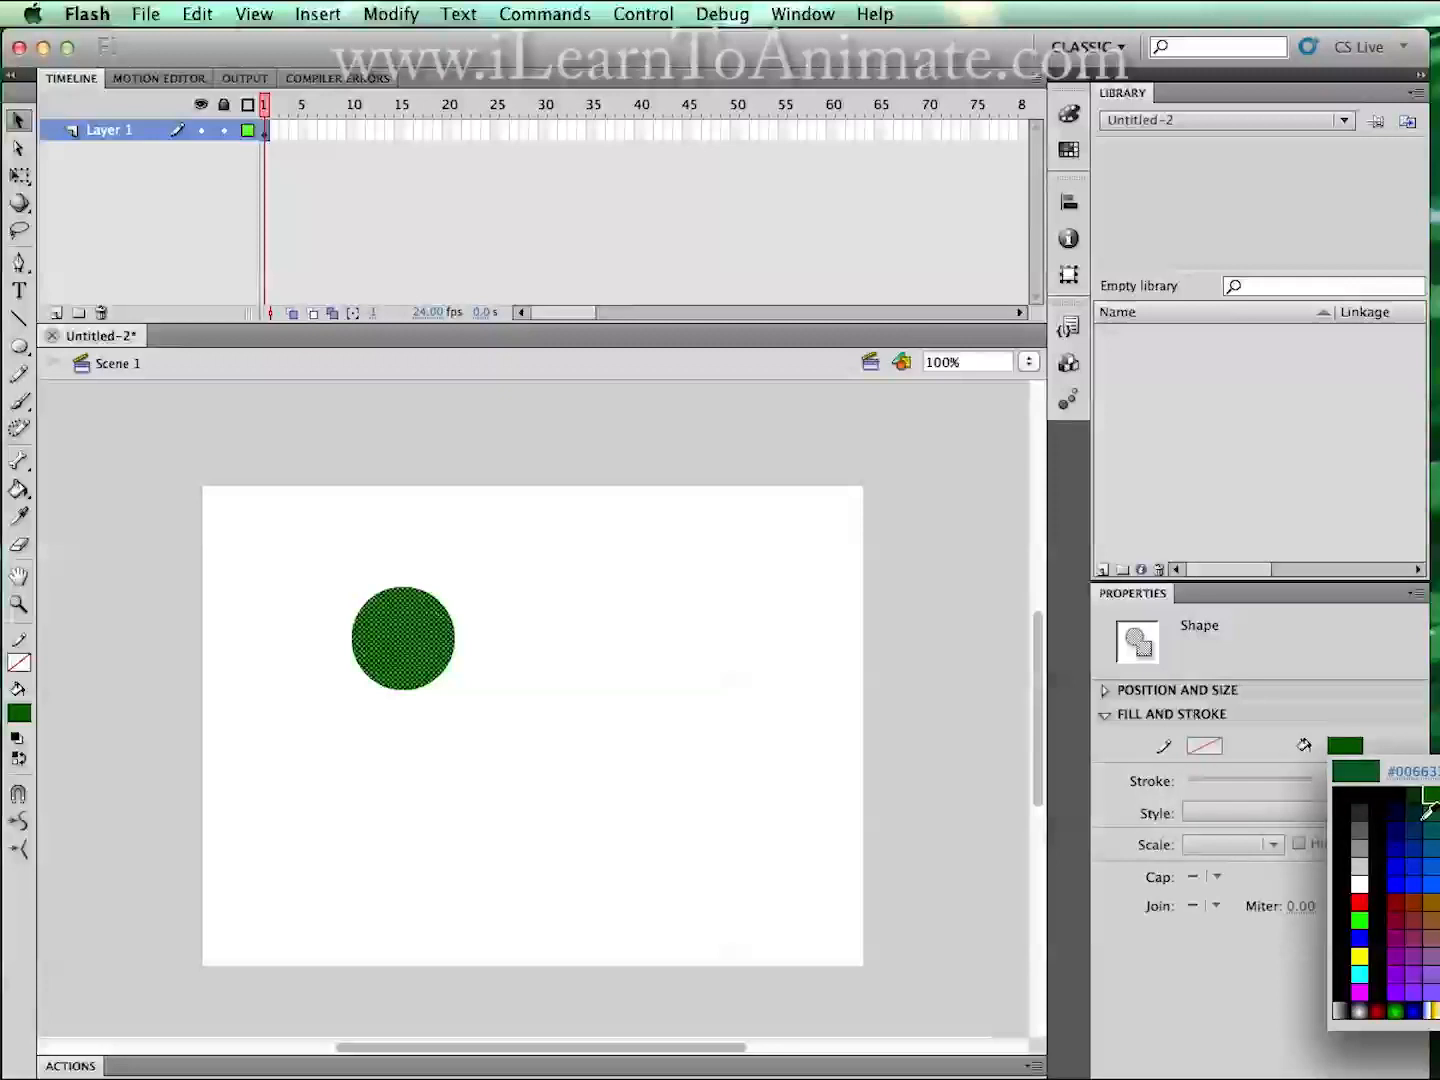
{"action": "left_click", "coordinate": [1387, 882]}
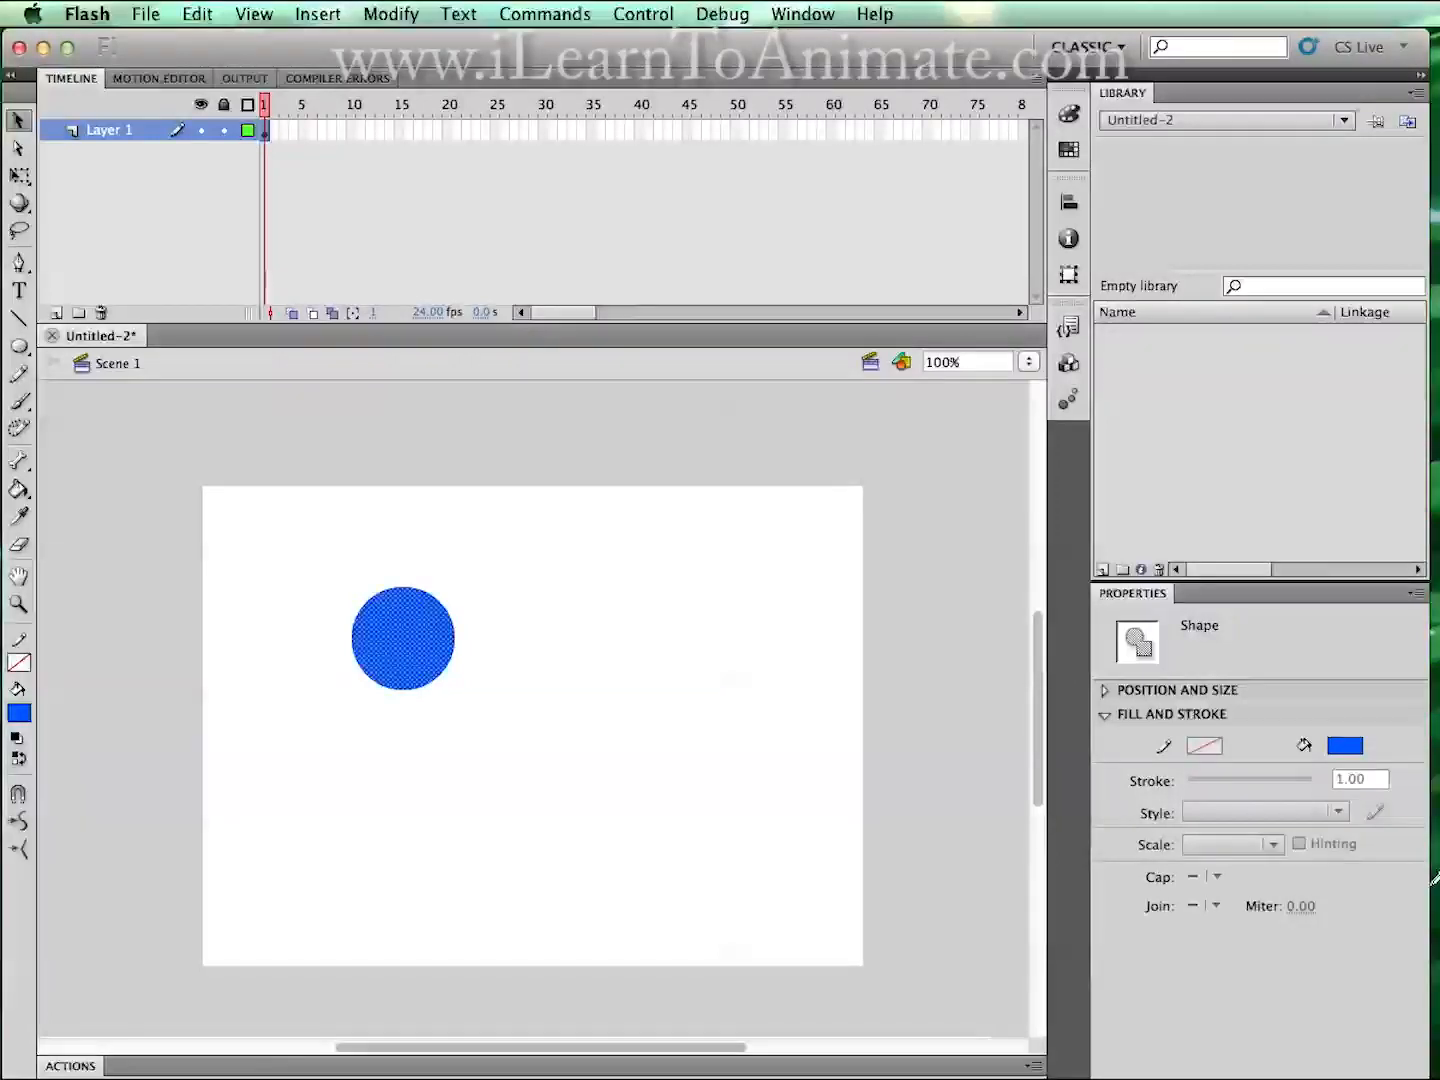
{"action": "mouse_move", "coordinate": [430, 630]}
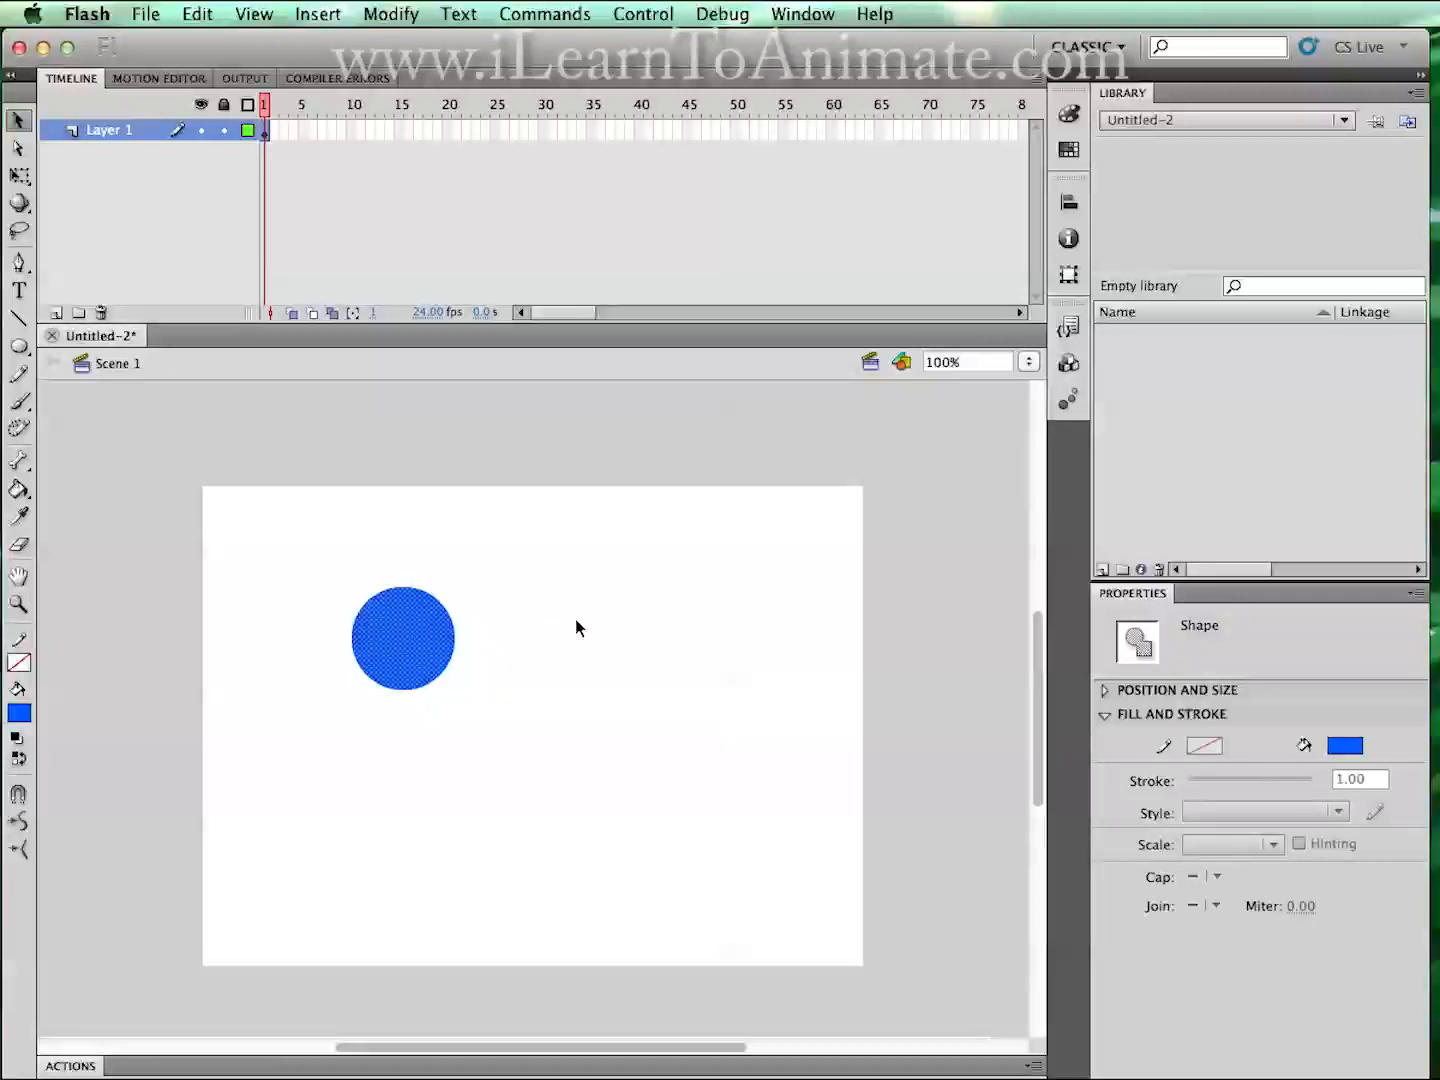
{"action": "left_click", "coordinate": [627, 692]}
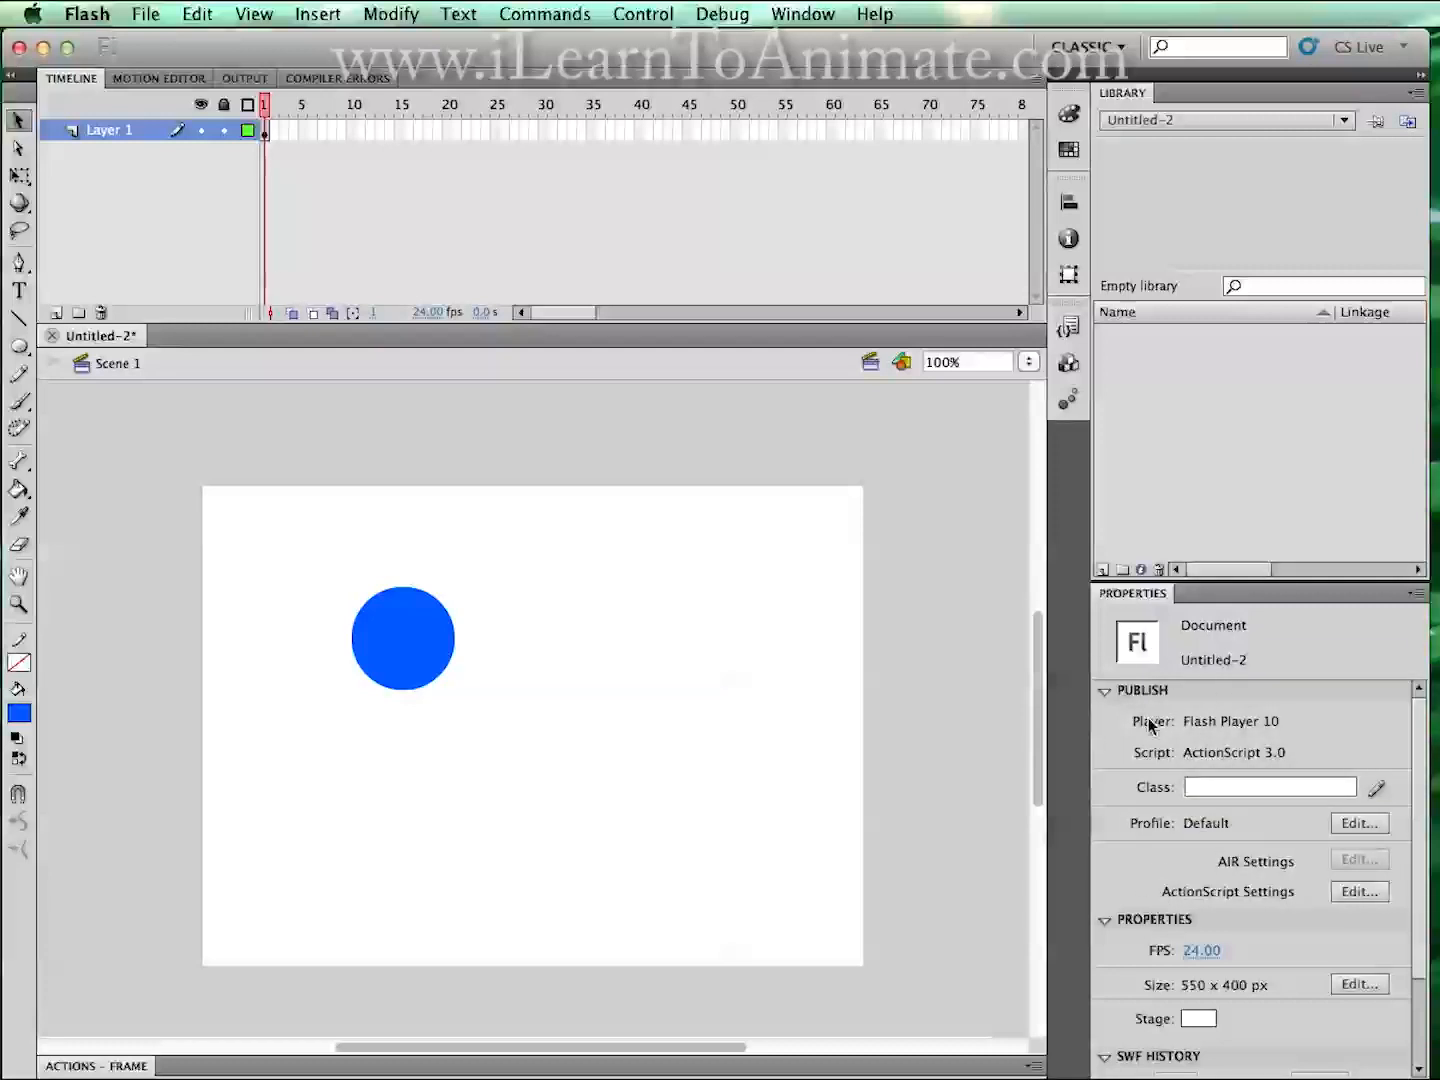
{"action": "mouse_move", "coordinate": [418, 632]}
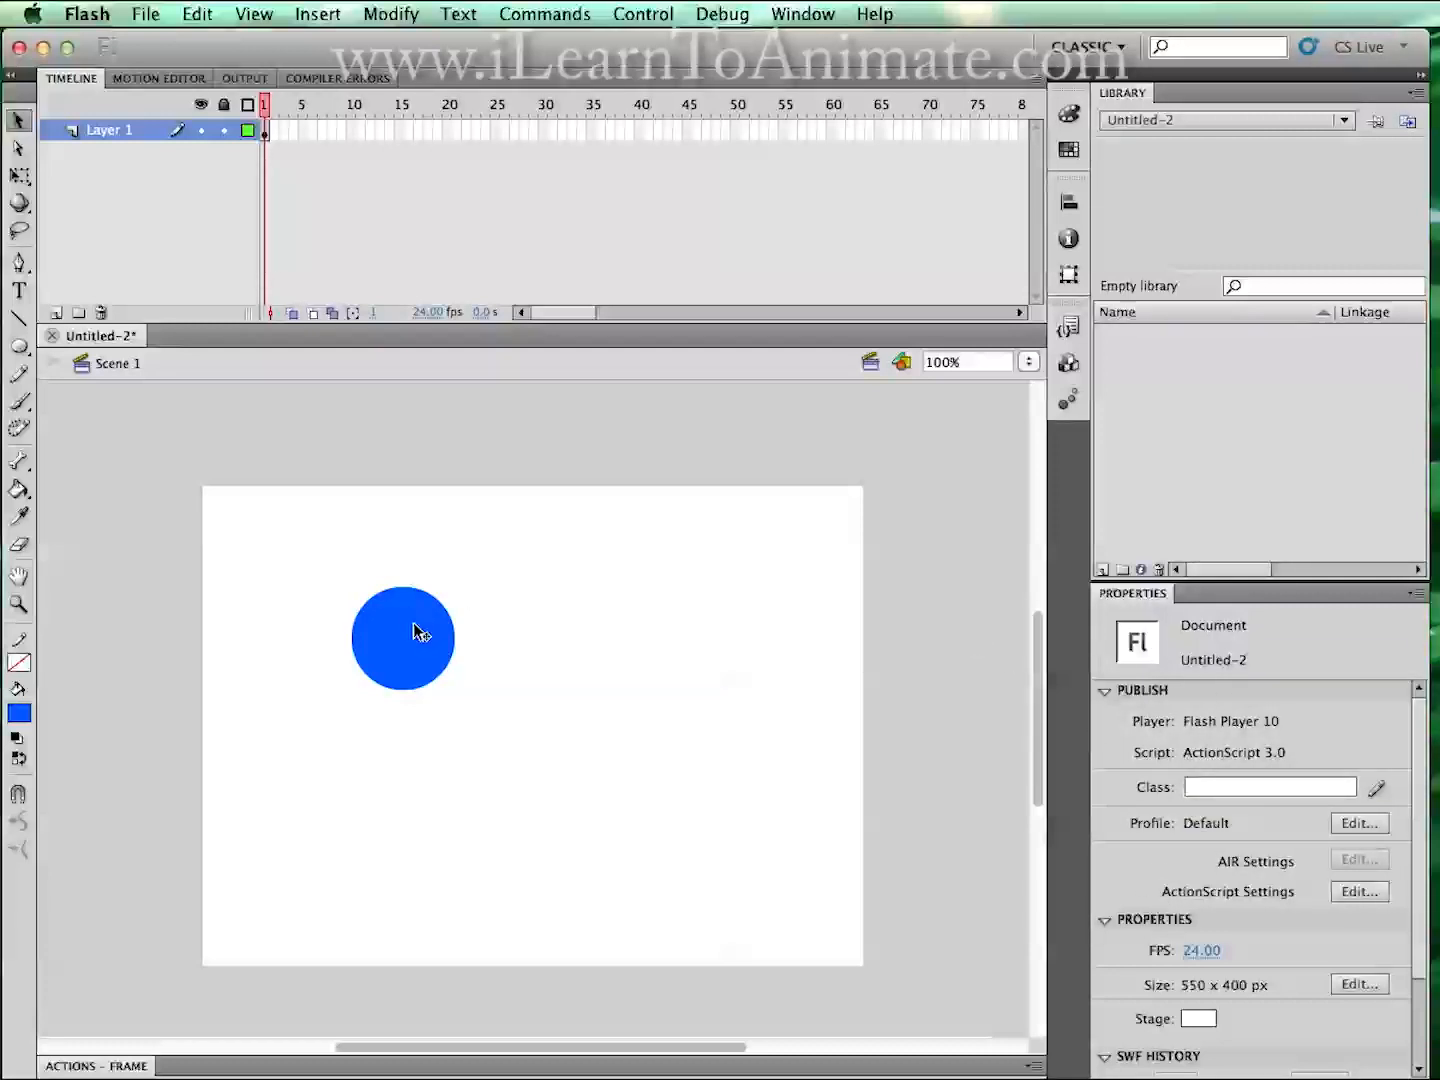
{"action": "left_click", "coordinate": [403, 639]}
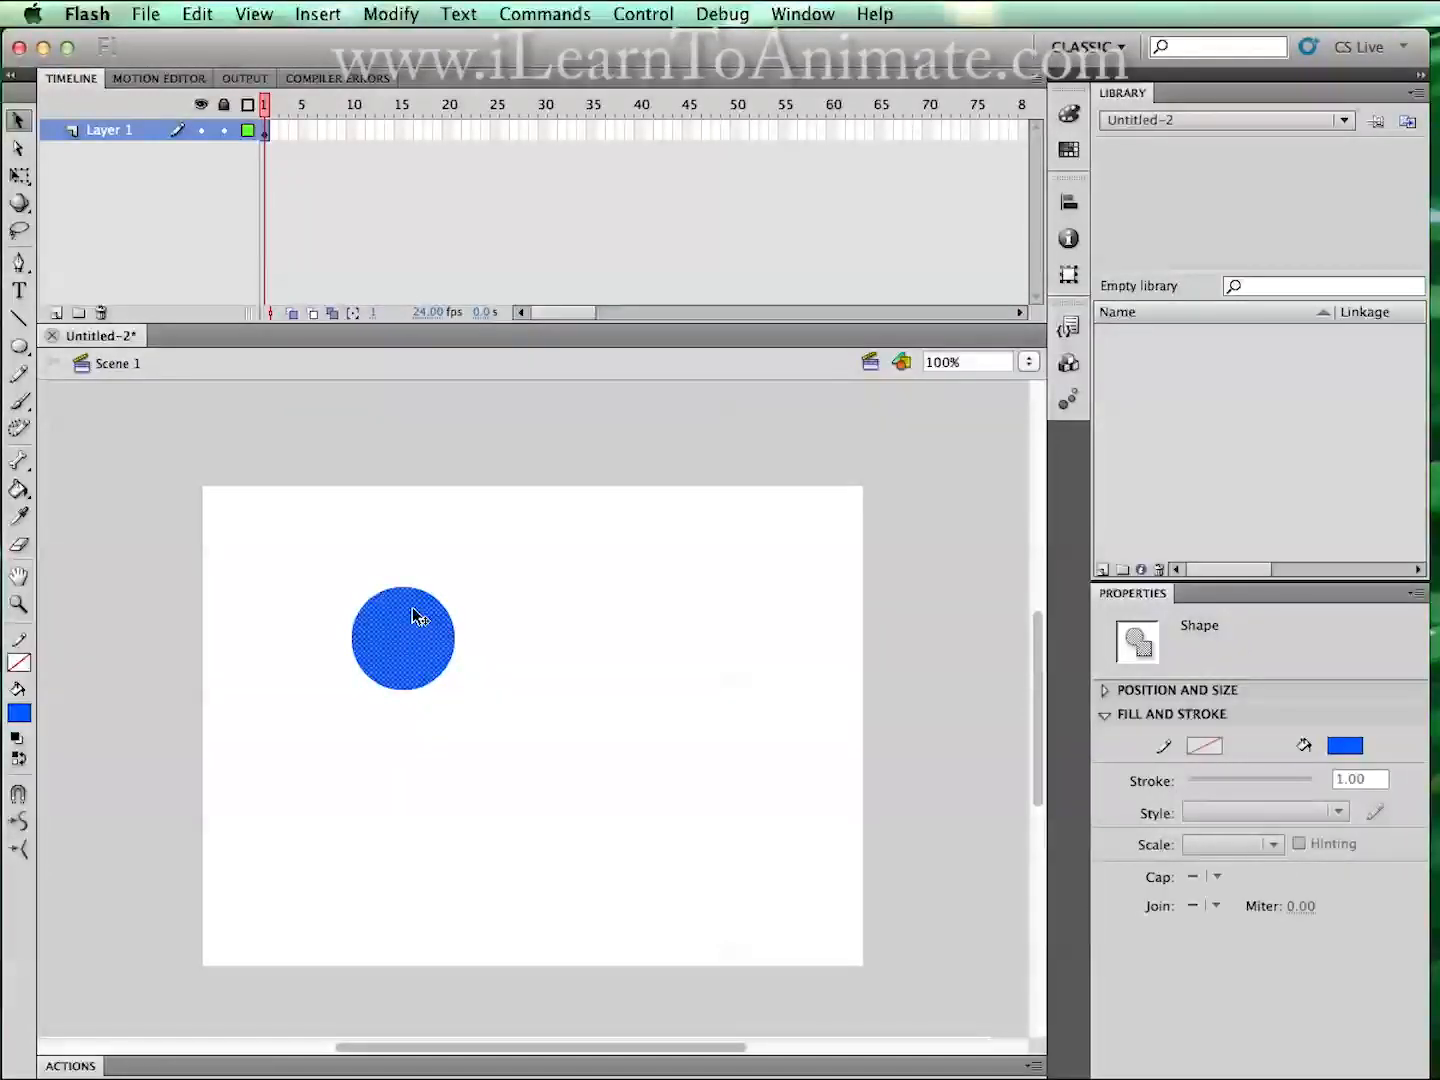
{"action": "mouse_move", "coordinate": [1232, 650]}
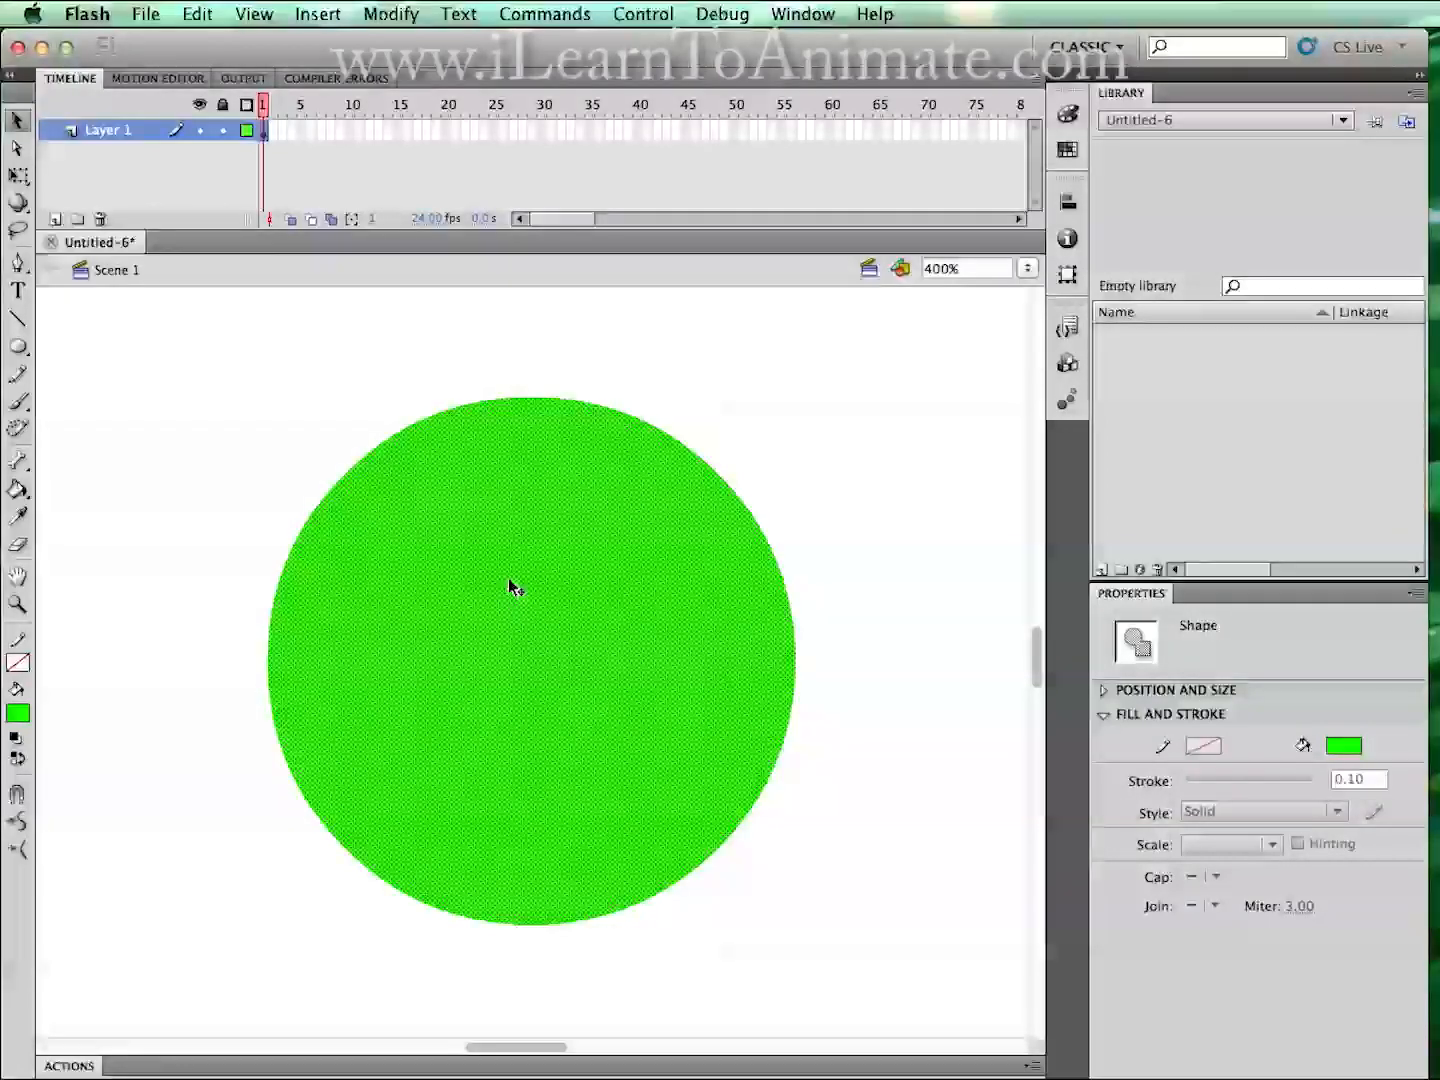
{"action": "mouse_move", "coordinate": [530, 583]}
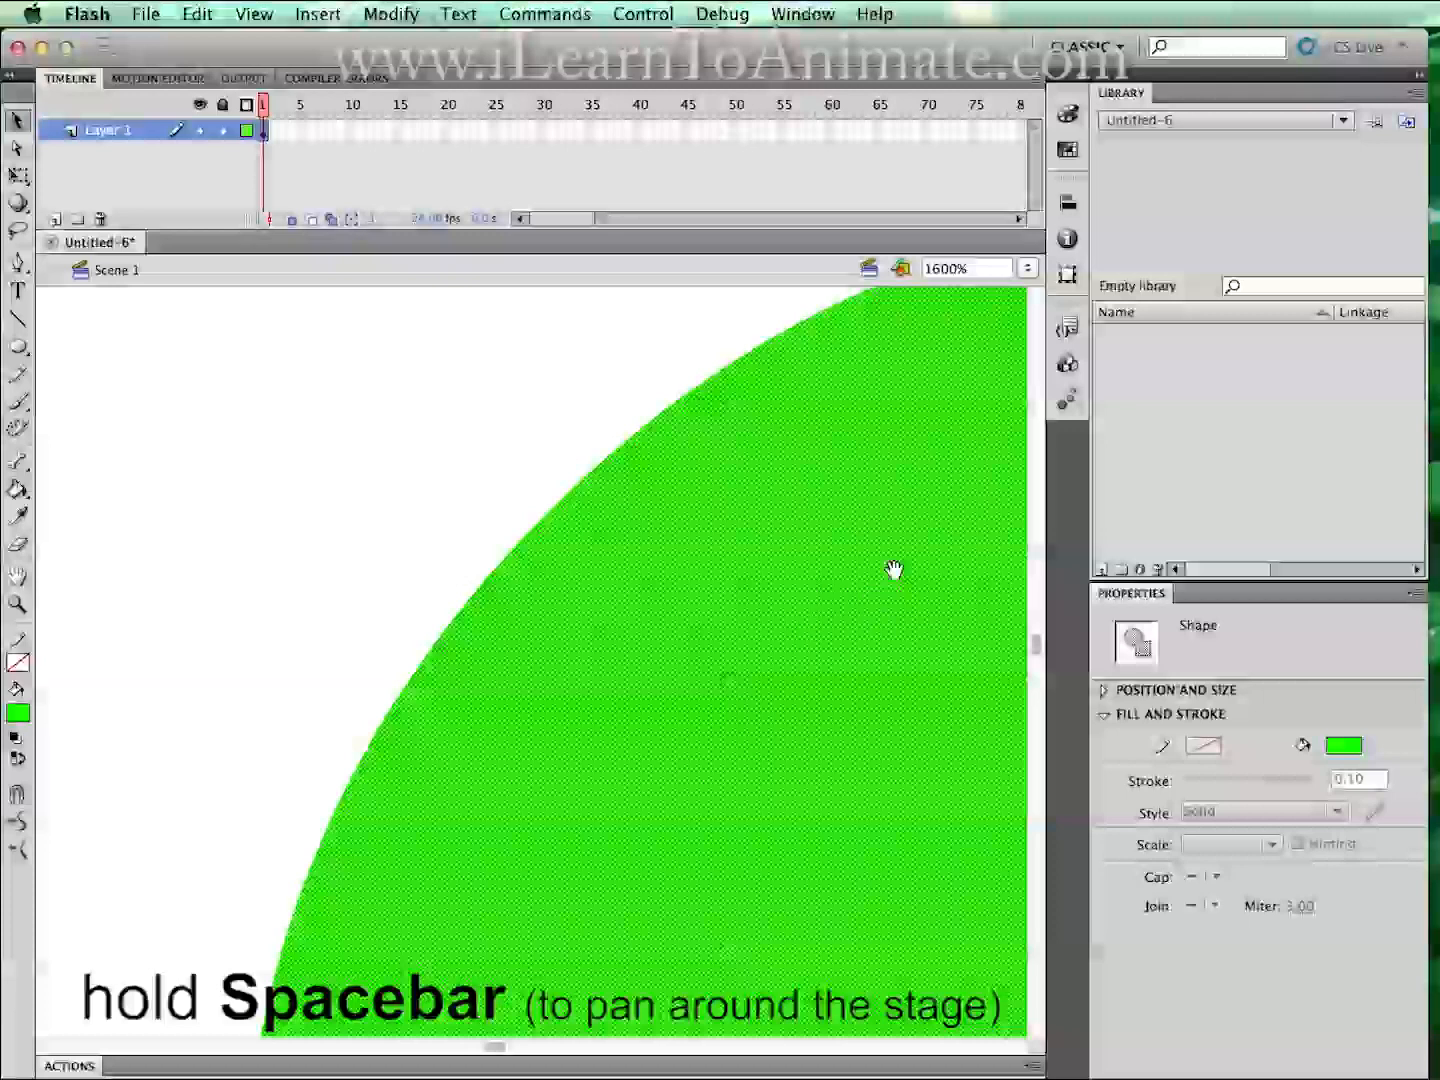
{"action": "mouse_move", "coordinate": [917, 582]}
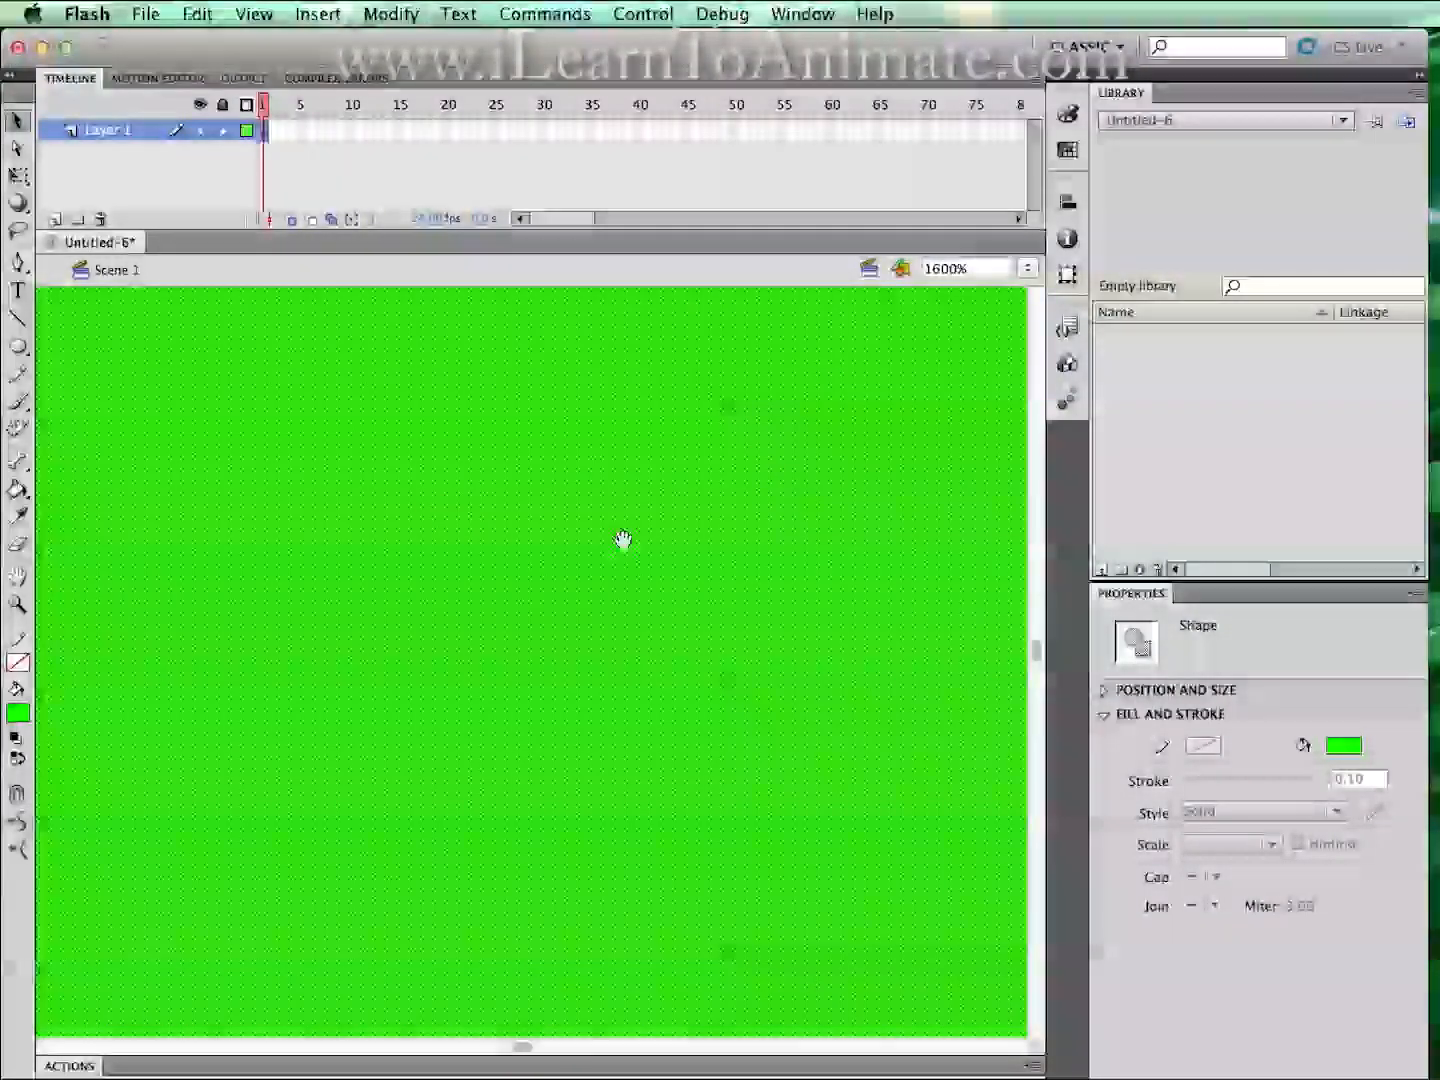
Zoom out from the close-up of the circle with Cmd+-.
{"action": "key", "text": "cmd+-"}
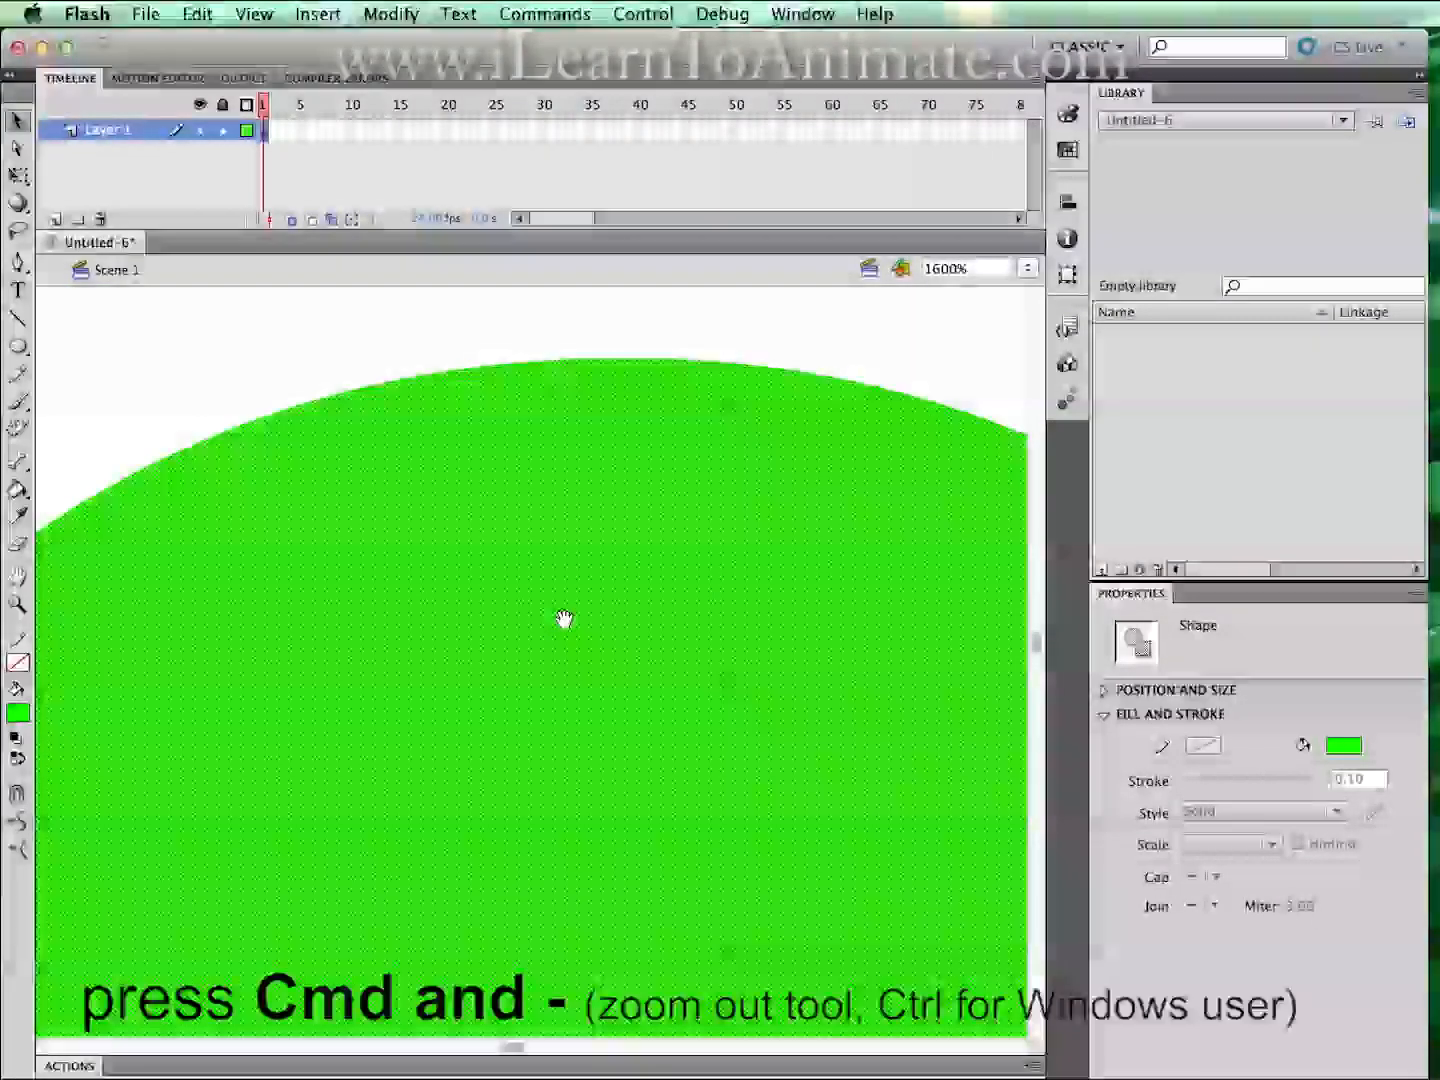
{"action": "mouse_move", "coordinate": [575, 627]}
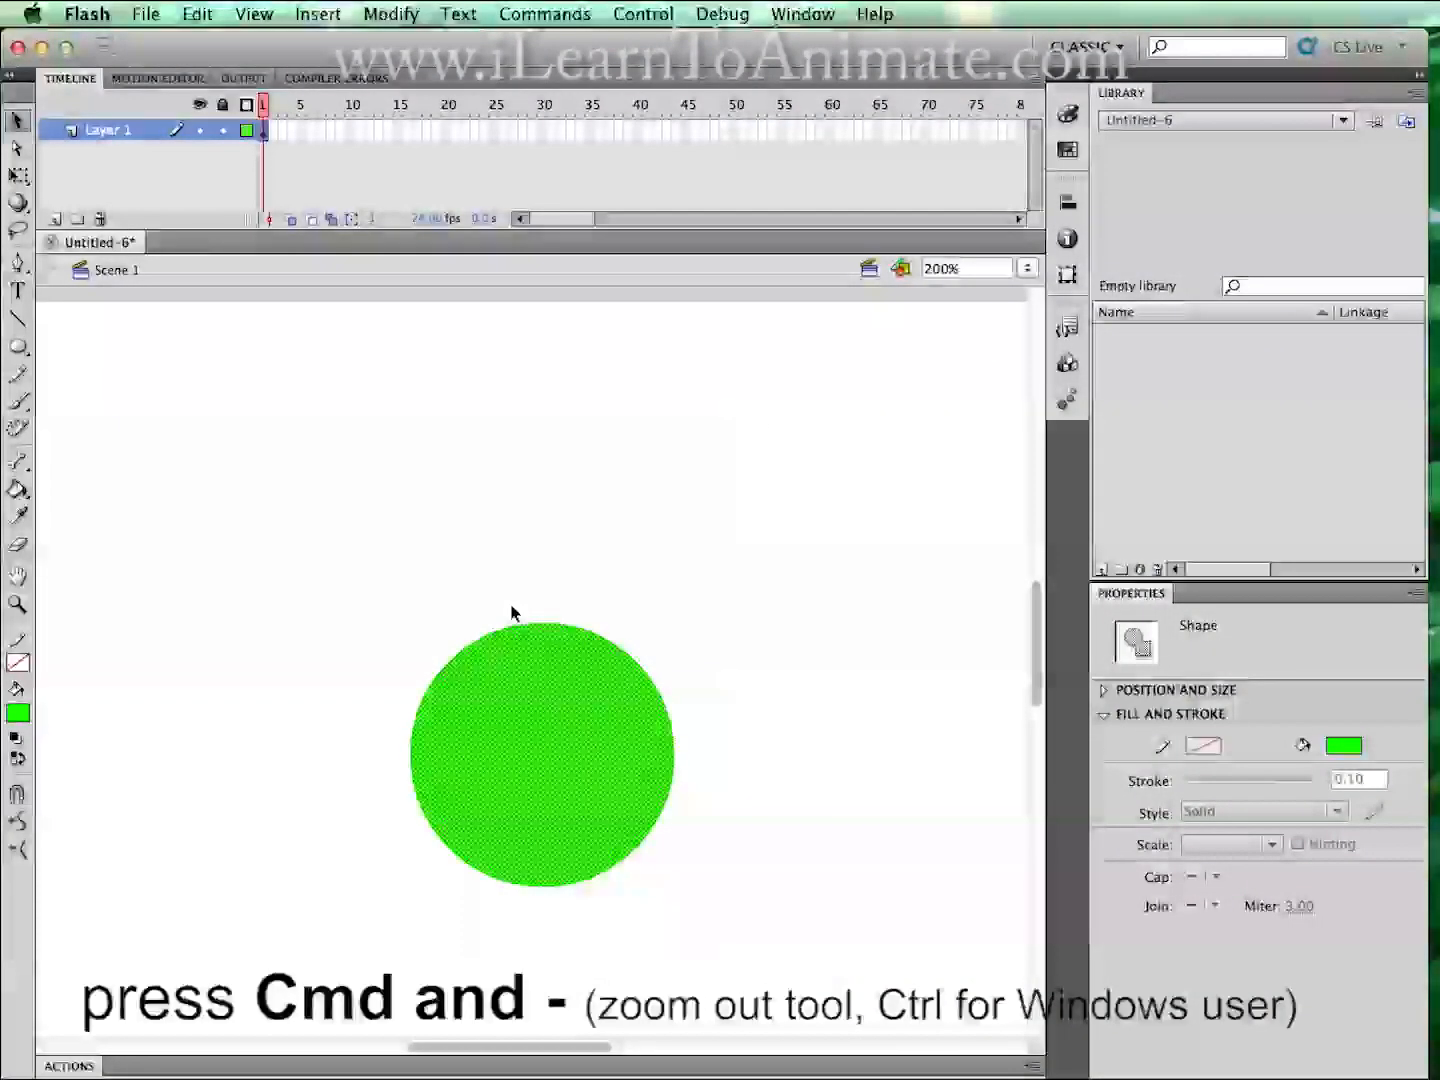
Show the preset zoom levels dropdown above the stage.
{"action": "left_click", "coordinate": [1024, 268]}
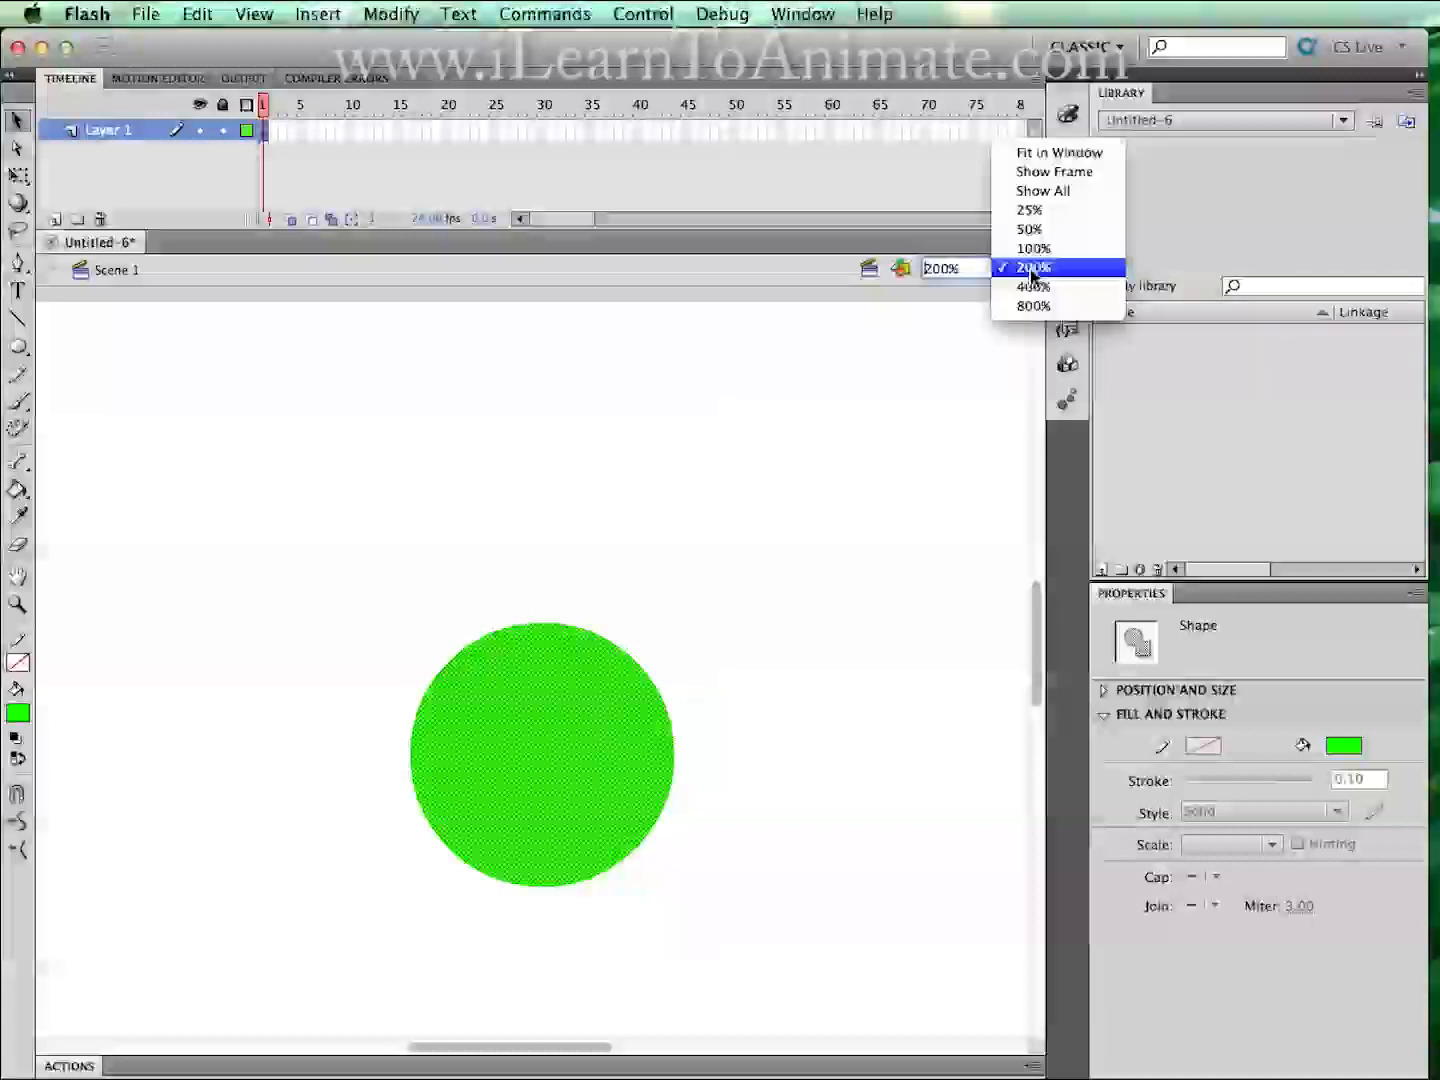
{"action": "mouse_move", "coordinate": [975, 260]}
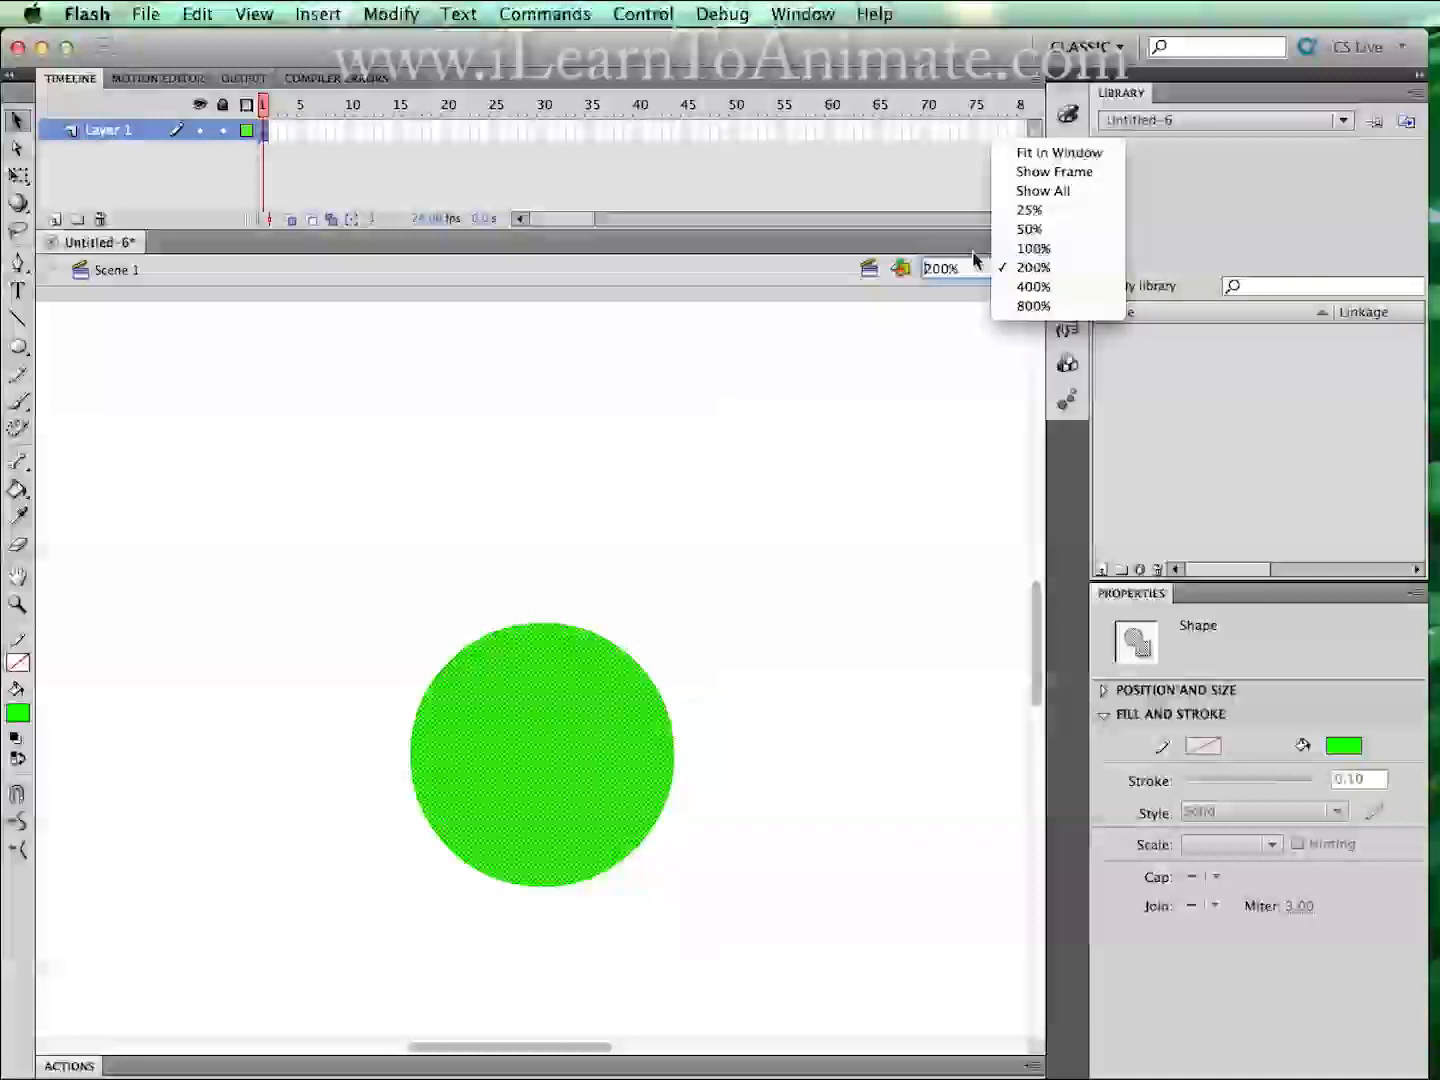
{"action": "mouse_move", "coordinate": [1033, 267]}
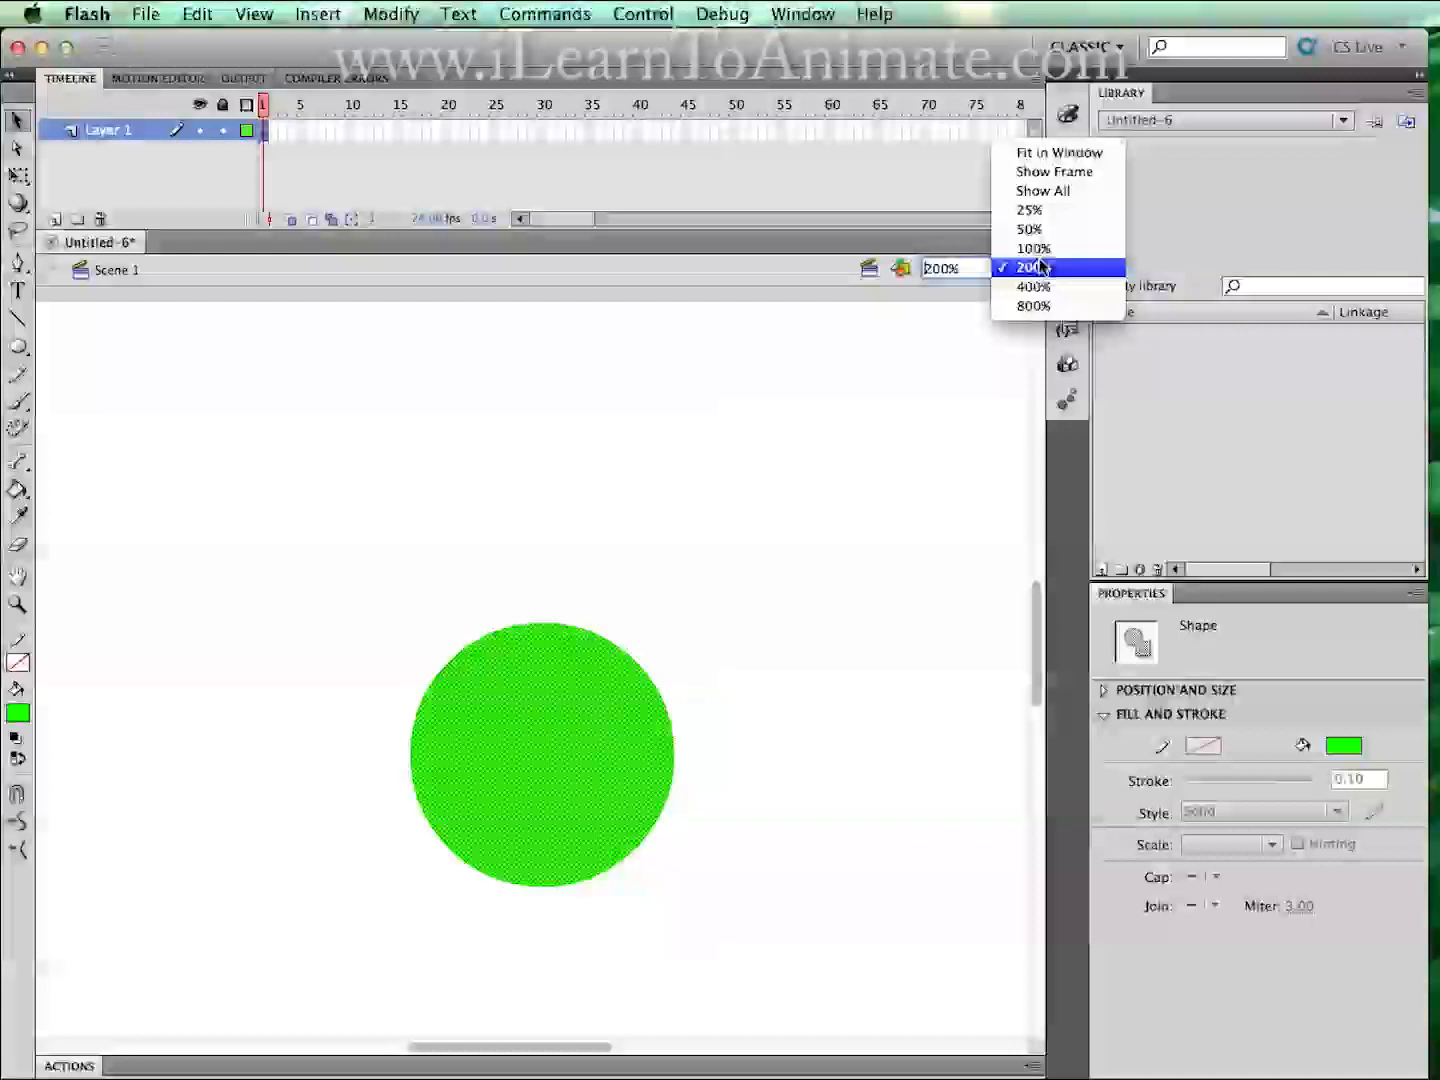